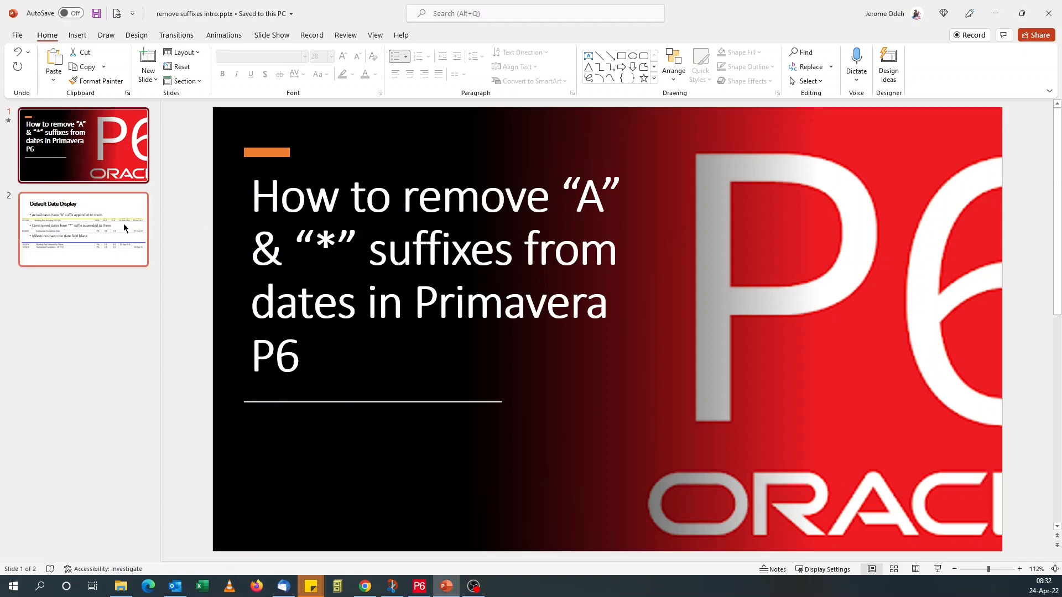
- Show the second slide, 'Default Date Display', covering A and * date suffixes
left_click(83, 229)
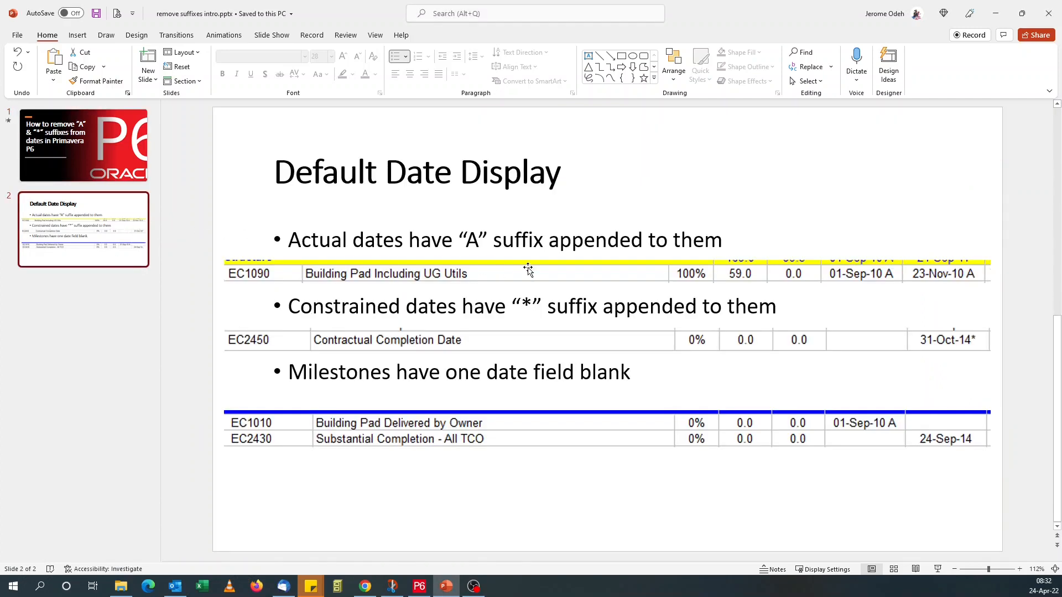
mouse_move(852, 276)
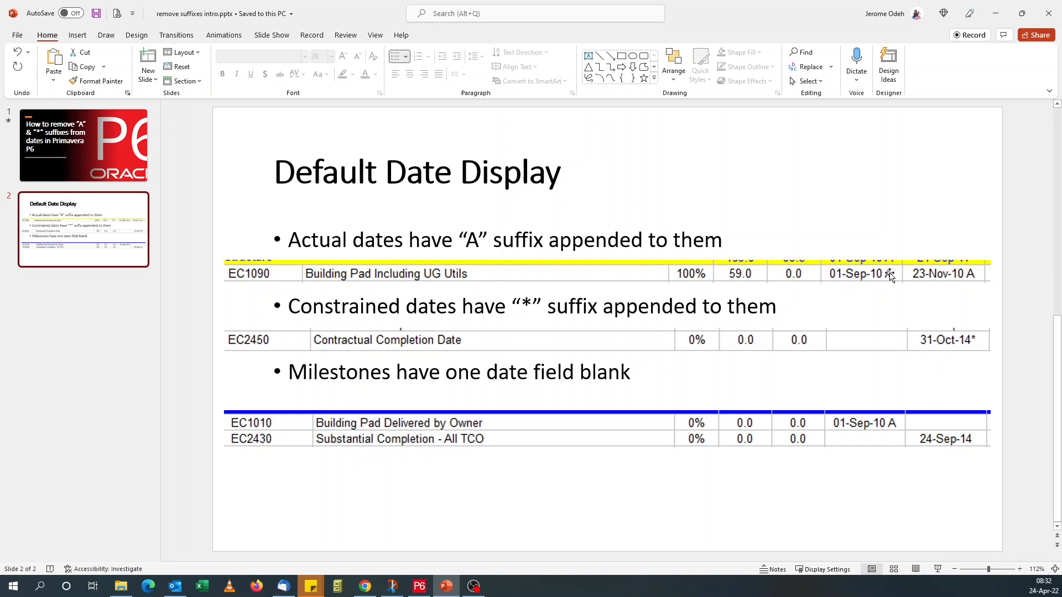
mouse_move(598, 303)
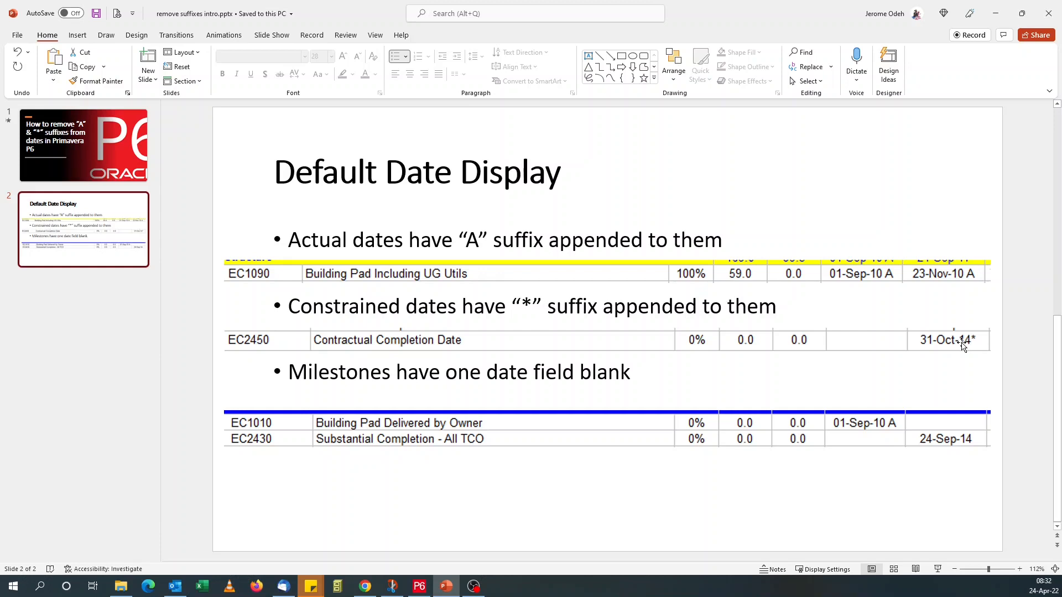
mouse_move(921, 274)
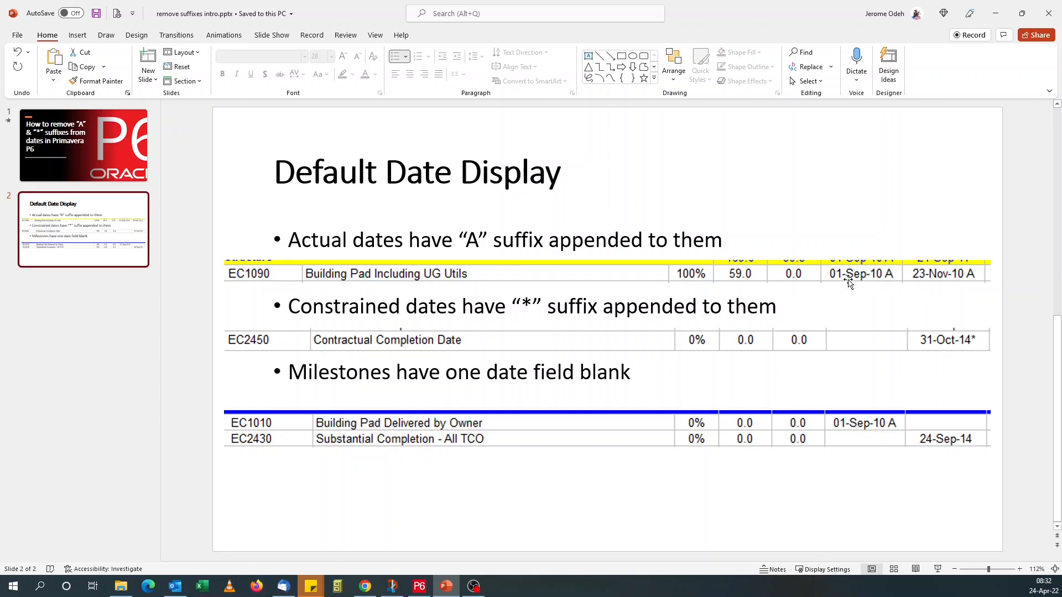
mouse_move(798, 330)
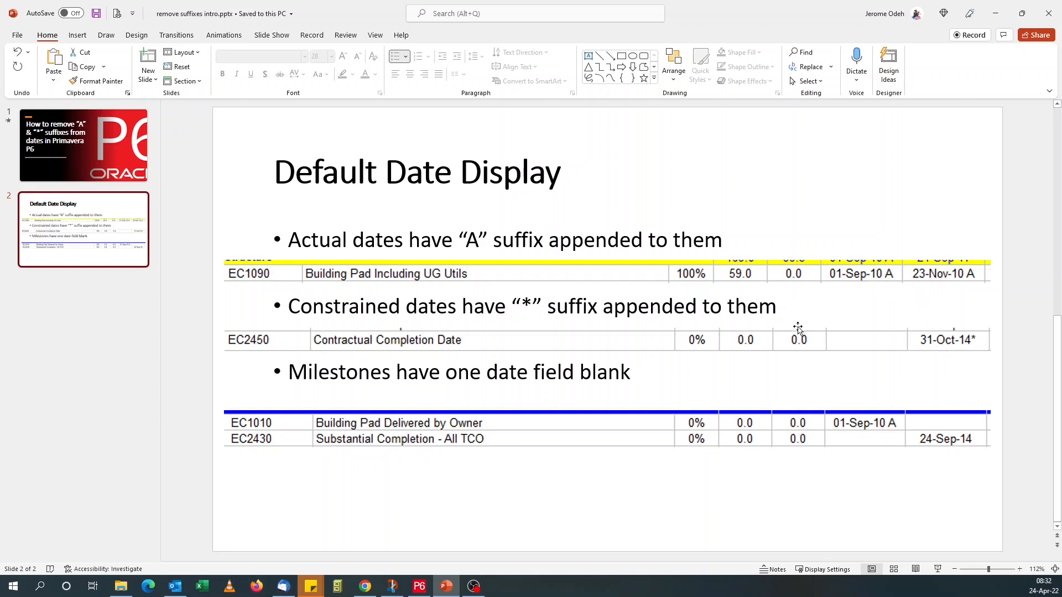
mouse_move(941, 335)
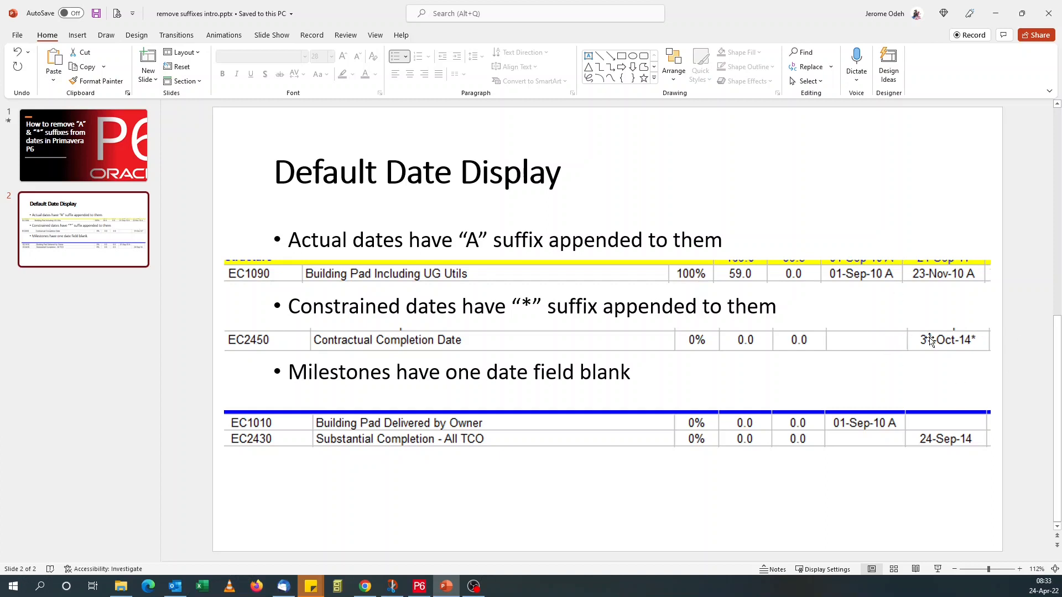
mouse_move(954, 338)
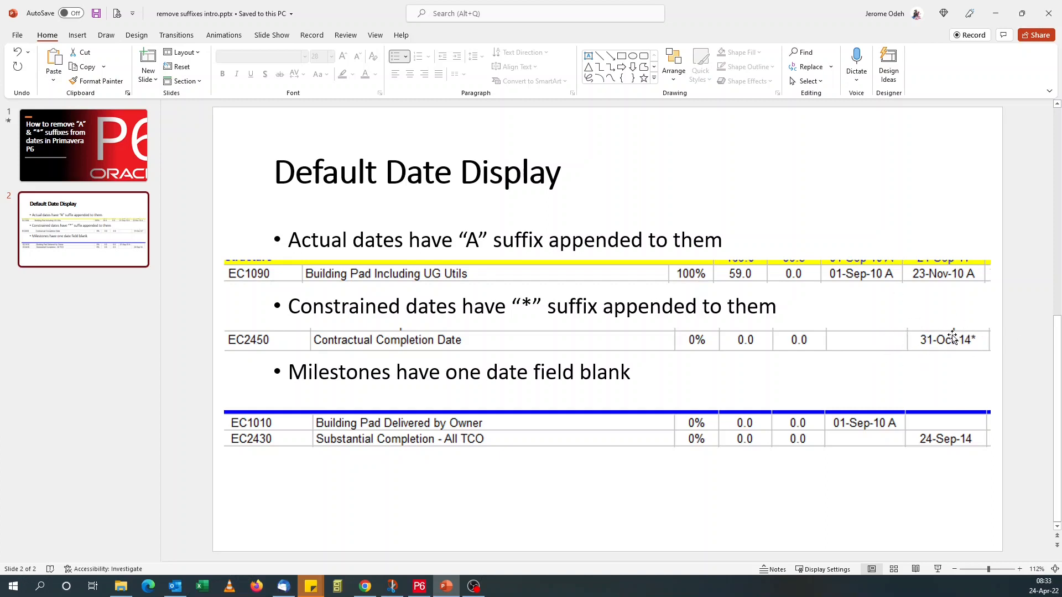
mouse_move(929, 312)
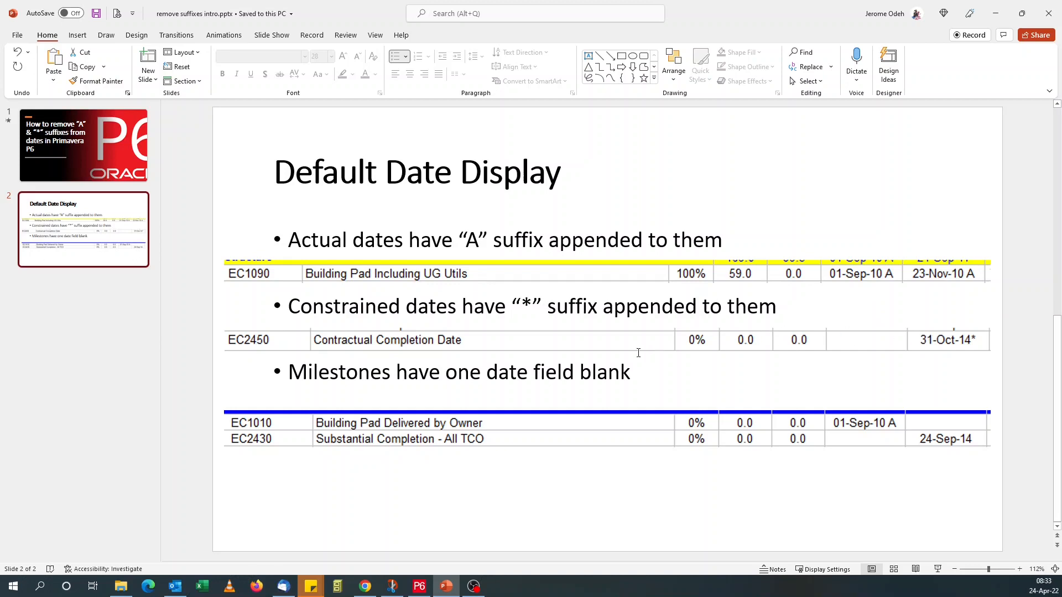
mouse_move(595, 350)
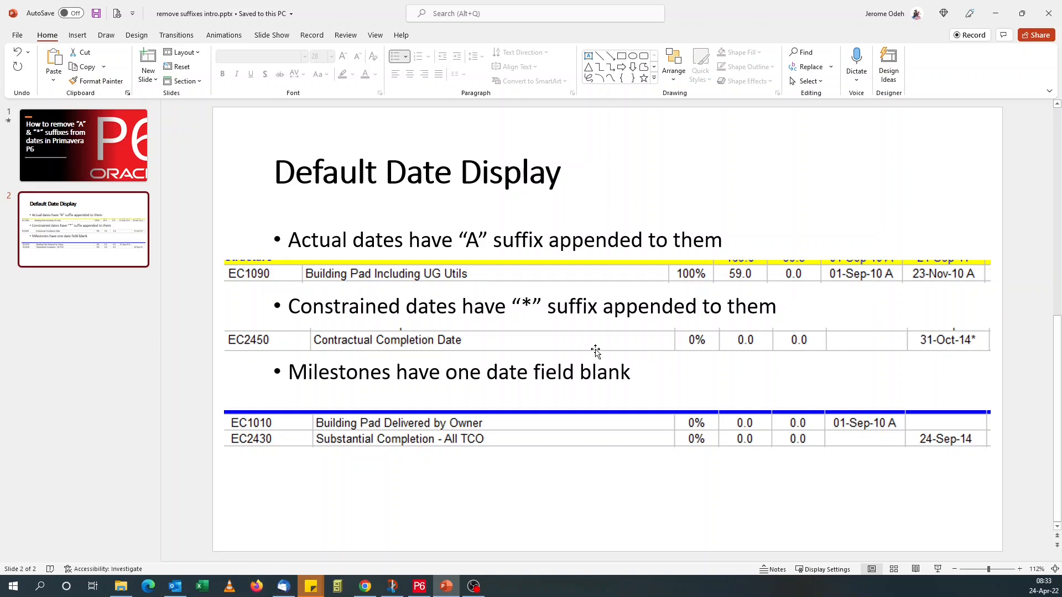
mouse_move(458, 359)
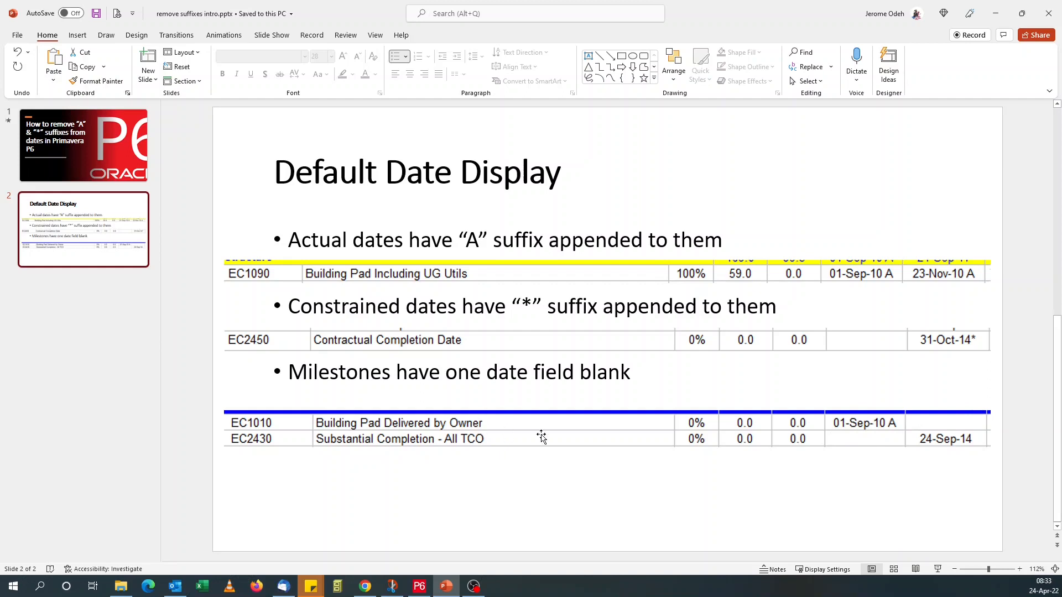
mouse_move(710, 448)
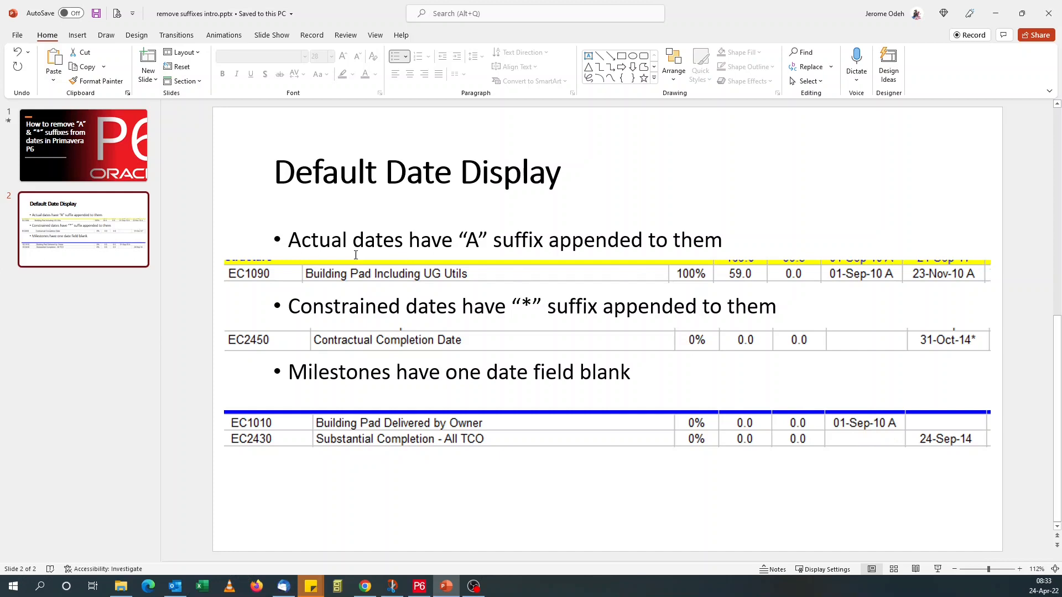
mouse_move(639, 346)
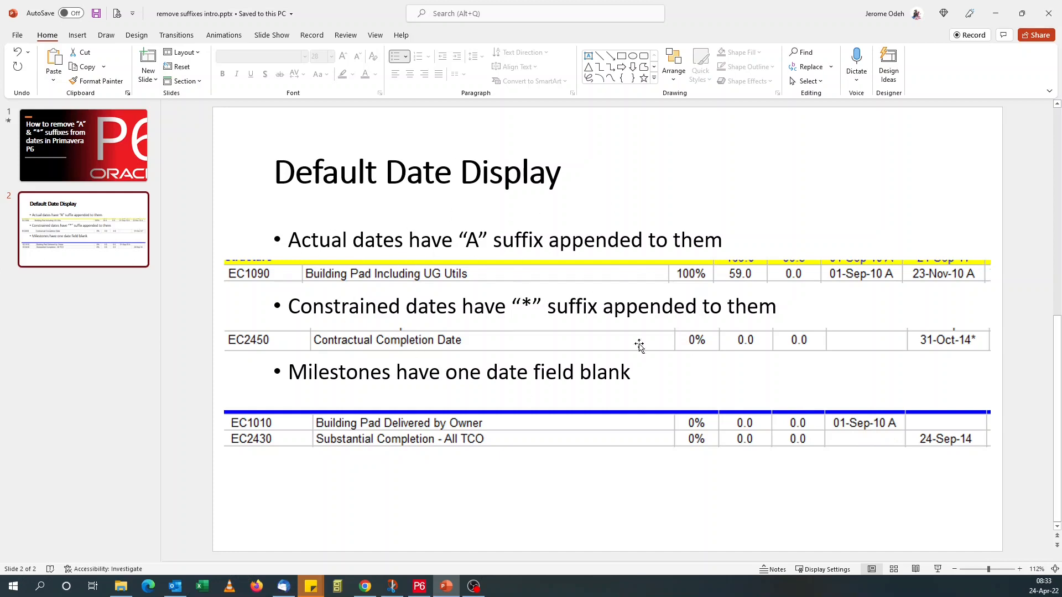
mouse_move(688, 326)
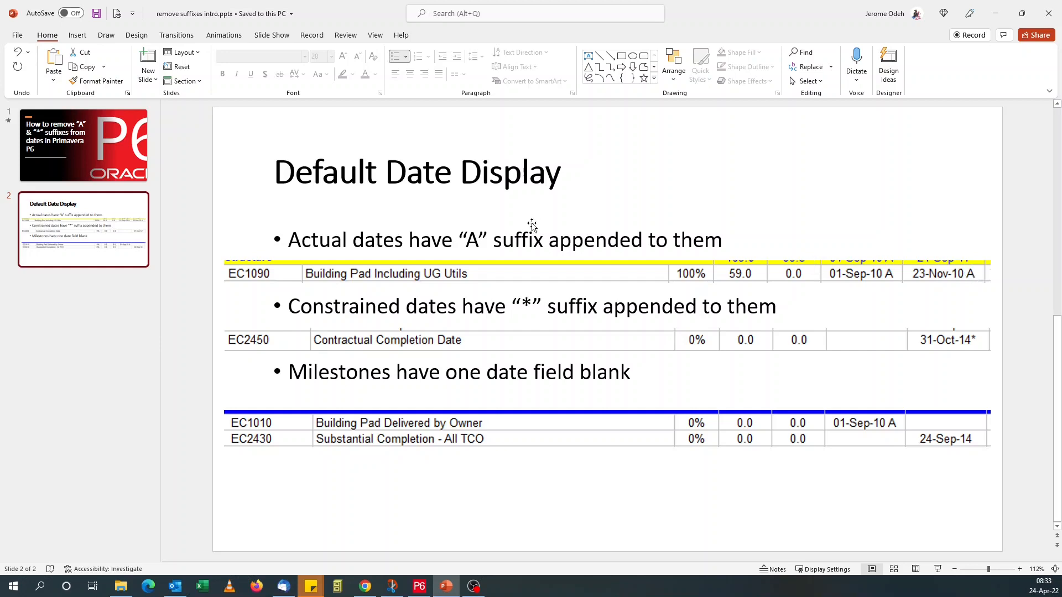
mouse_move(808, 461)
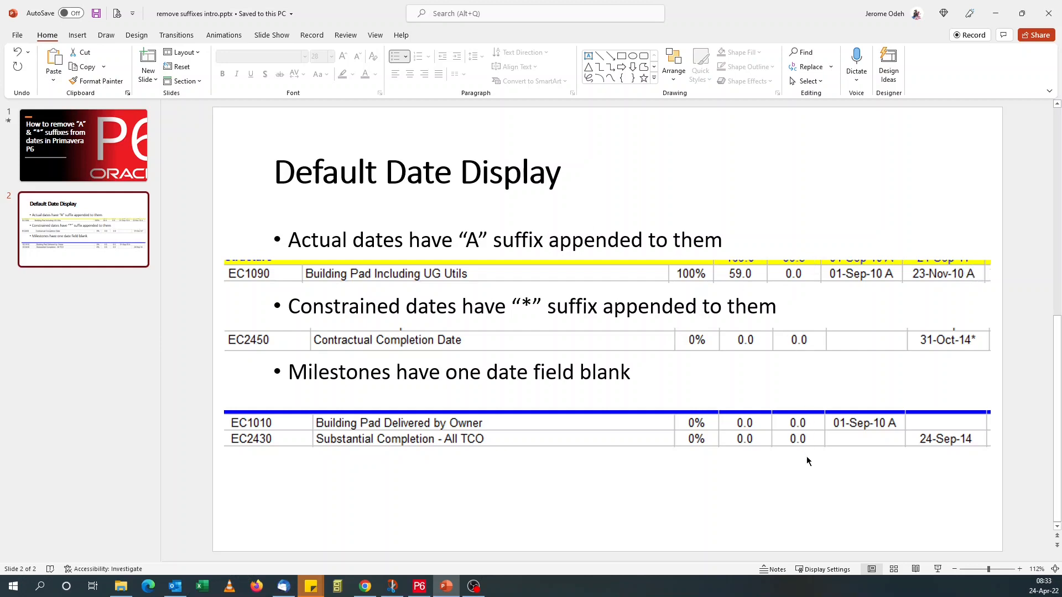
mouse_move(806, 464)
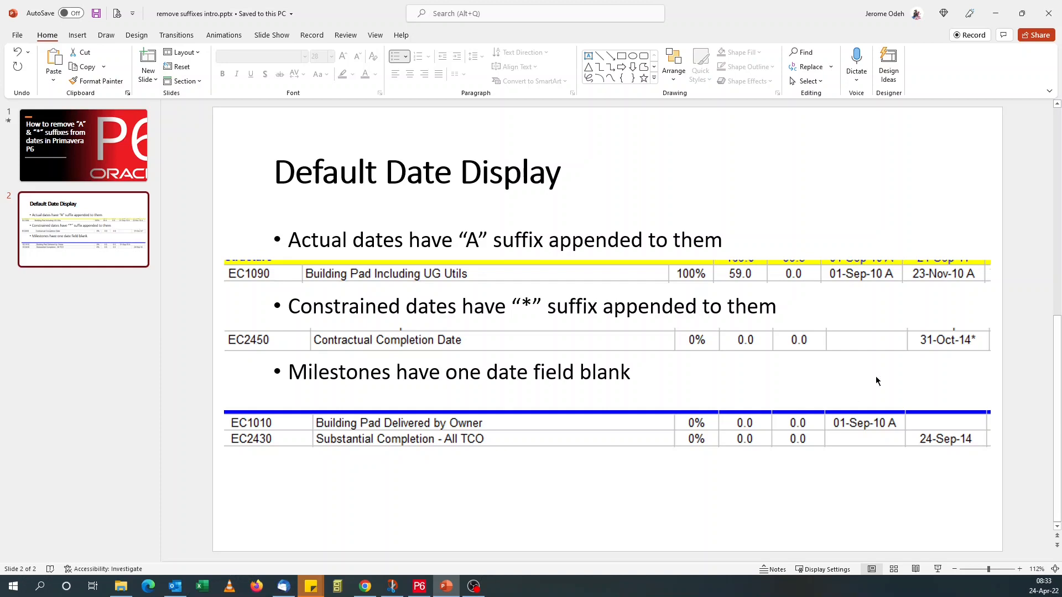
mouse_move(884, 278)
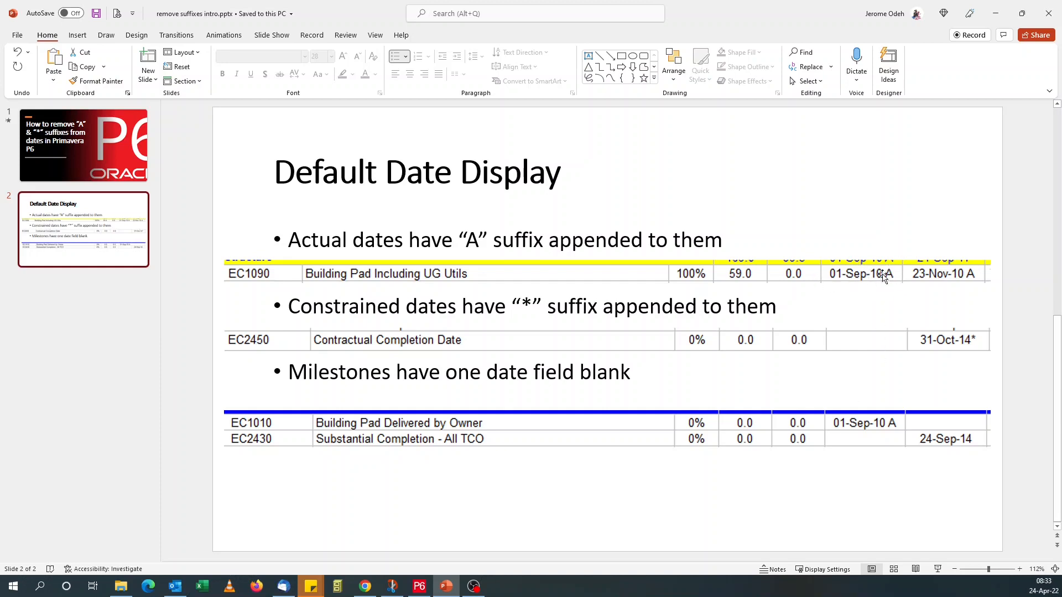
mouse_move(959, 341)
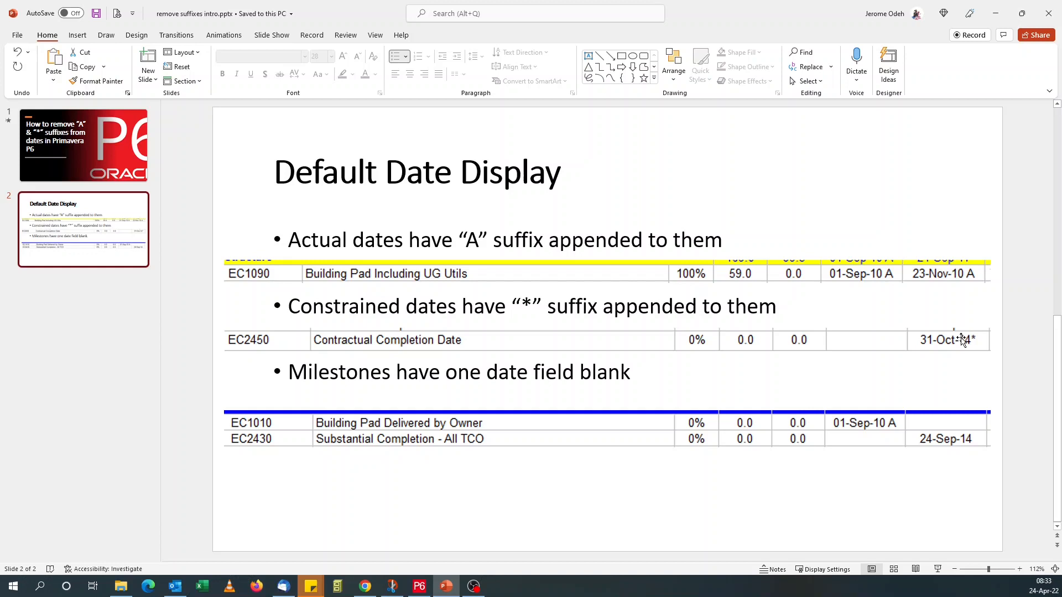
mouse_move(917, 428)
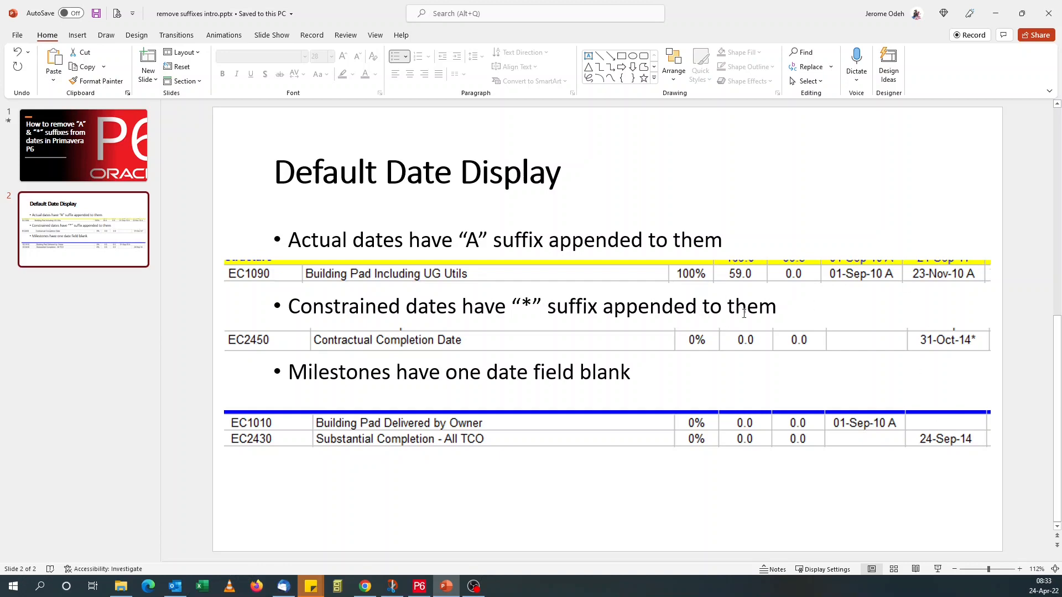
mouse_move(762, 321)
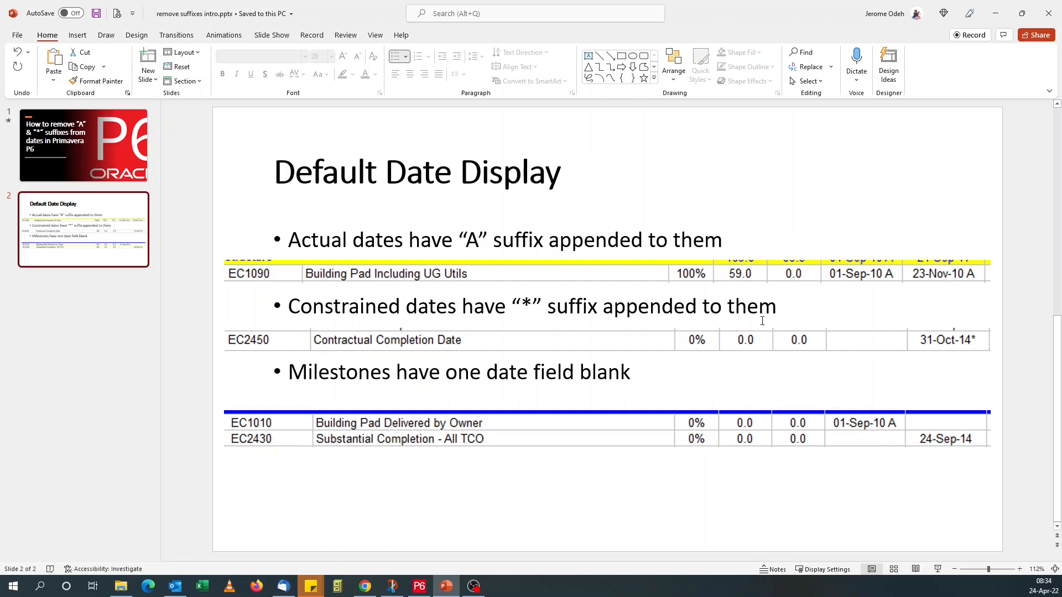
mouse_move(885, 284)
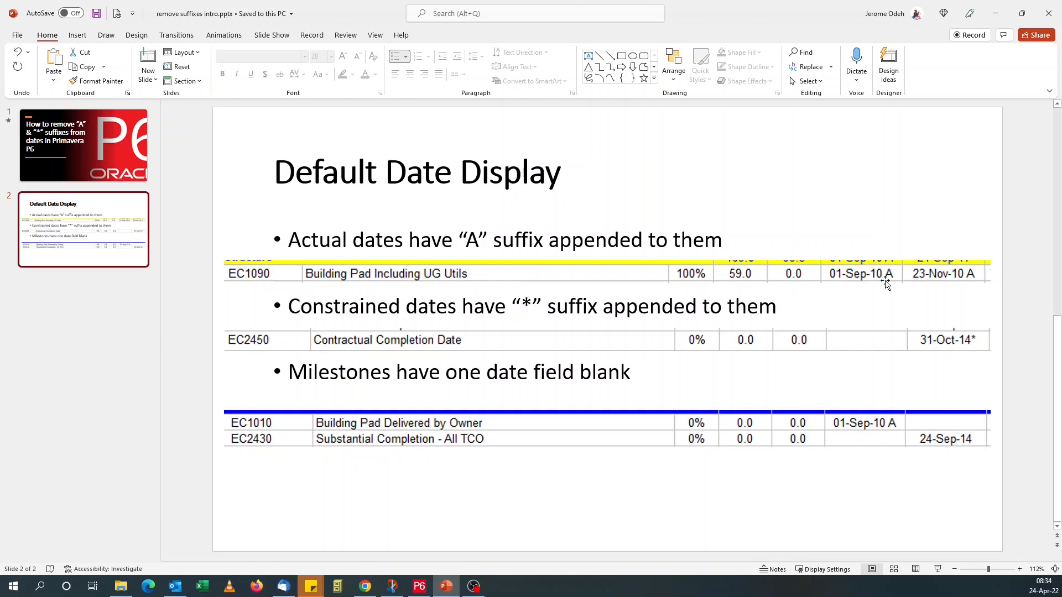
mouse_move(926, 426)
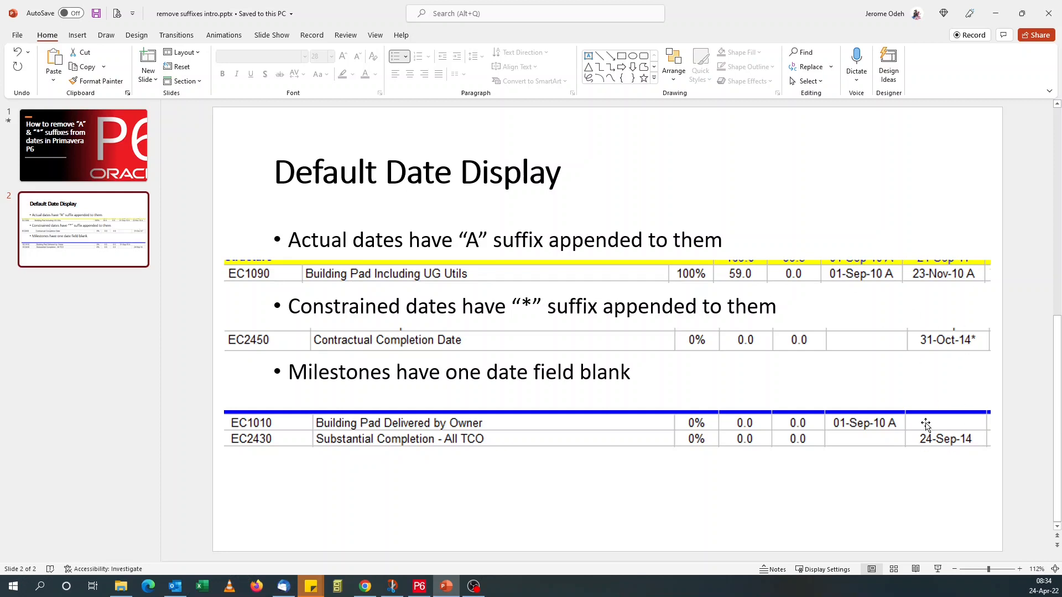
mouse_move(857, 449)
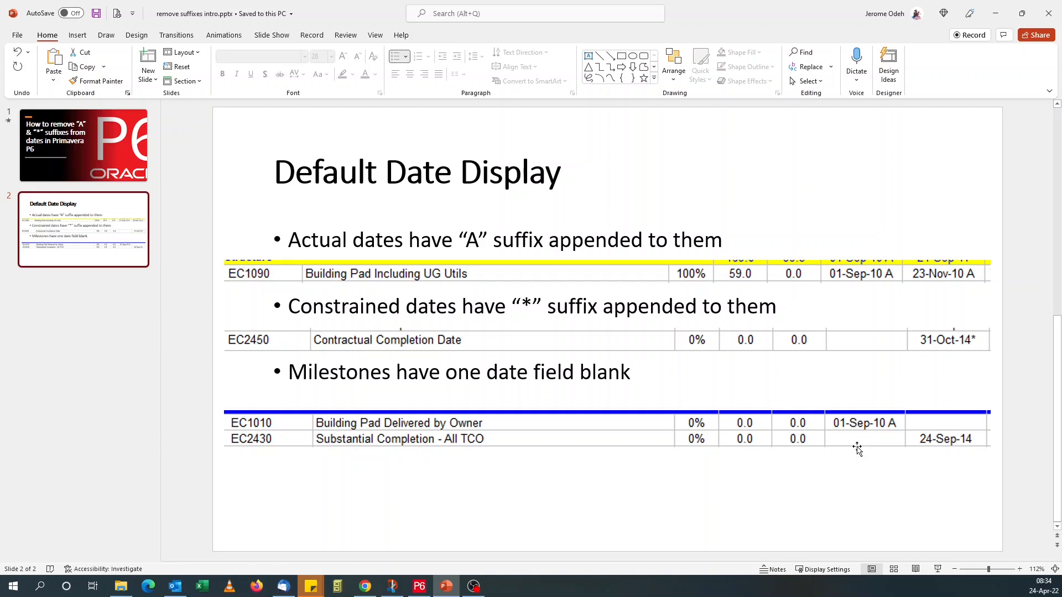
mouse_move(587, 405)
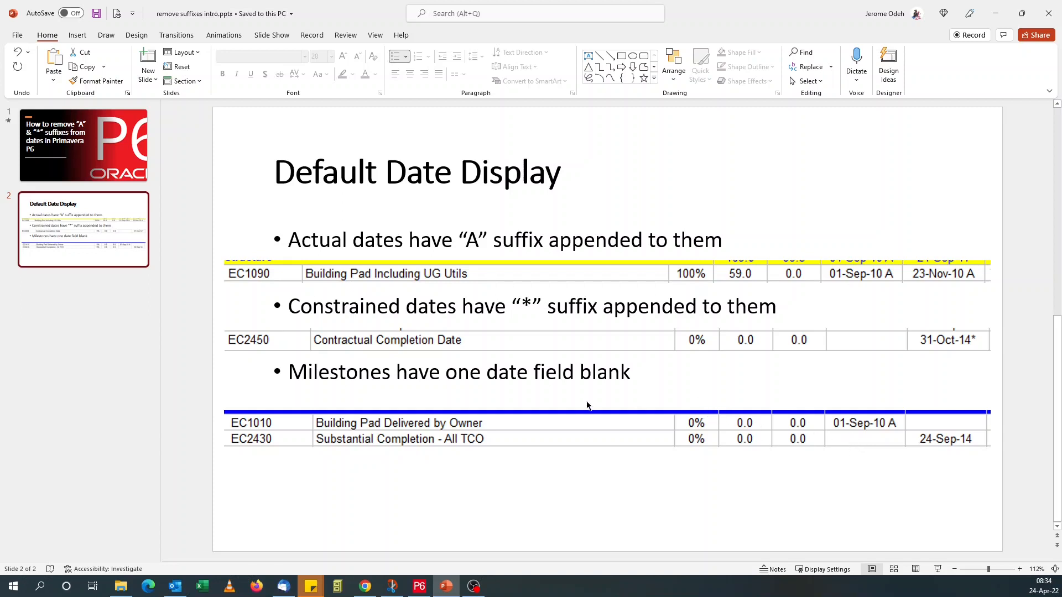
mouse_move(890, 294)
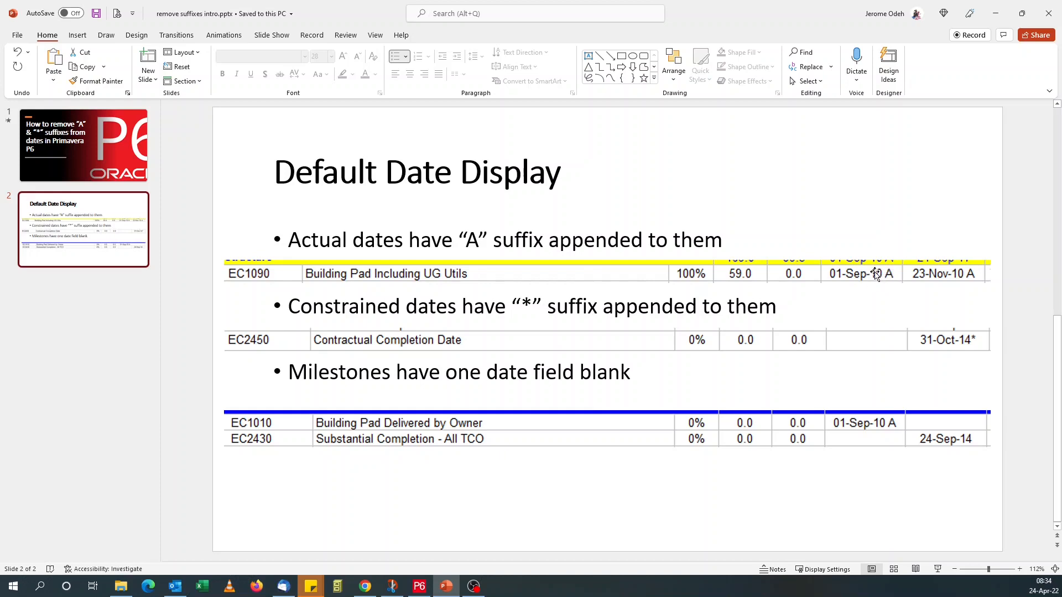
mouse_move(908, 424)
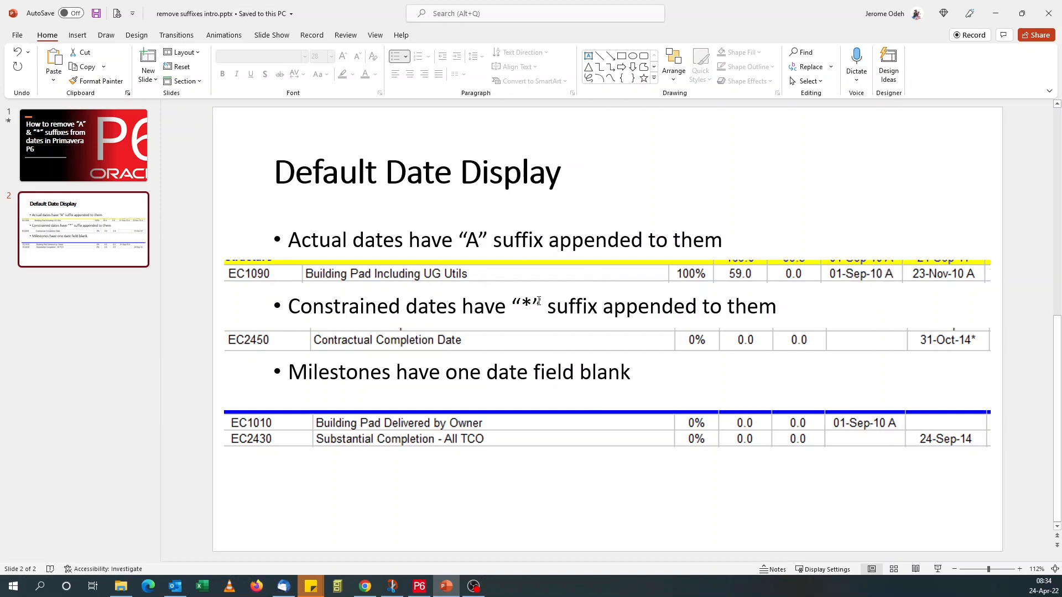
mouse_move(607, 504)
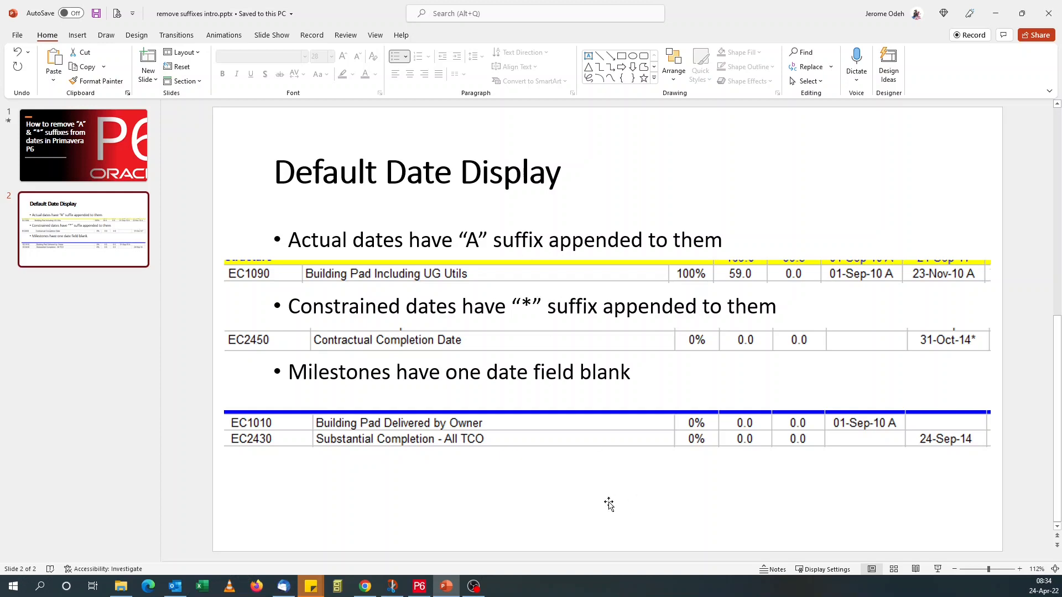
mouse_move(532, 513)
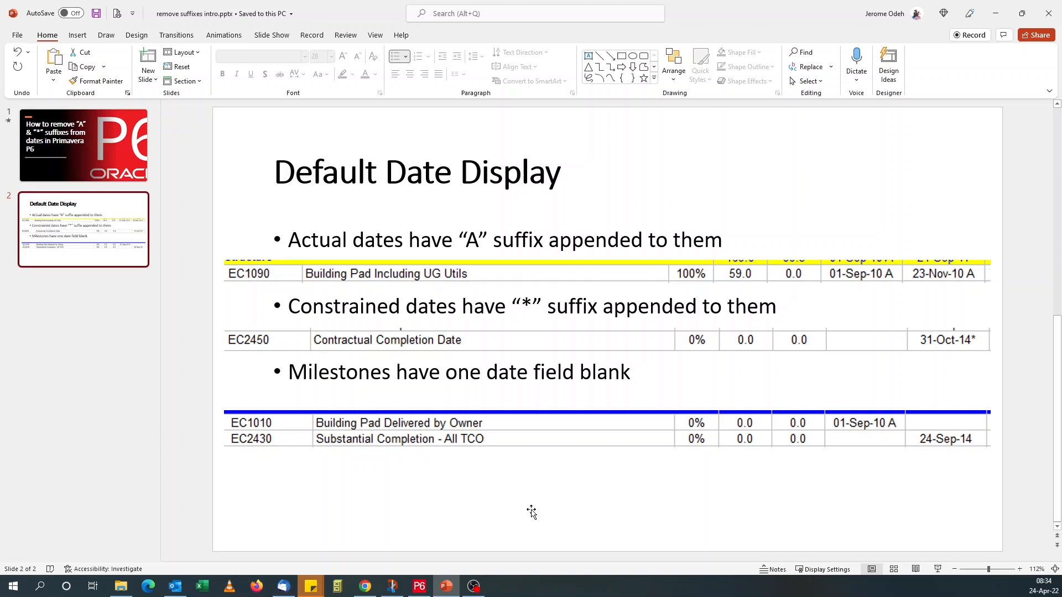
mouse_move(703, 446)
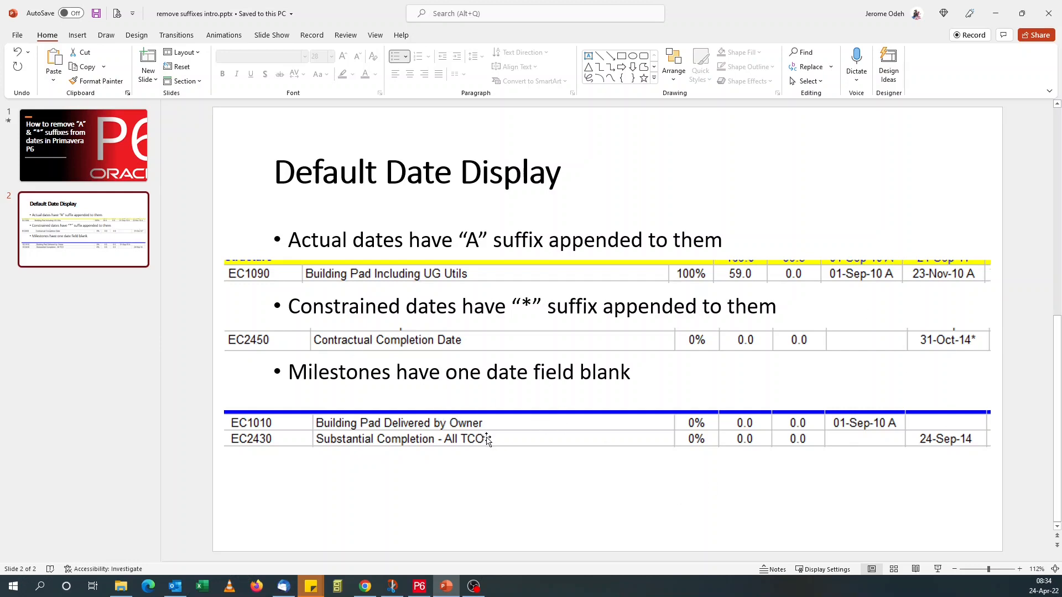
mouse_move(364, 586)
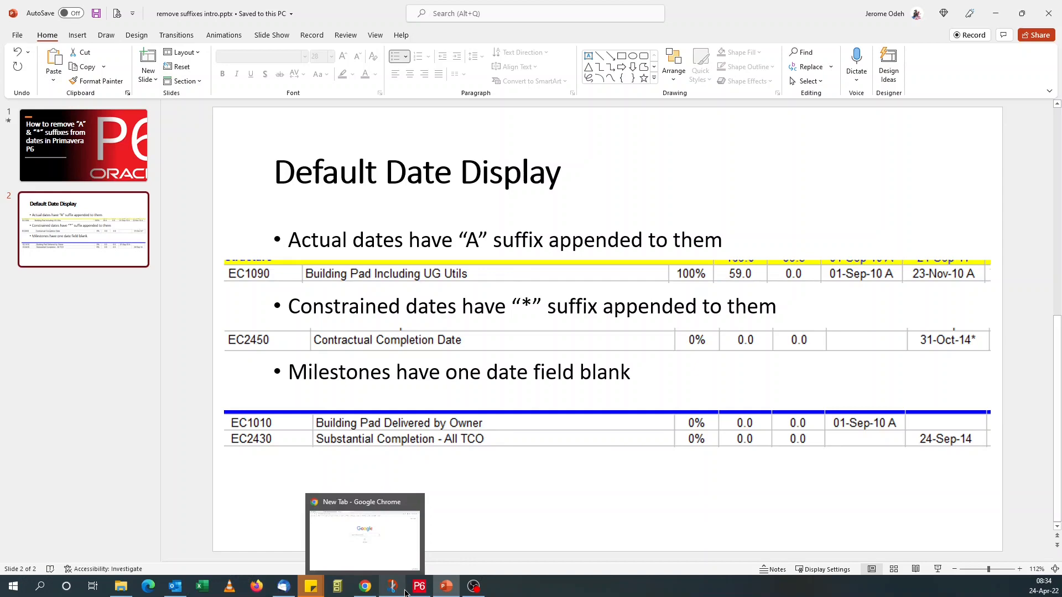
- Export the P6 activities to an Excel file named 'export' and open export.xlsx
left_click(419, 586)
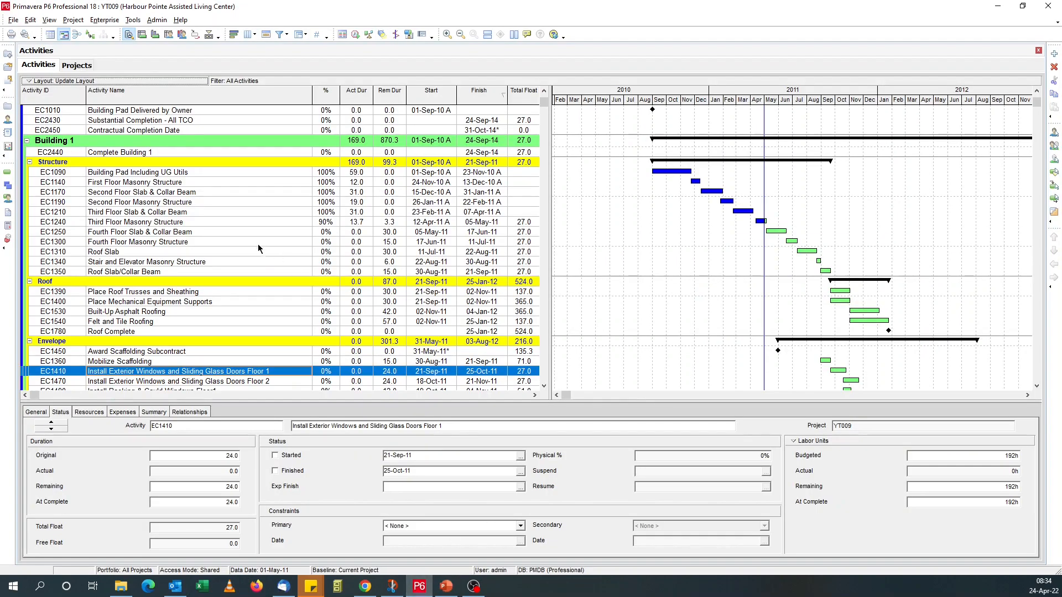
right_click(135, 222)
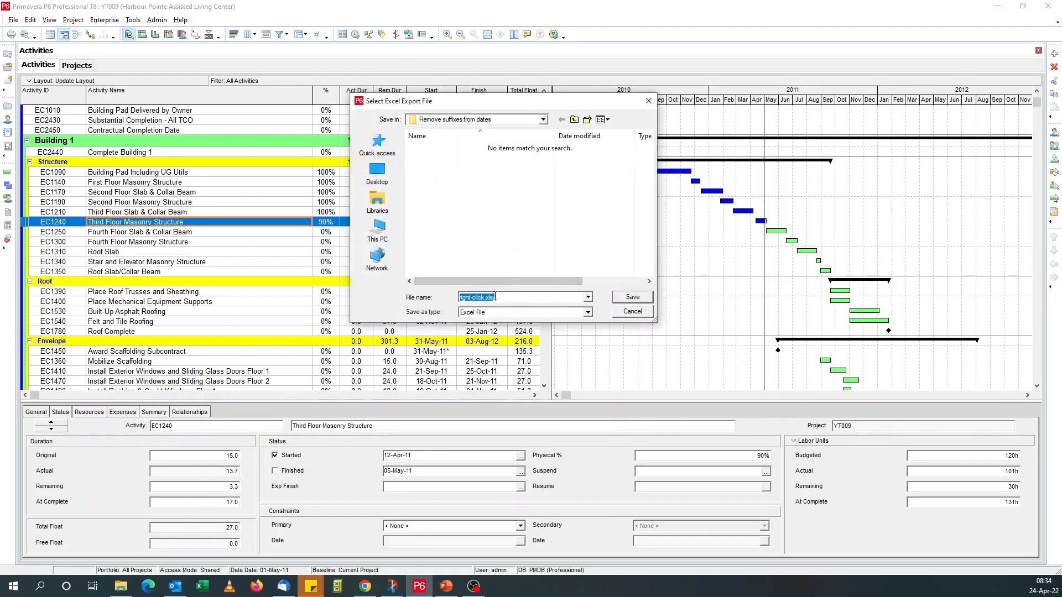
type("e")
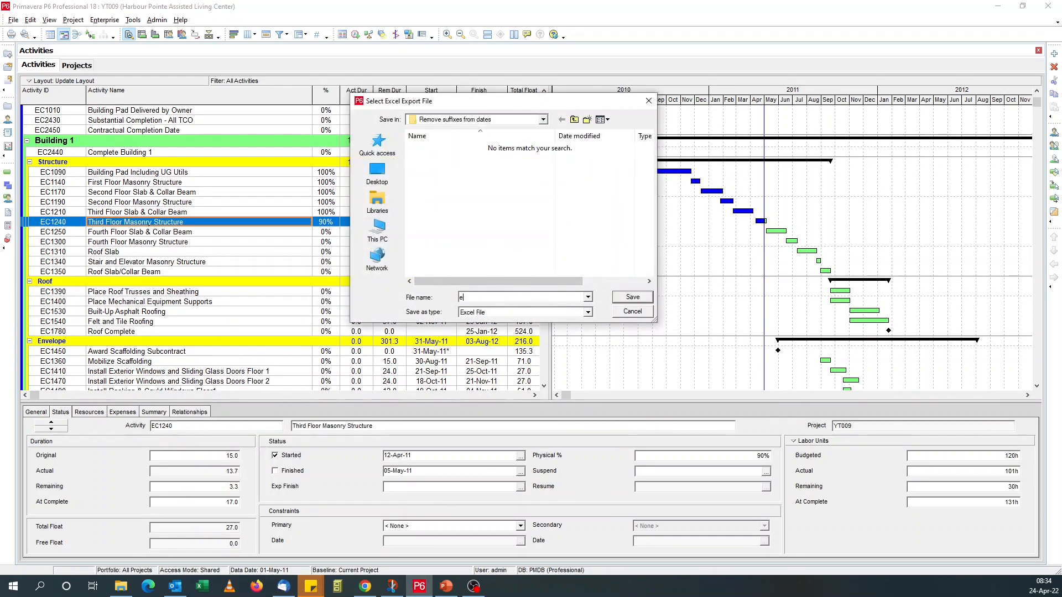
type("xport")
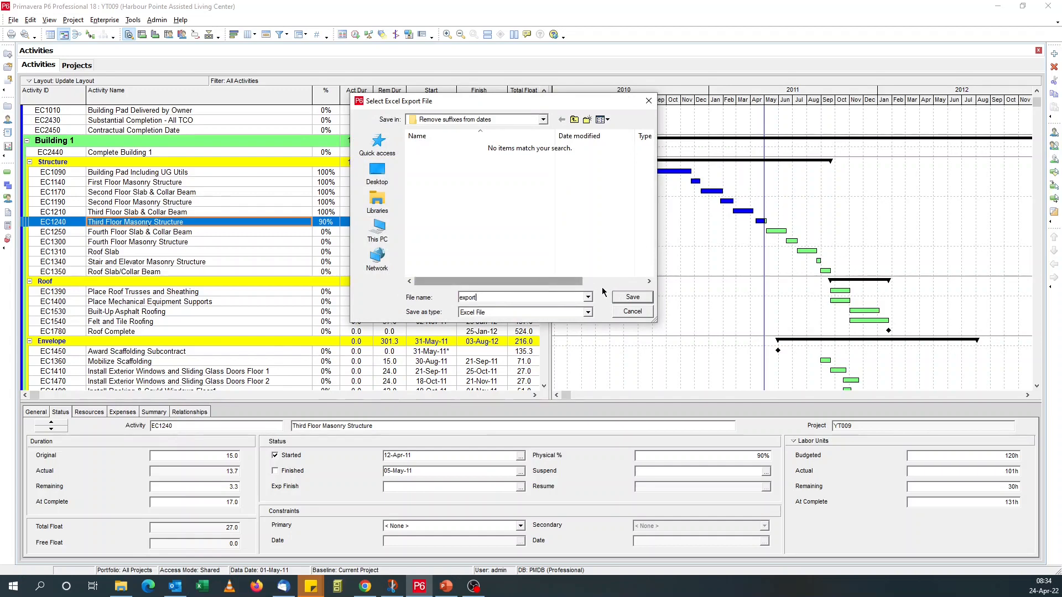
left_click(631, 296)
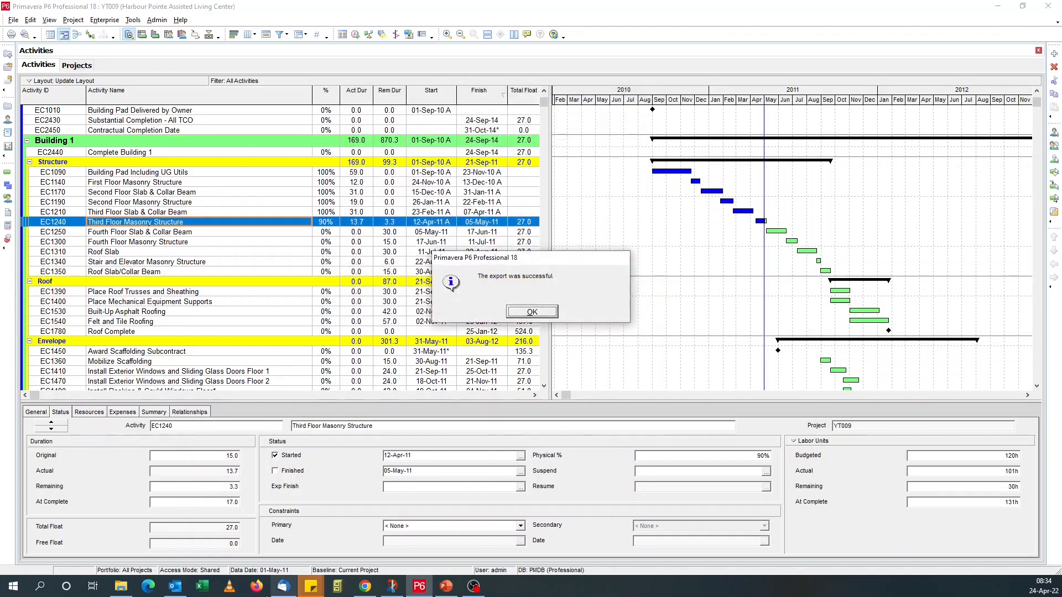
left_click(532, 312)
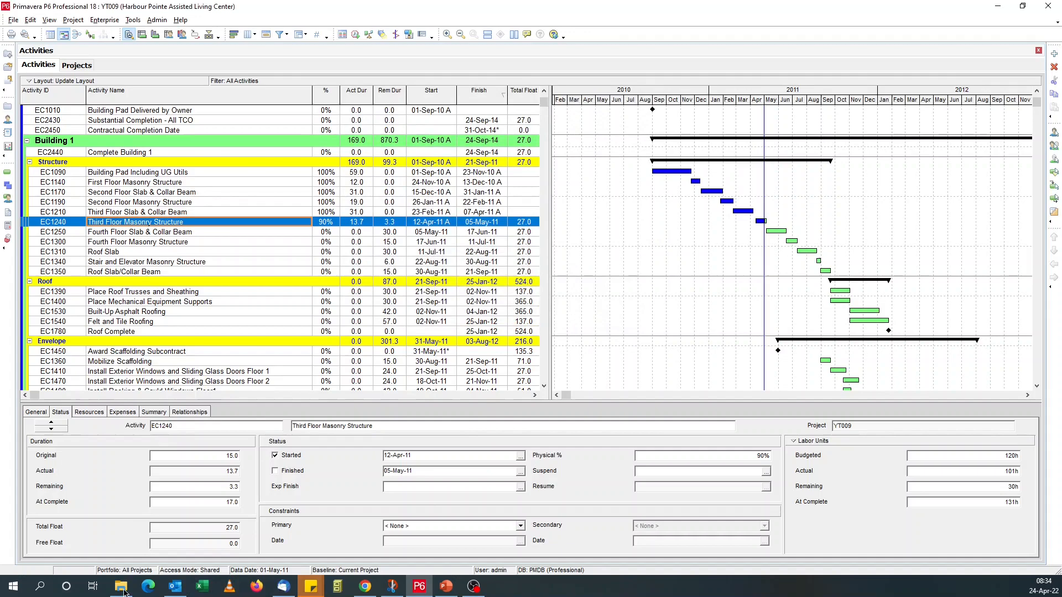
left_click(120, 586)
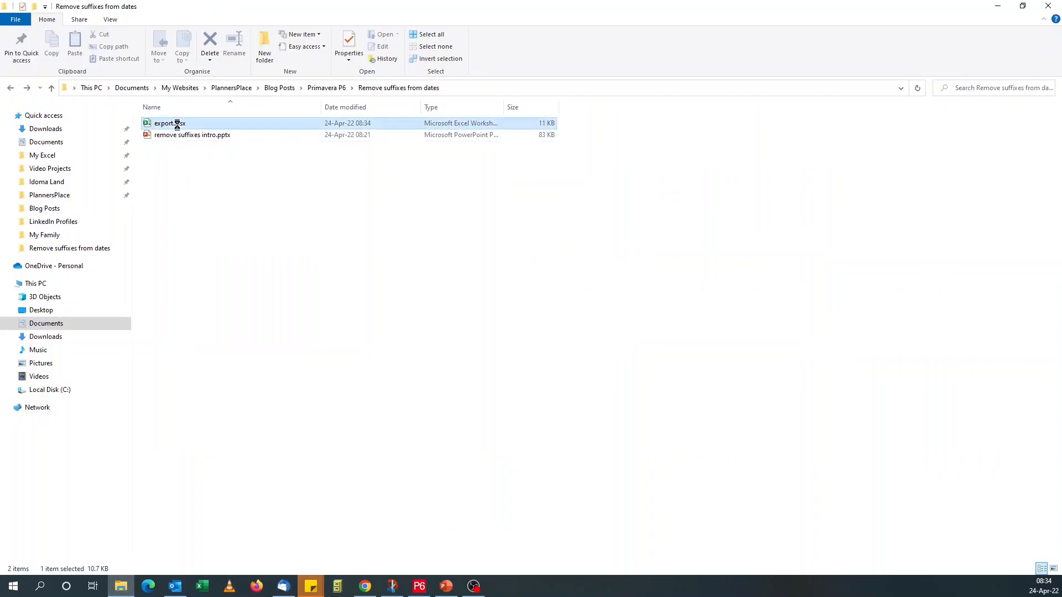
double_click(169, 123)
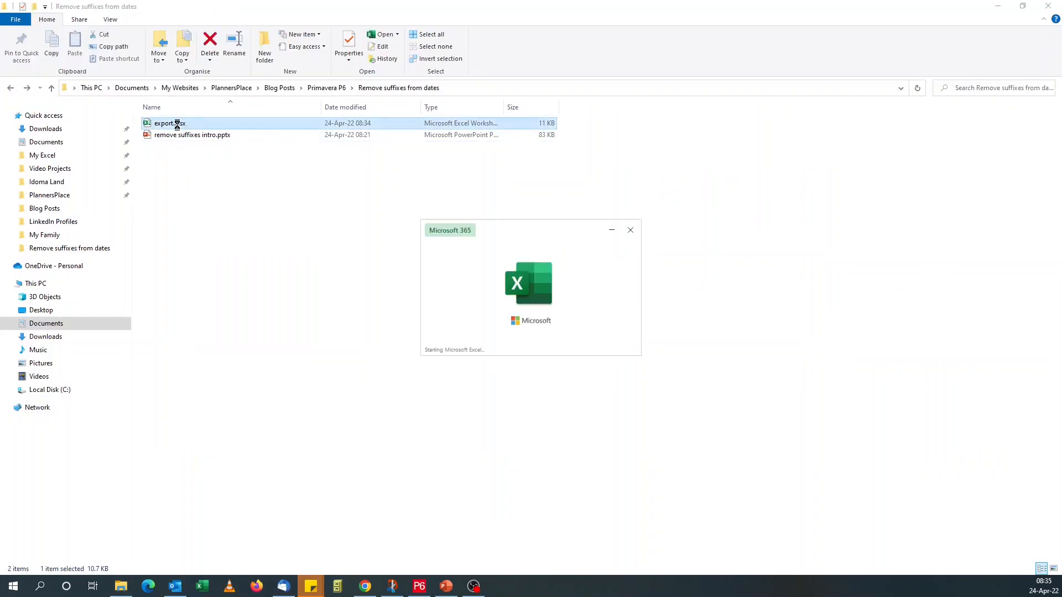
- Turn on header filters in export.xlsx and inspect the start_date values
double_click(169, 123)
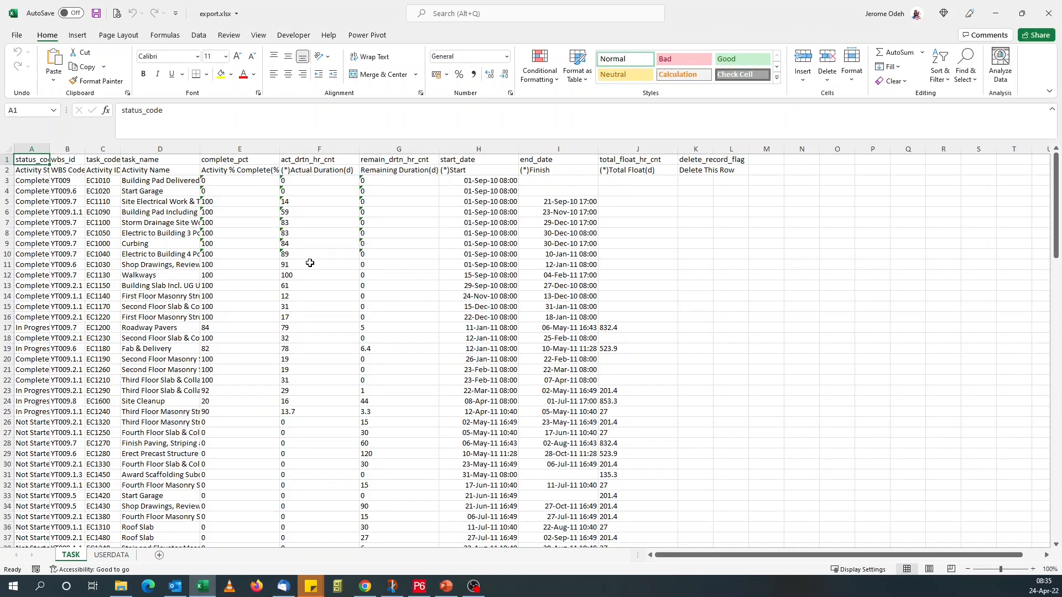
left_click(478, 169)
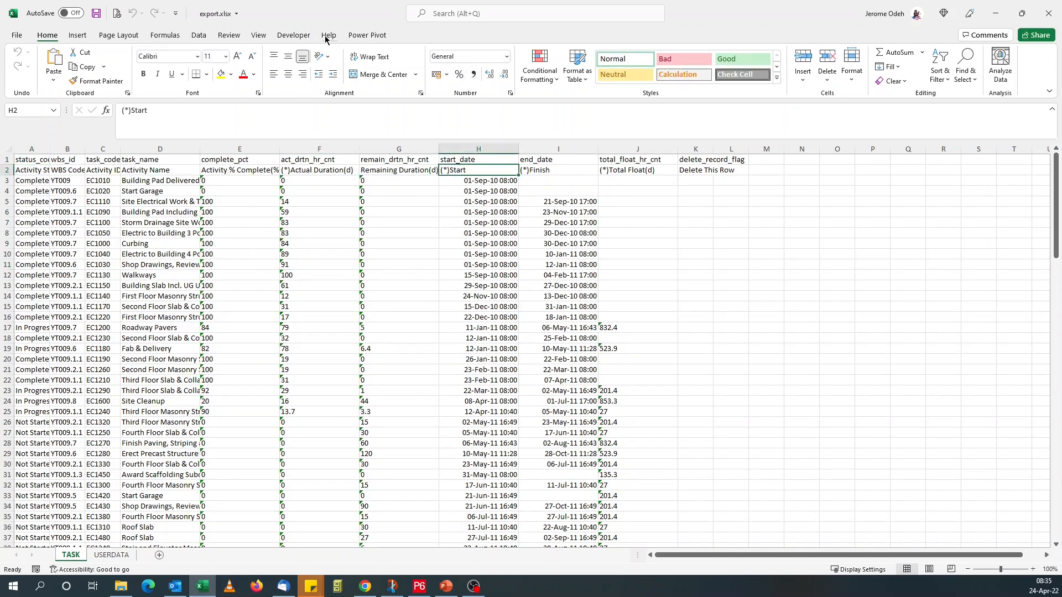
left_click(198, 34)
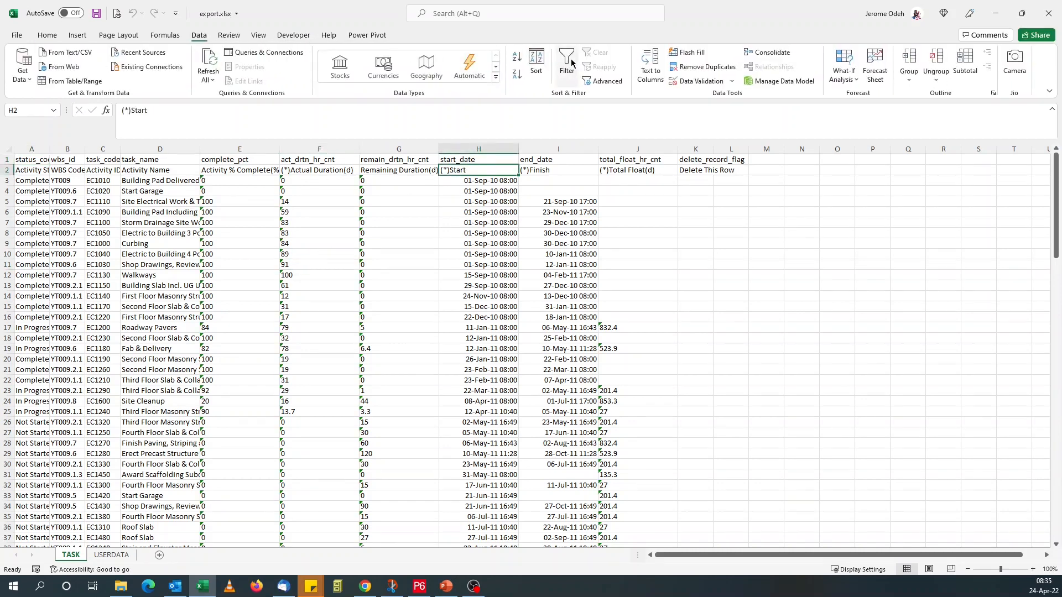
left_click(513, 169)
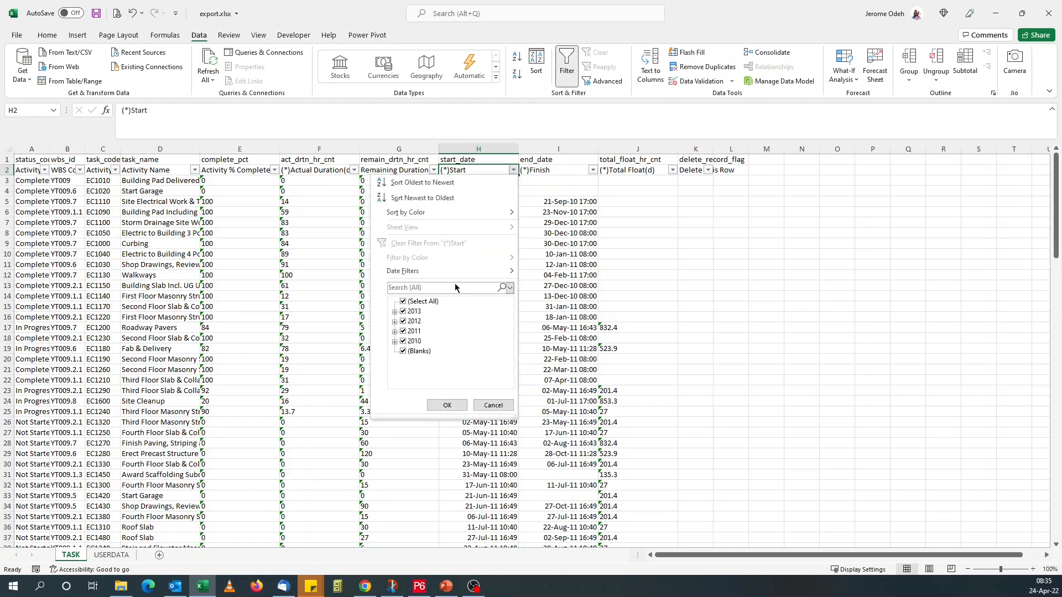
mouse_move(493, 405)
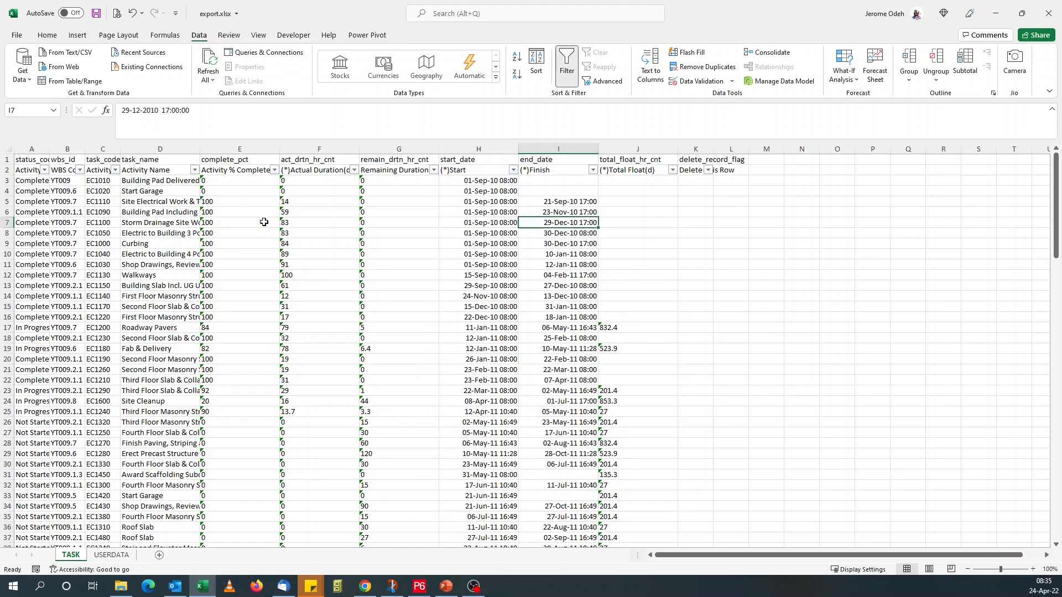
scroll("down", 3)
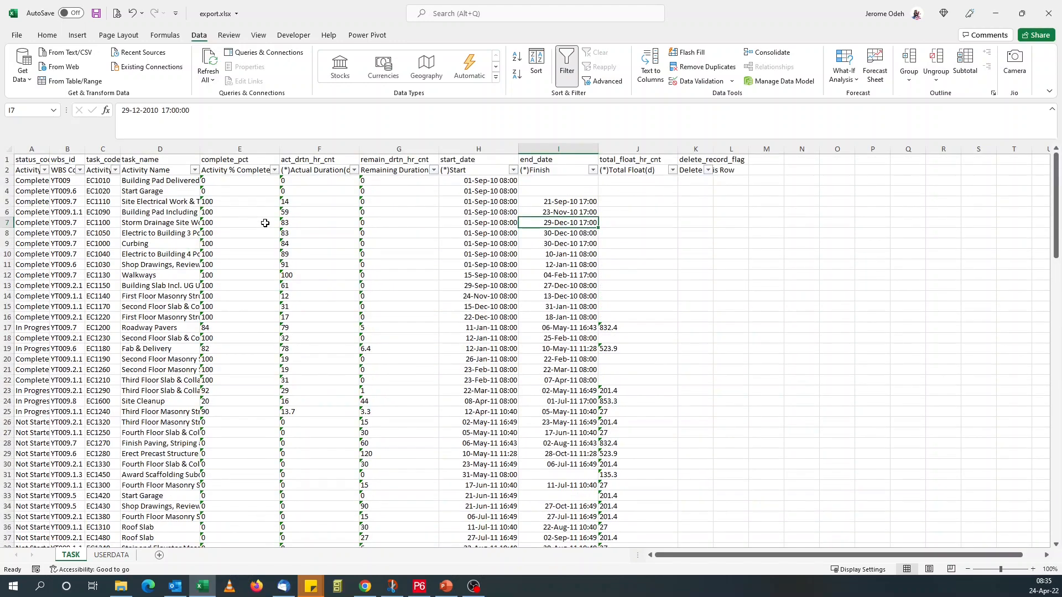
mouse_move(697, 259)
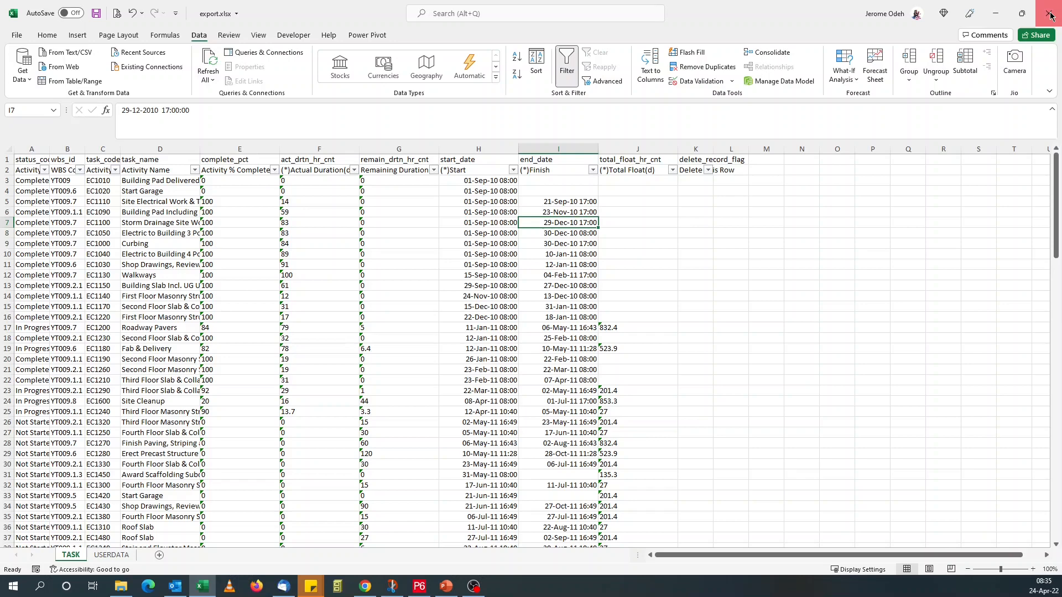
mouse_move(20, 39)
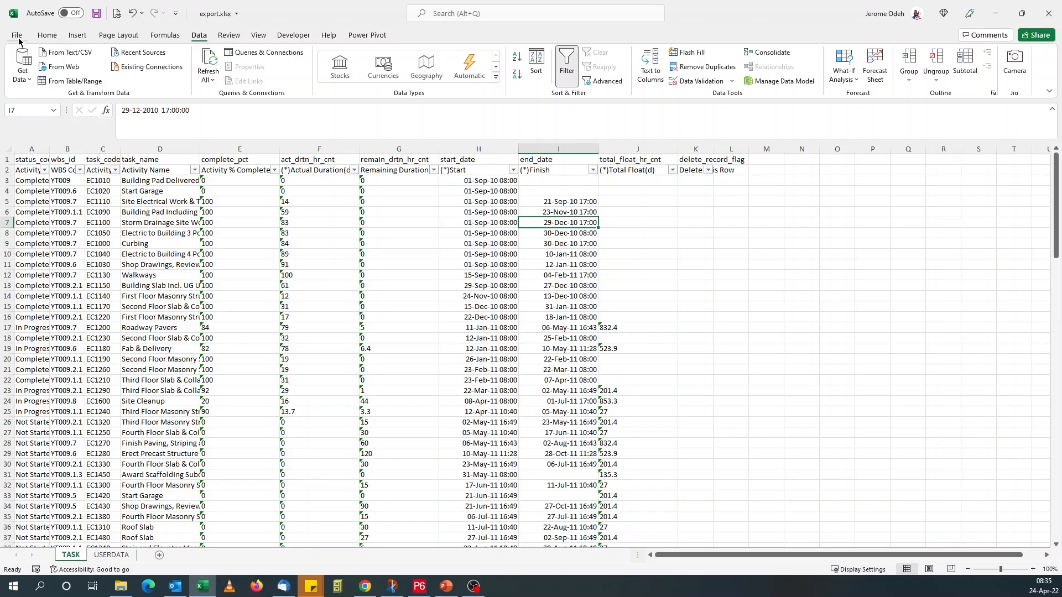
- Paste the copied P6 activity table into a new blank Excel workbook
left_click(16, 35)
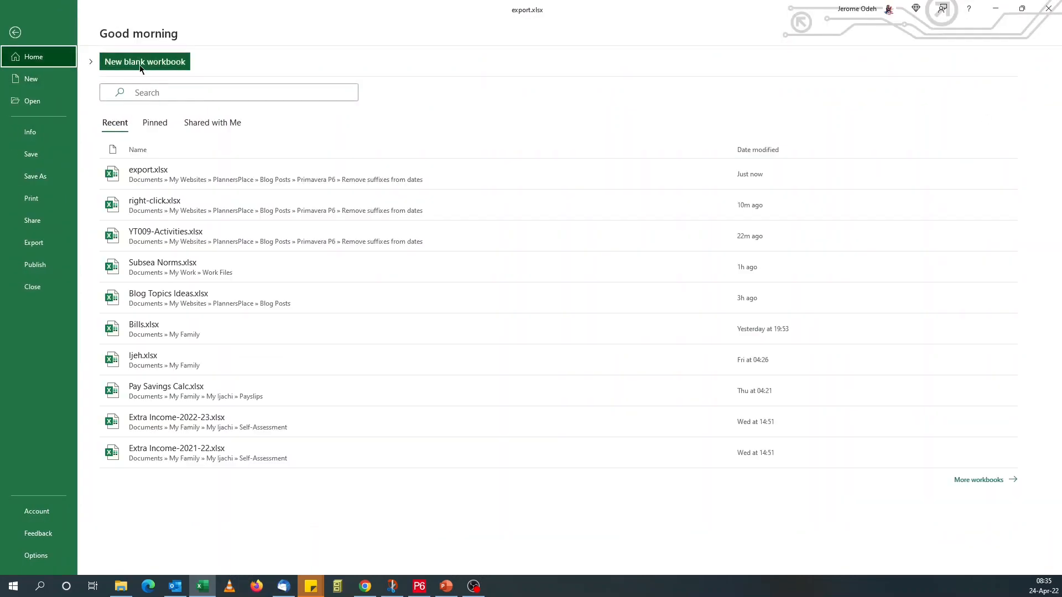
left_click(144, 61)
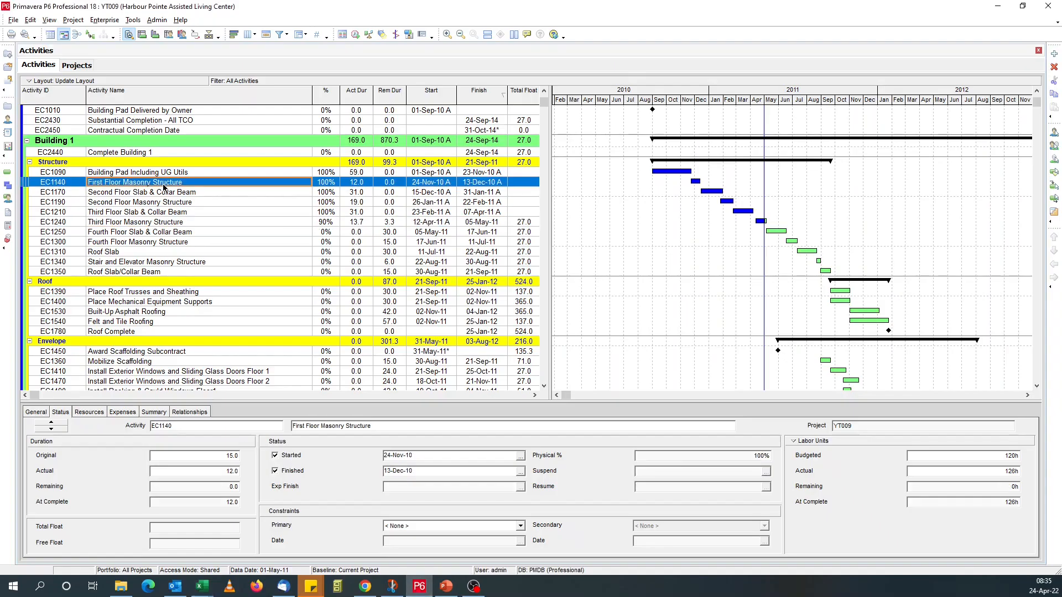
right_click(163, 185)
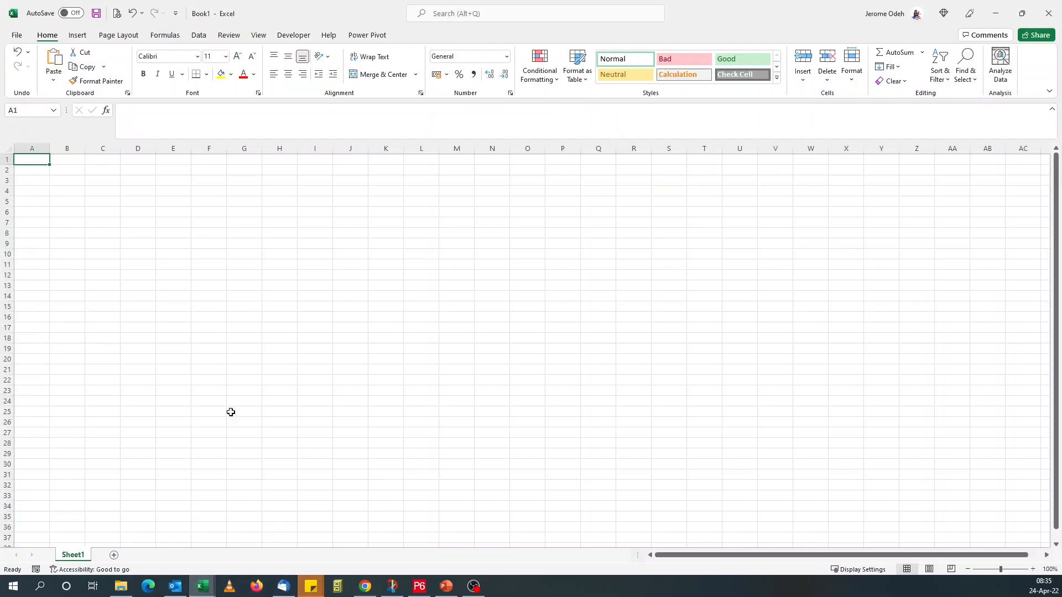
key("ctrl+v")
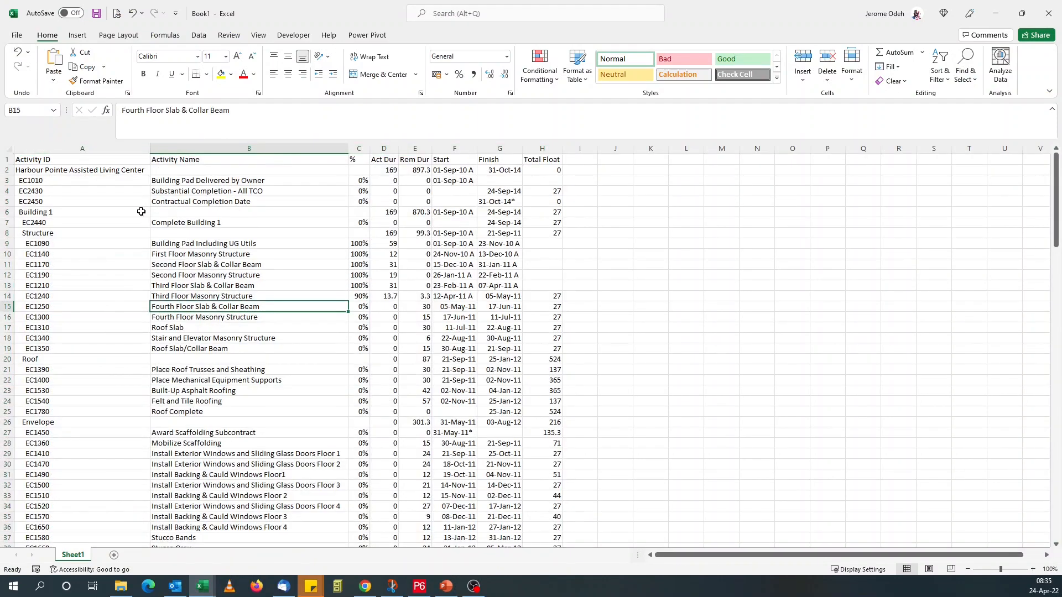
mouse_move(378, 371)
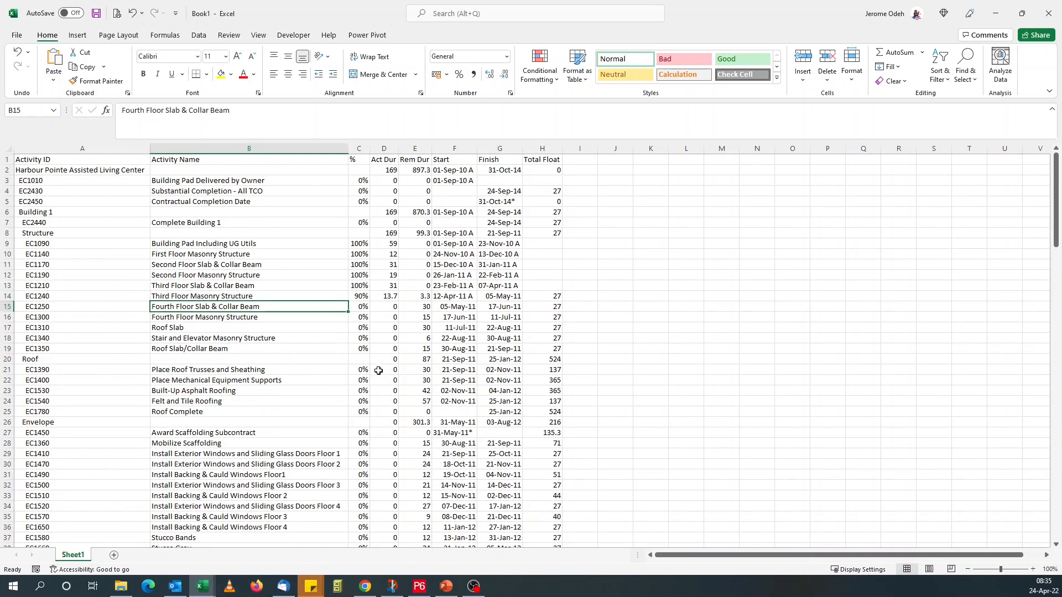
- Fill the Harbour Pointe Assisted Living Center summary row yellow
left_click(81, 170)
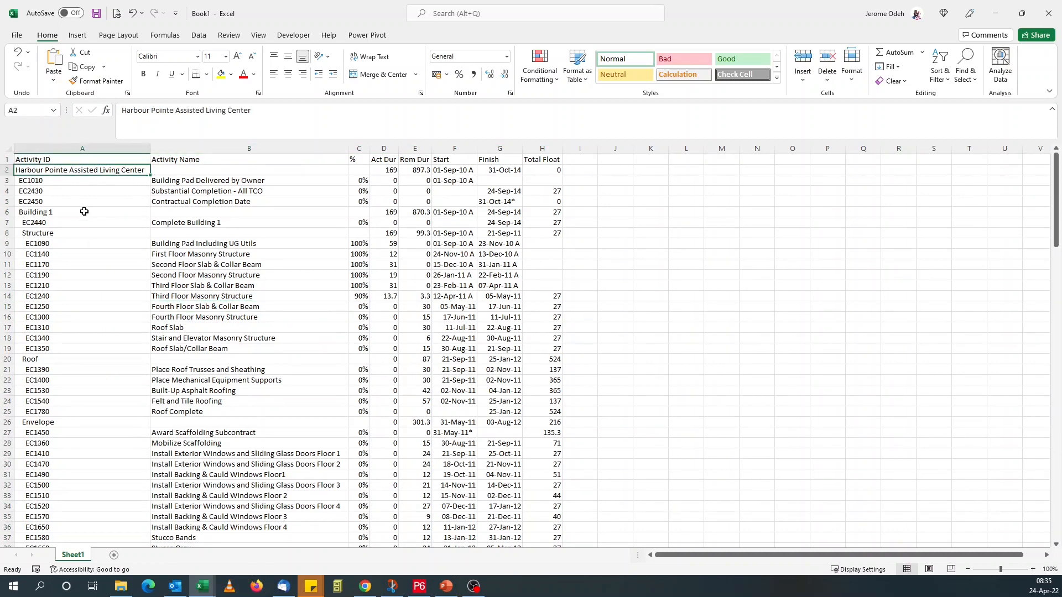
left_click(81, 233)
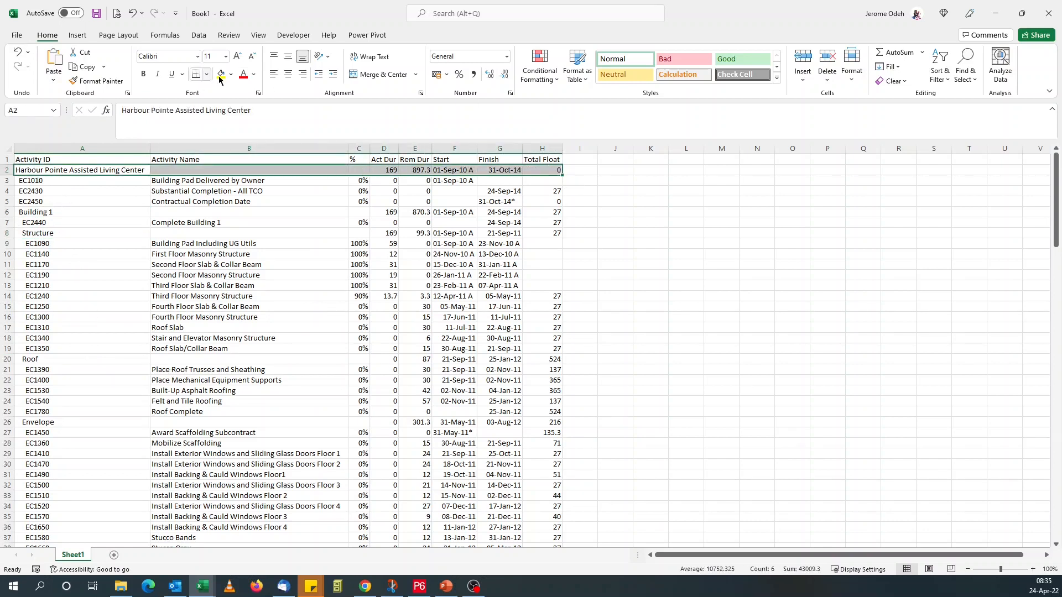
left_click(219, 75)
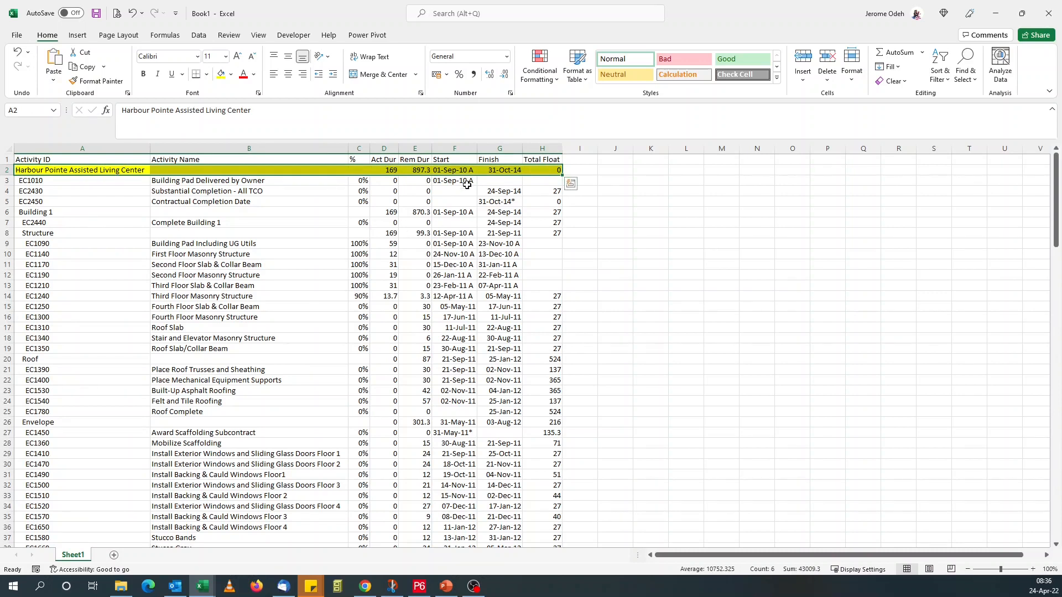
- Filter the pasted table's headers and compare Start values with export.xlsx's start_date list
left_click(455, 159)
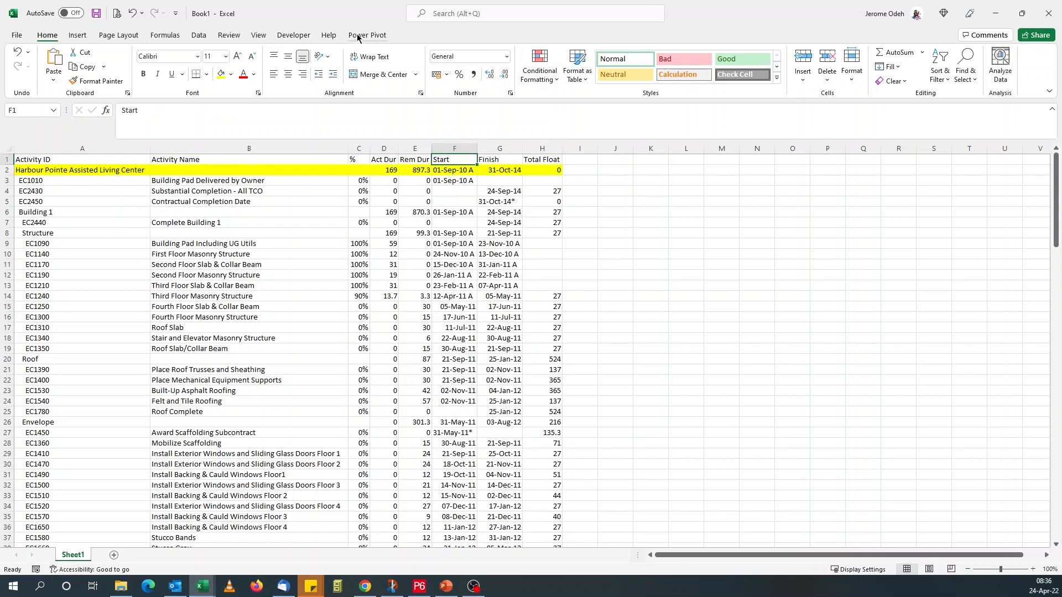
left_click(199, 34)
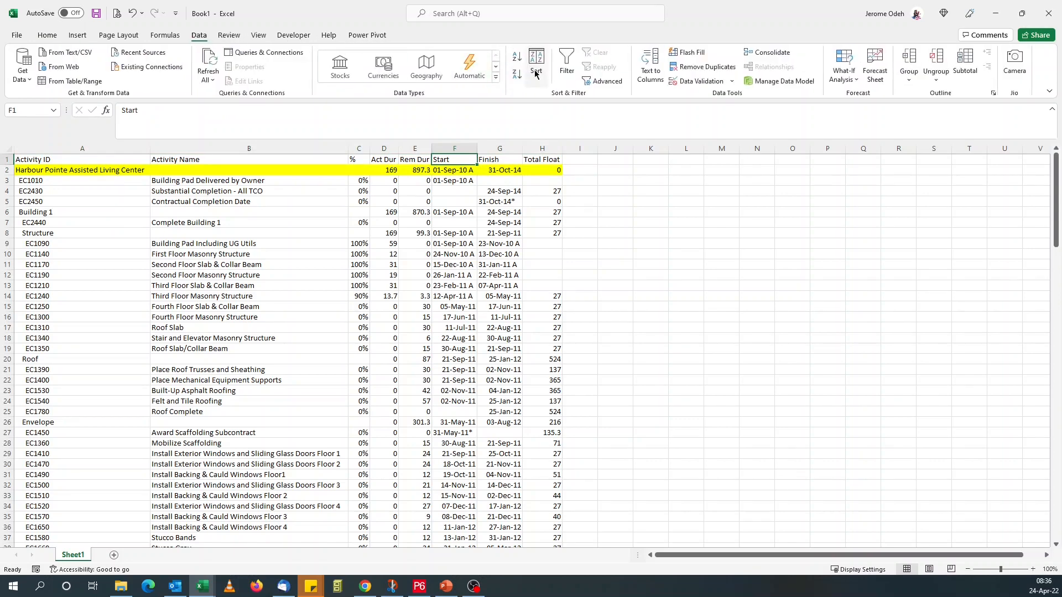
left_click(566, 65)
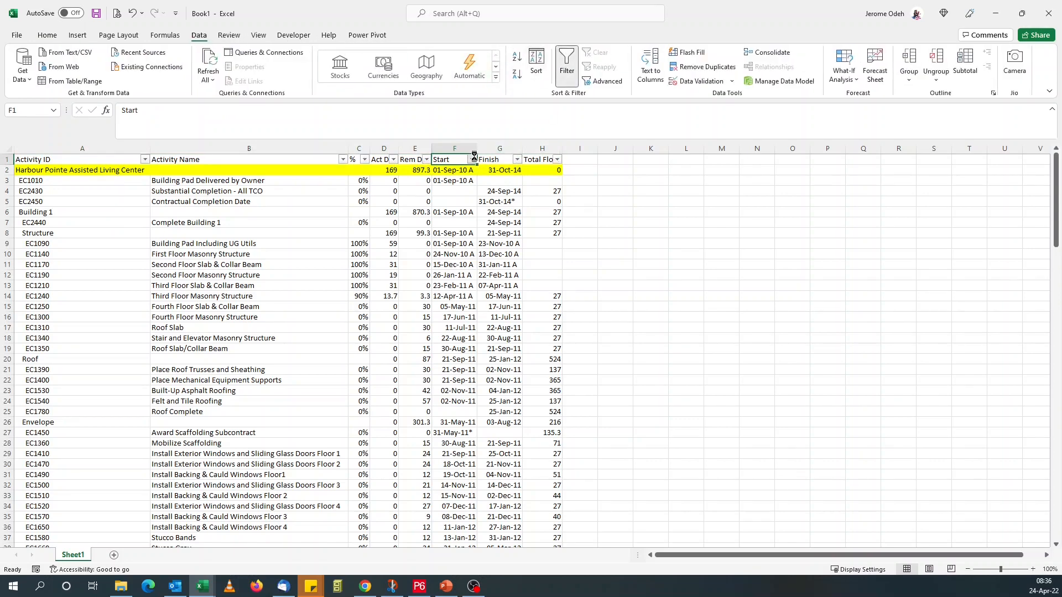
left_click(473, 159)
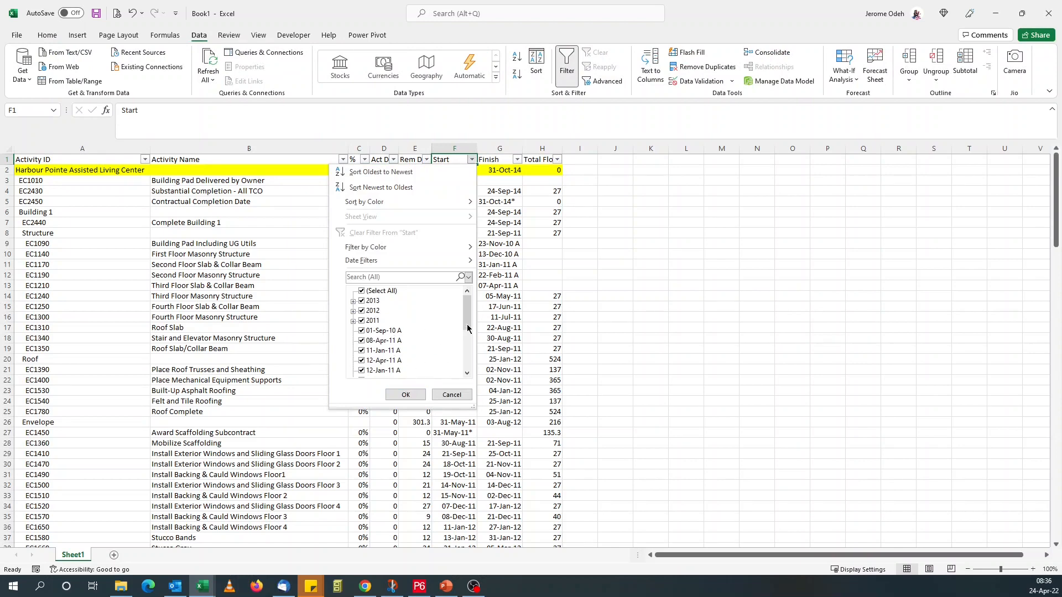
scroll("down", 3)
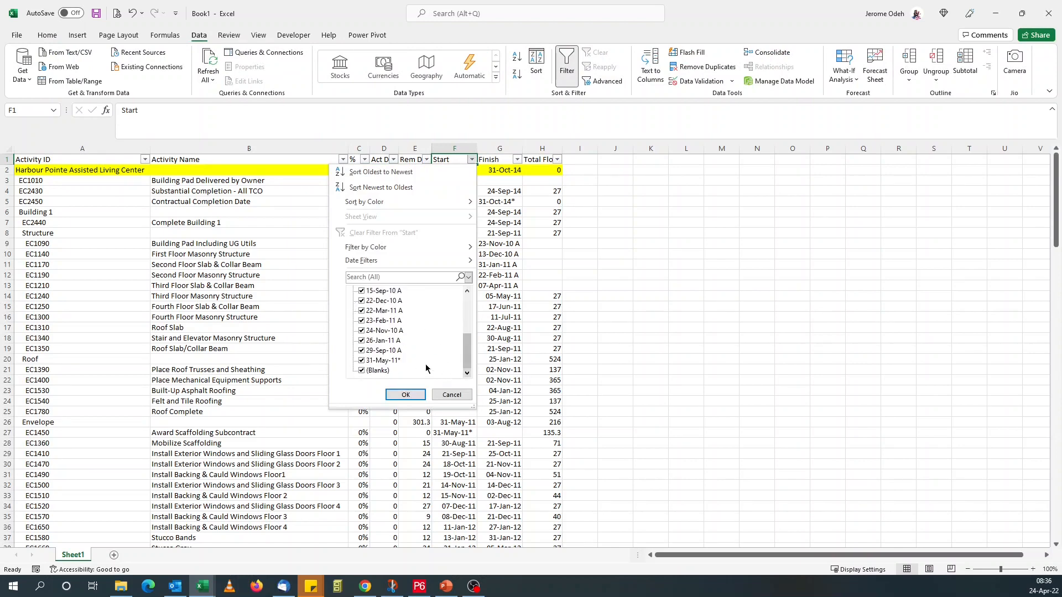
left_click(517, 159)
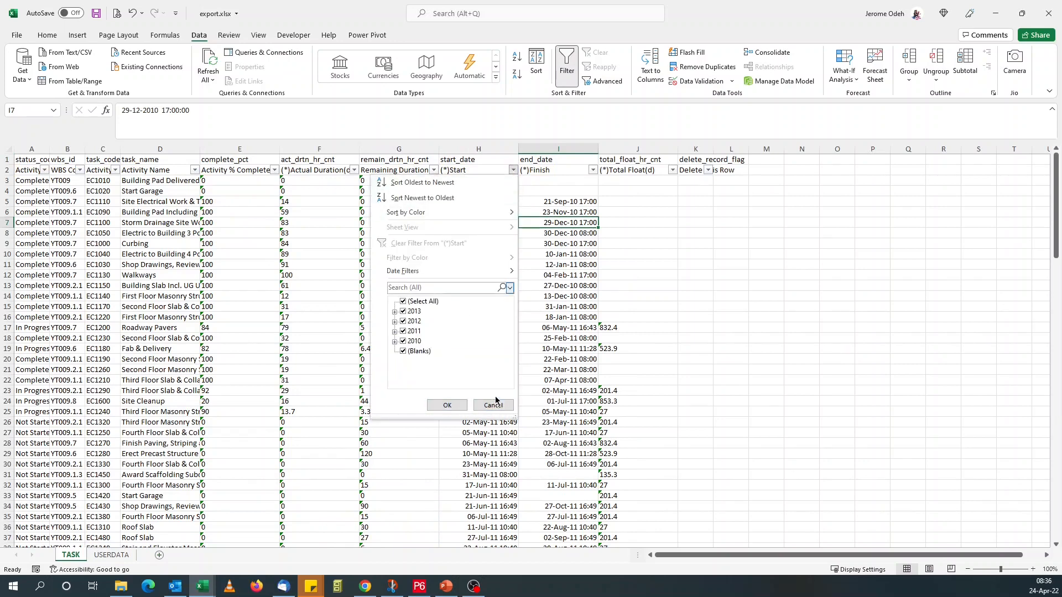
left_click(446, 405)
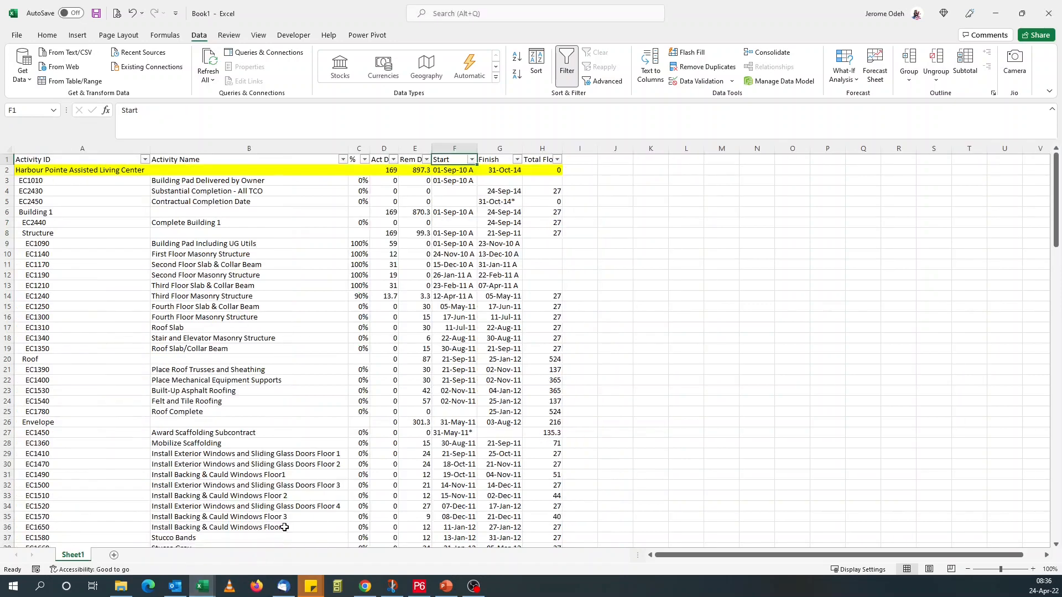
mouse_move(410, 587)
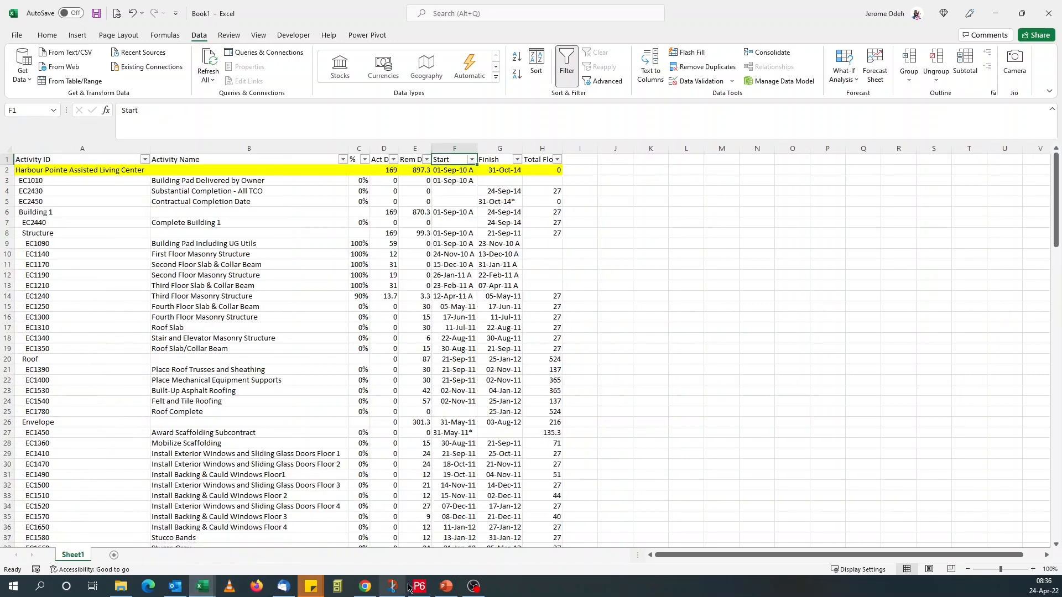
- Save the pasted workbook as 'copy & paste.xlsx' under Remove suffixes from dates
left_click(418, 586)
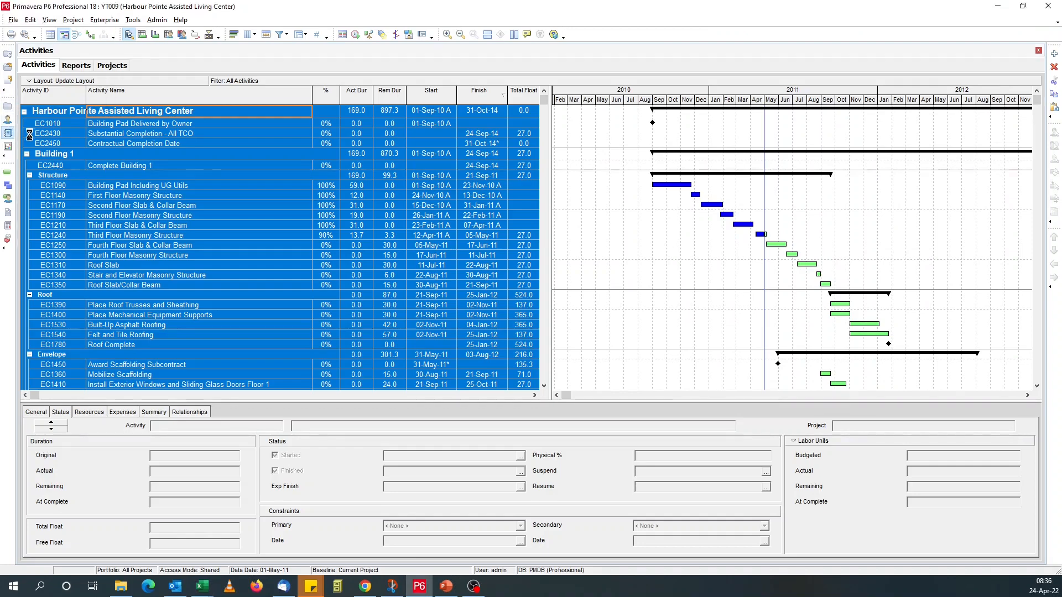
left_click(76, 66)
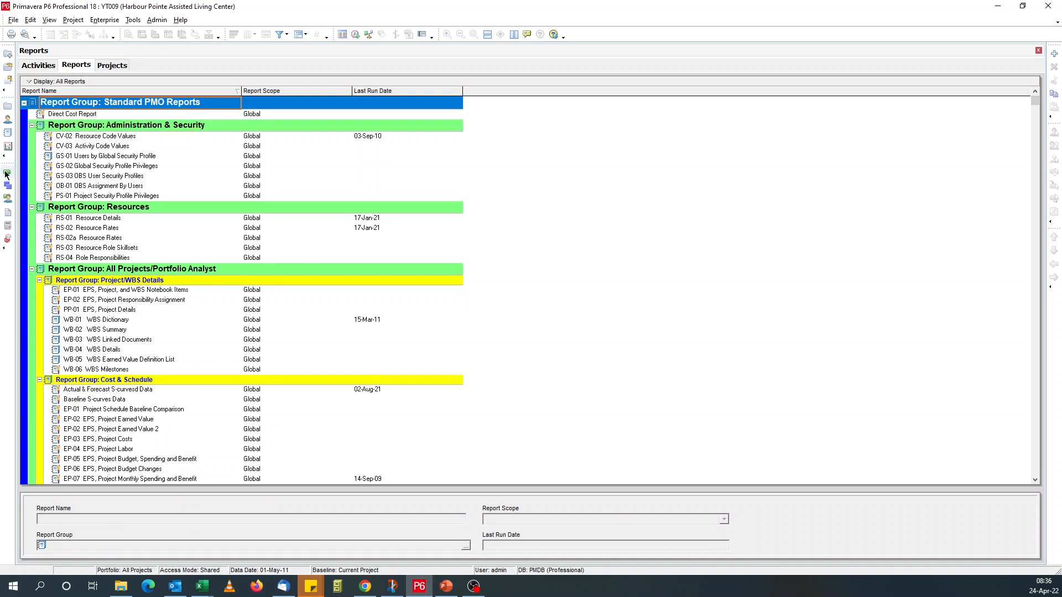
left_click(37, 65)
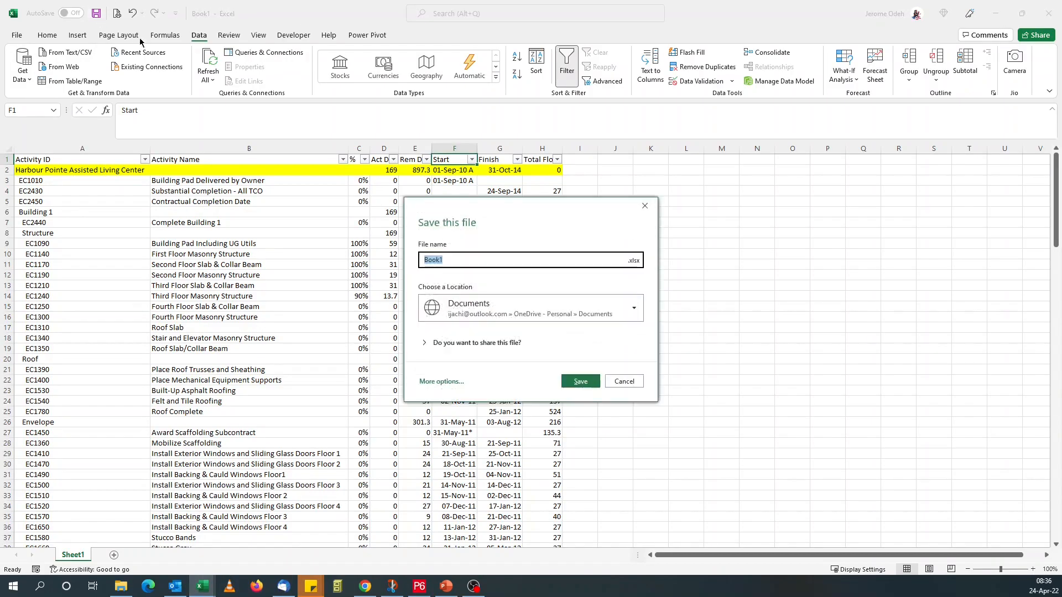
left_click(623, 381)
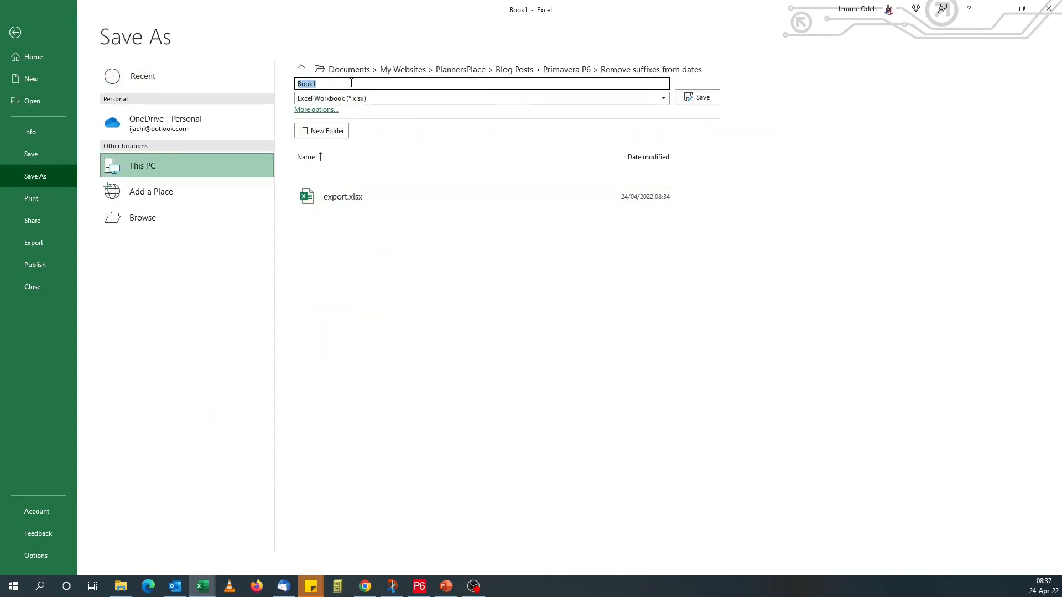
type("copy &")
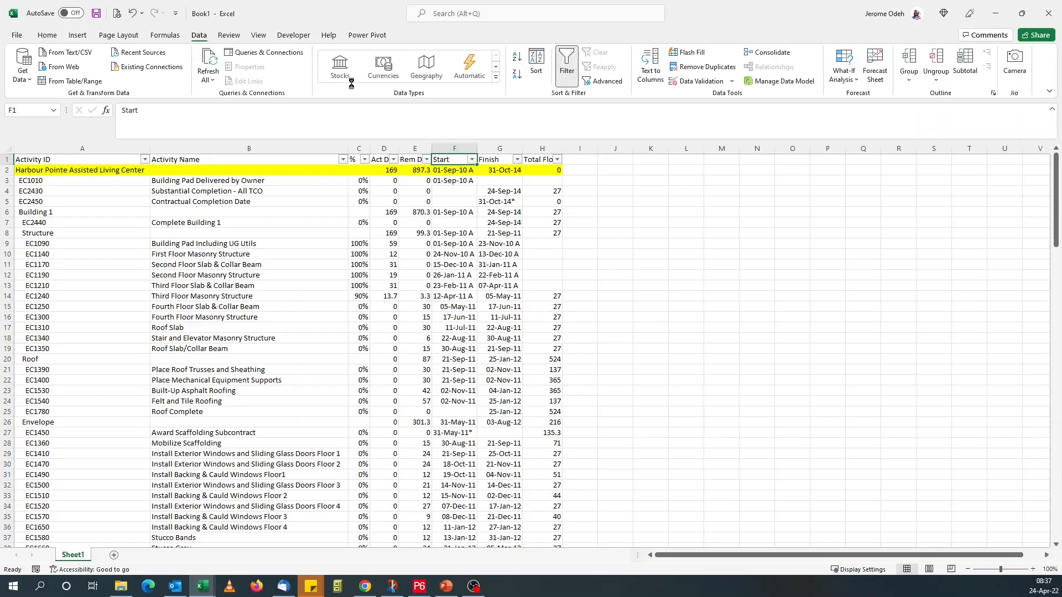
left_click(454, 243)
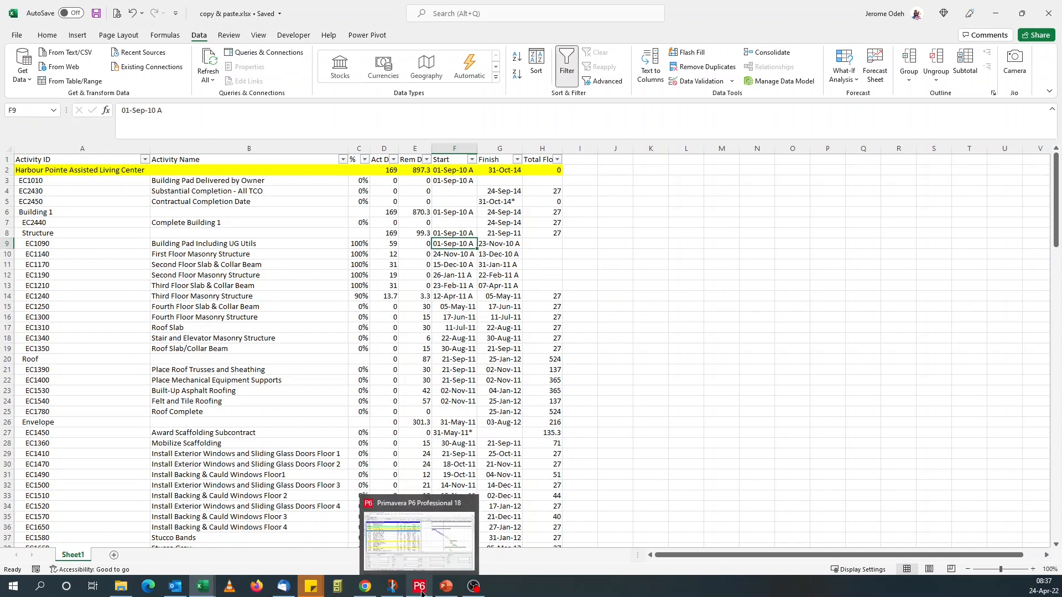
- Bring Primavera P6 forward to preview the activity layout's printed pages
left_click(418, 586)
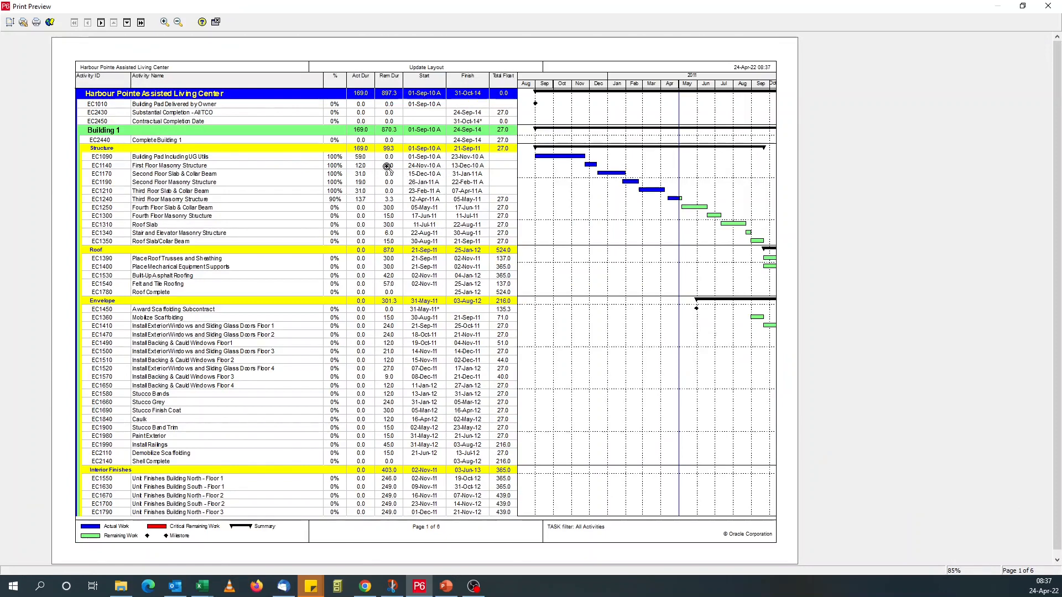
mouse_move(421, 180)
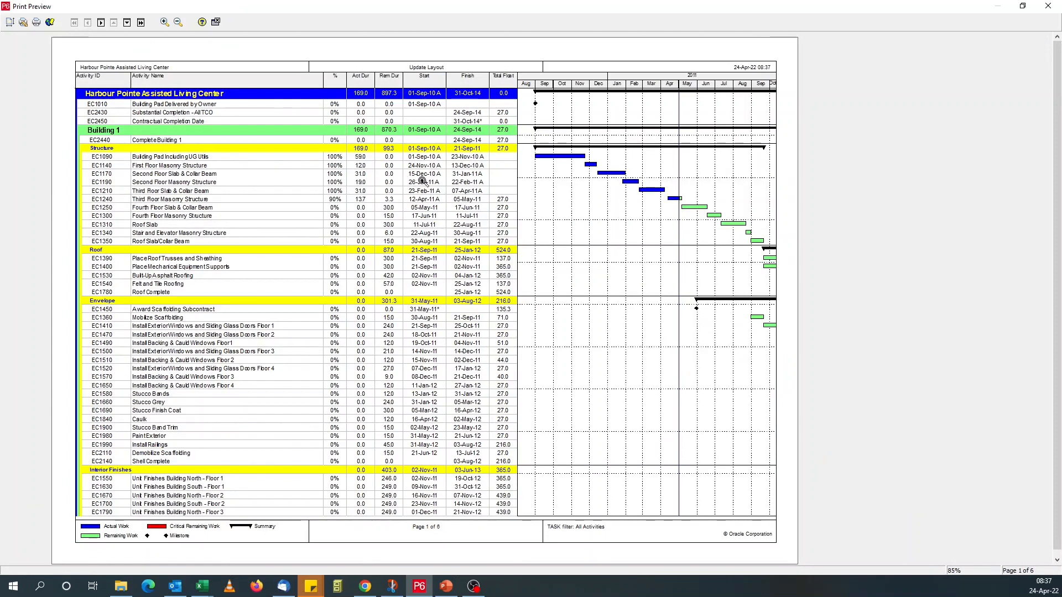
mouse_move(479, 377)
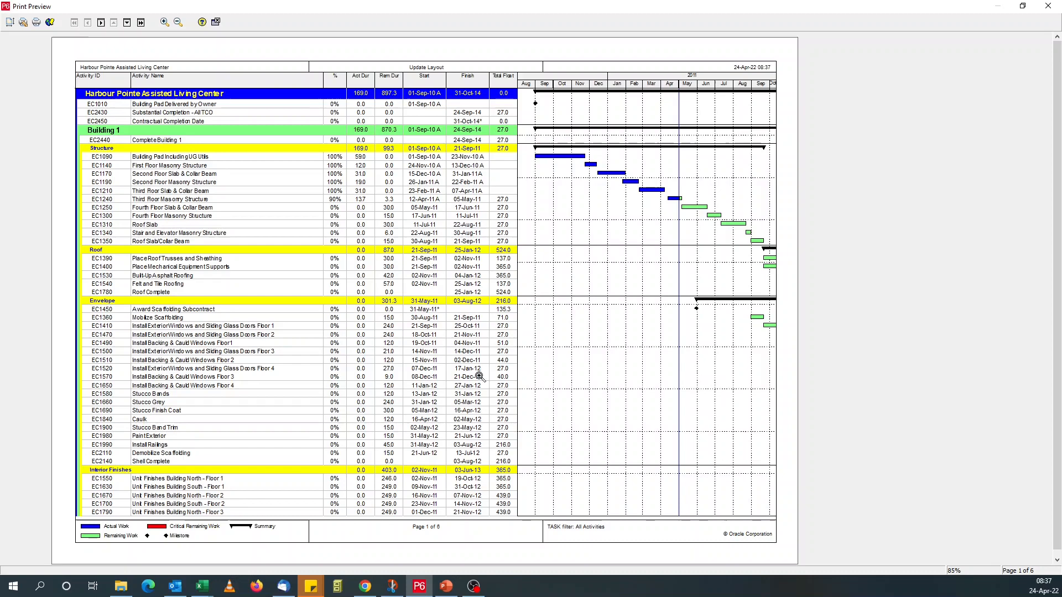
mouse_move(488, 150)
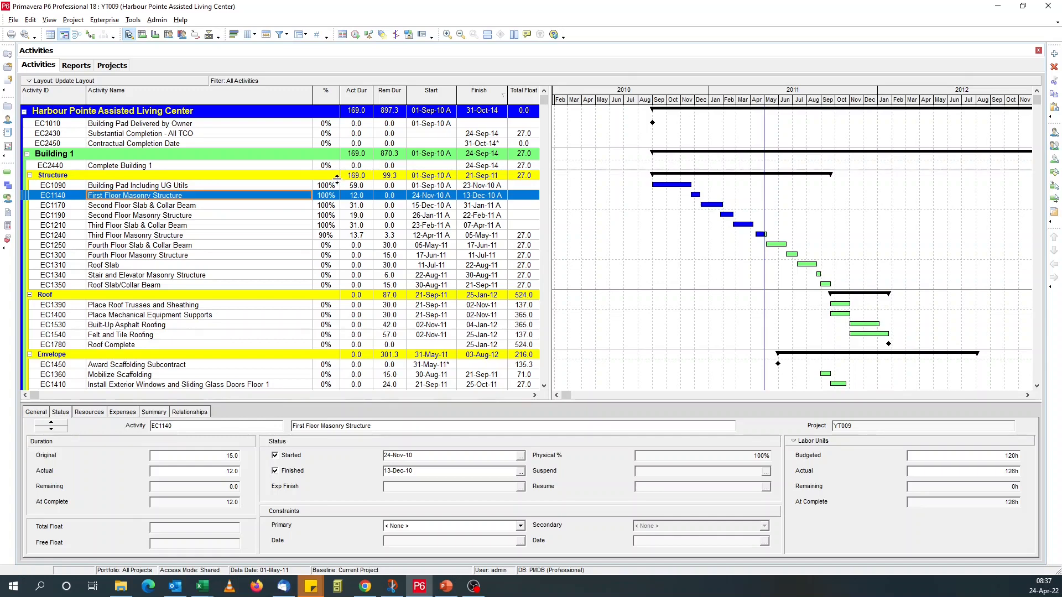
- Save the current layout as 'Print Layout', available to the Project
left_click(28, 81)
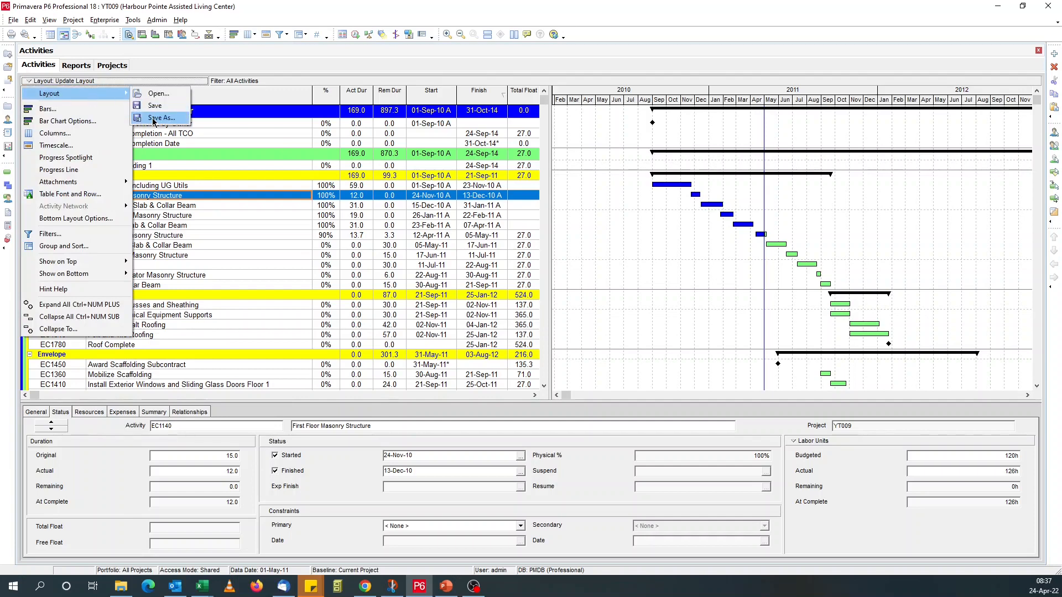
left_click(162, 117)
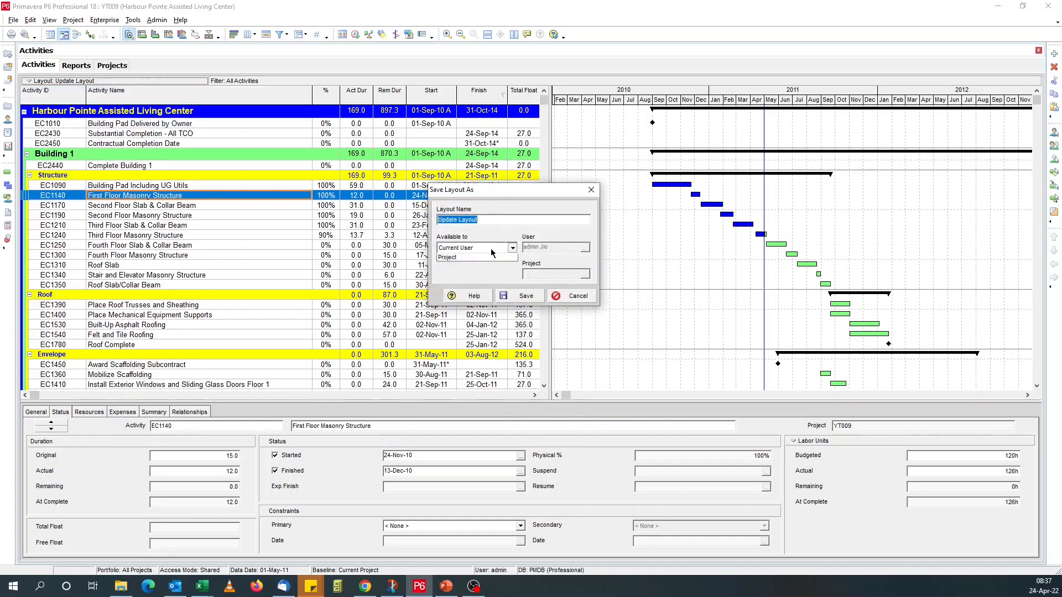
left_click(446, 257)
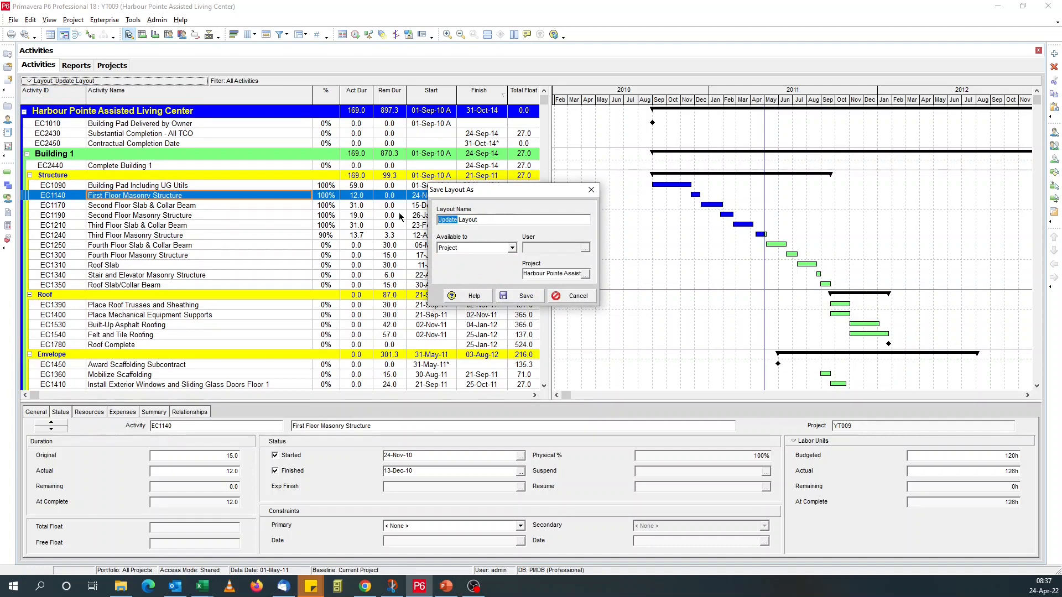
type("Print Layout")
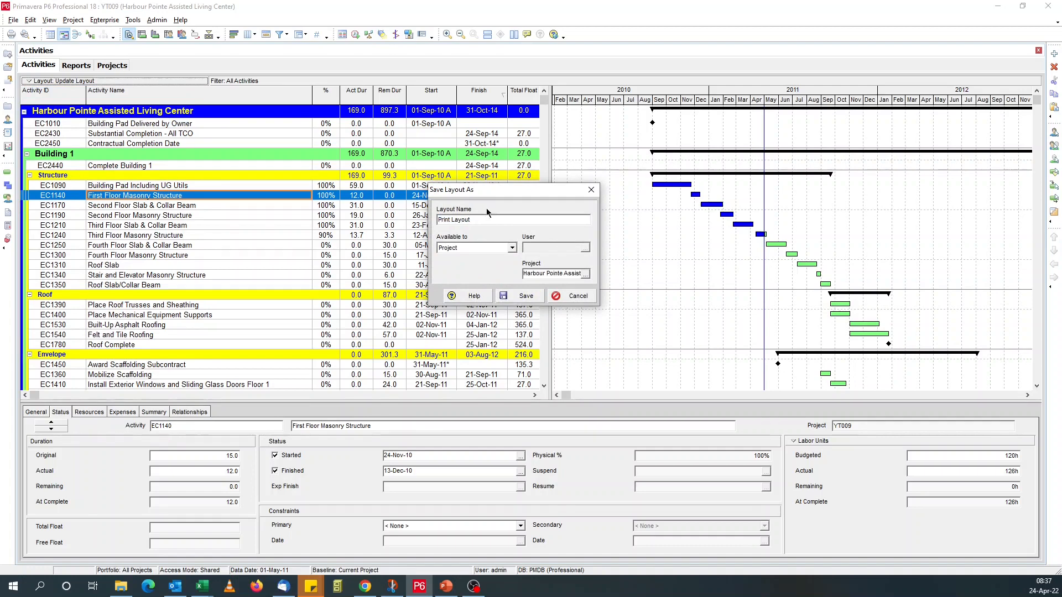
left_click(519, 296)
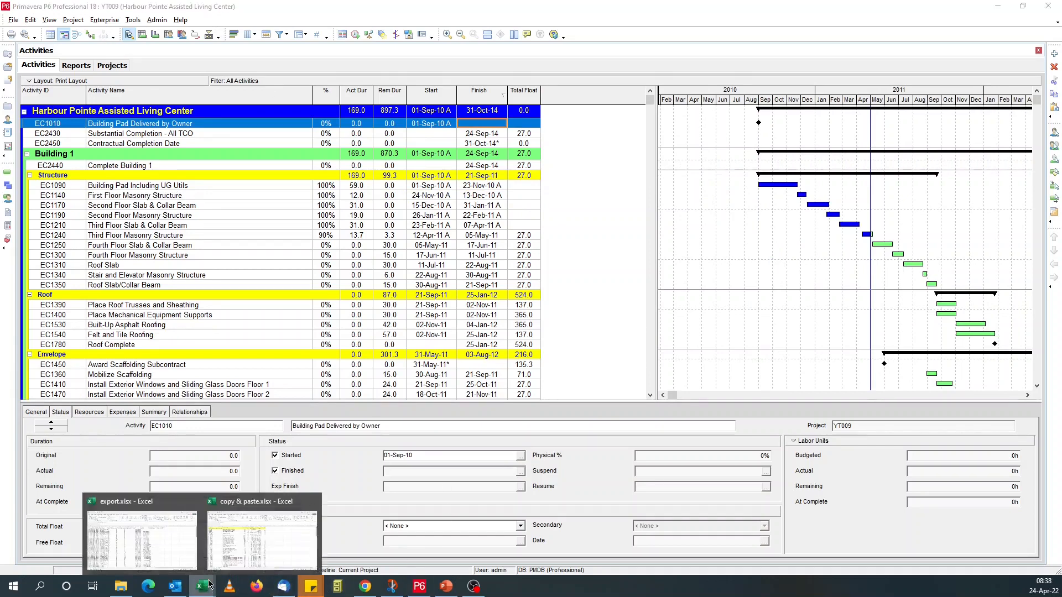
left_click(141, 535)
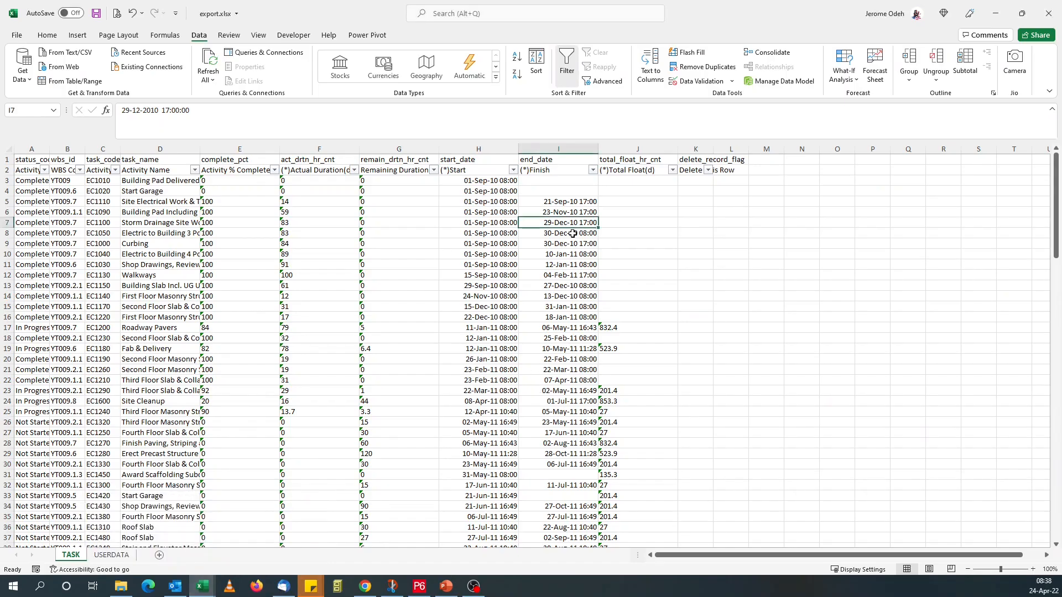
left_click(558, 190)
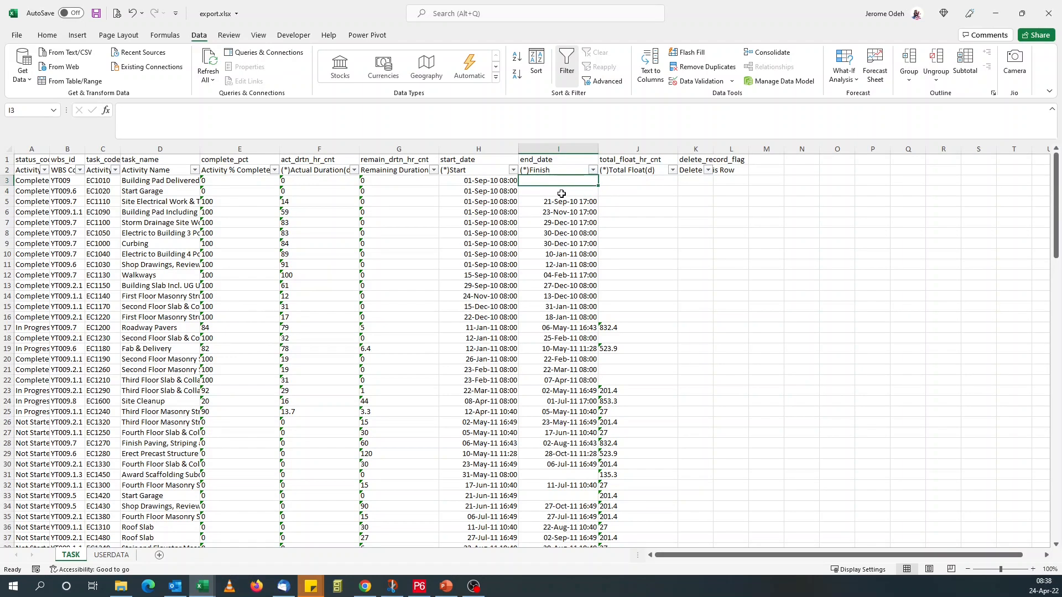
left_click(558, 190)
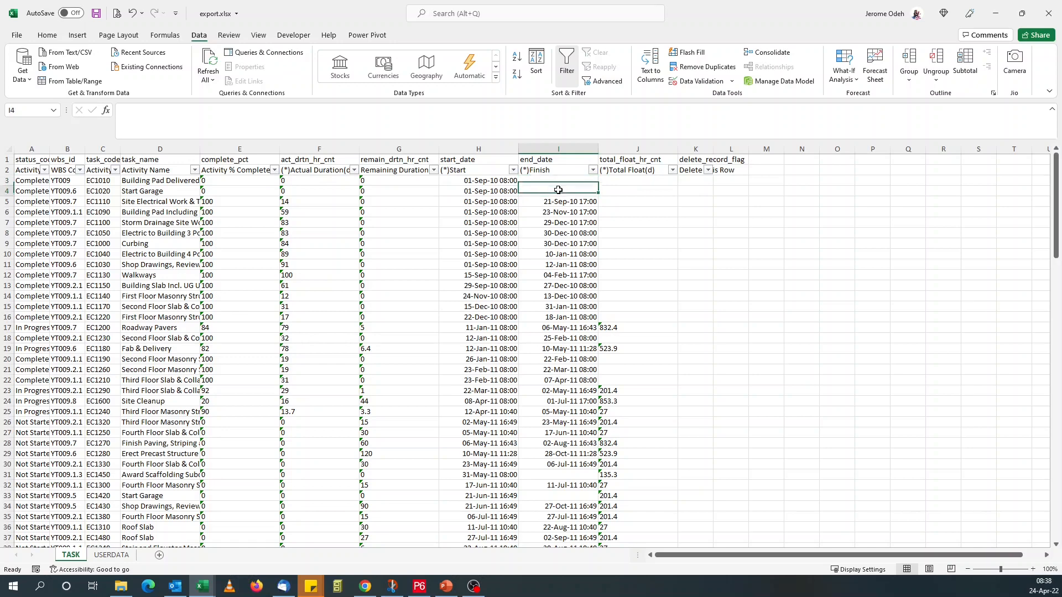
left_click(559, 180)
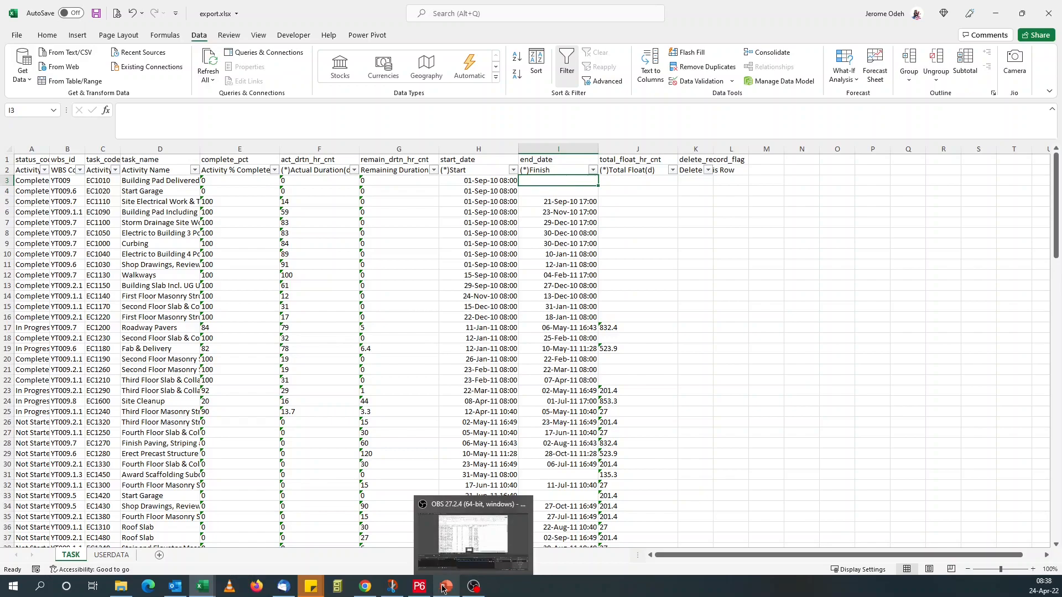
left_click(418, 586)
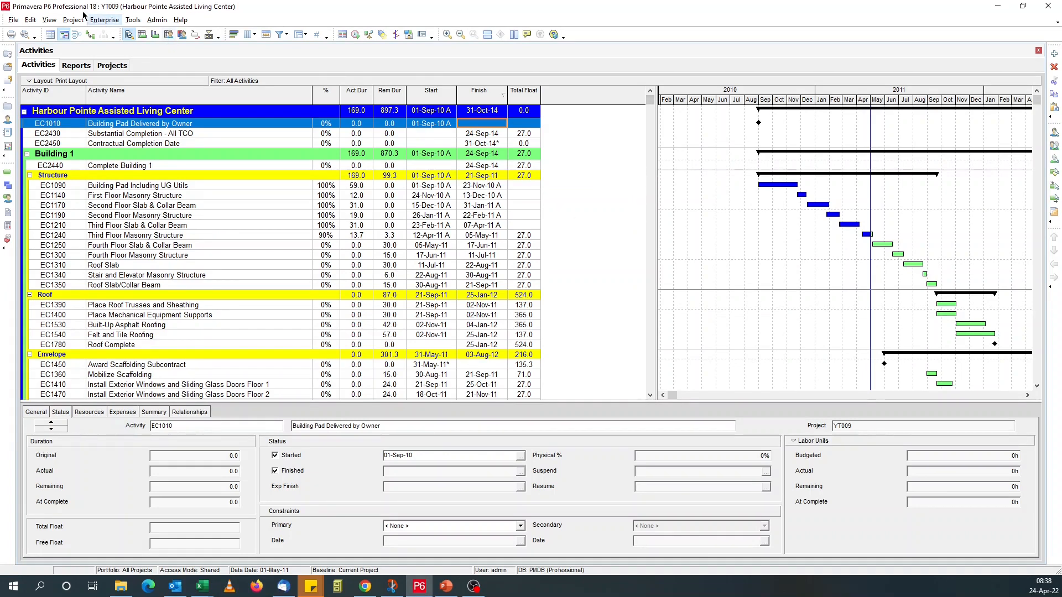
- Add activity UDF '01_Start Date' with the Start Date data type
left_click(104, 20)
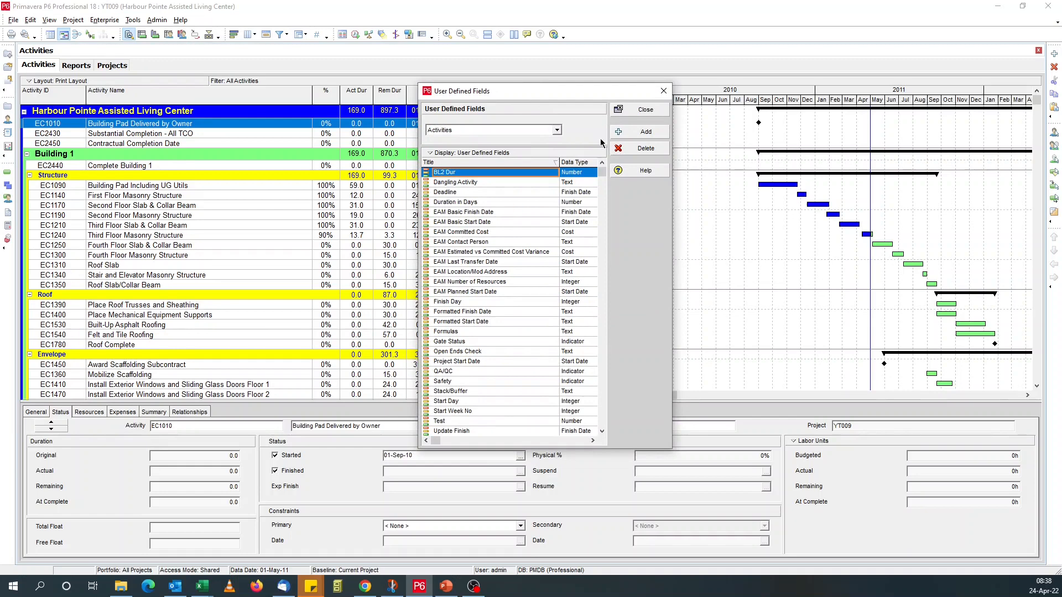
left_click(644, 132)
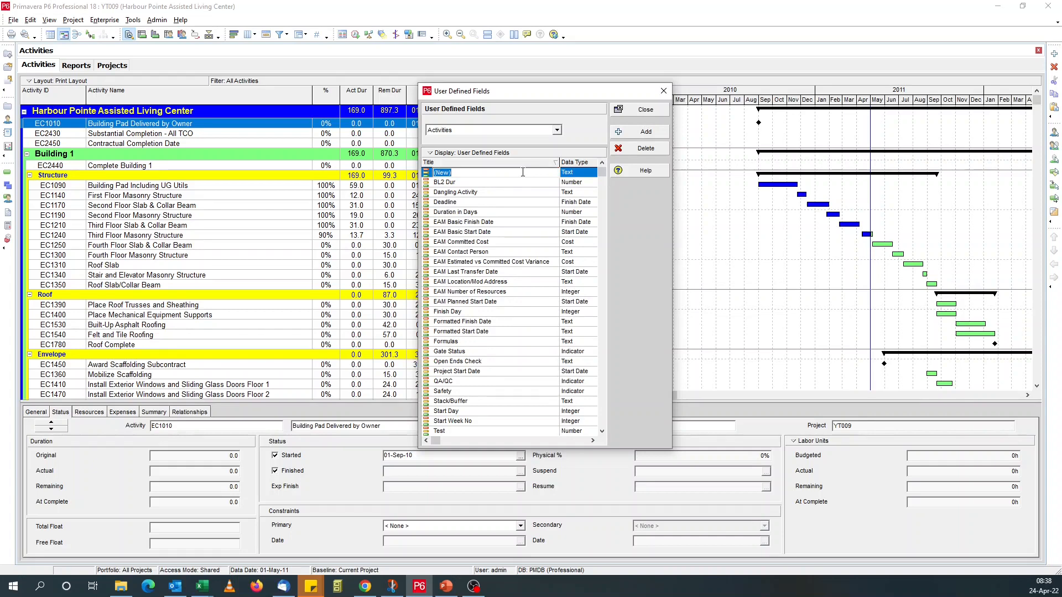
type("01_Start")
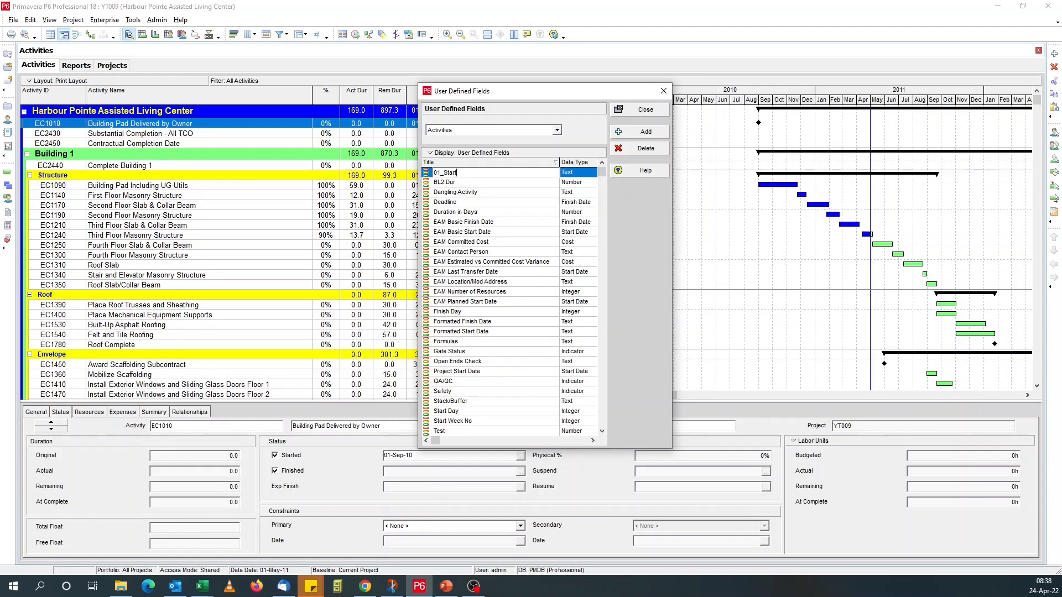
type("Date")
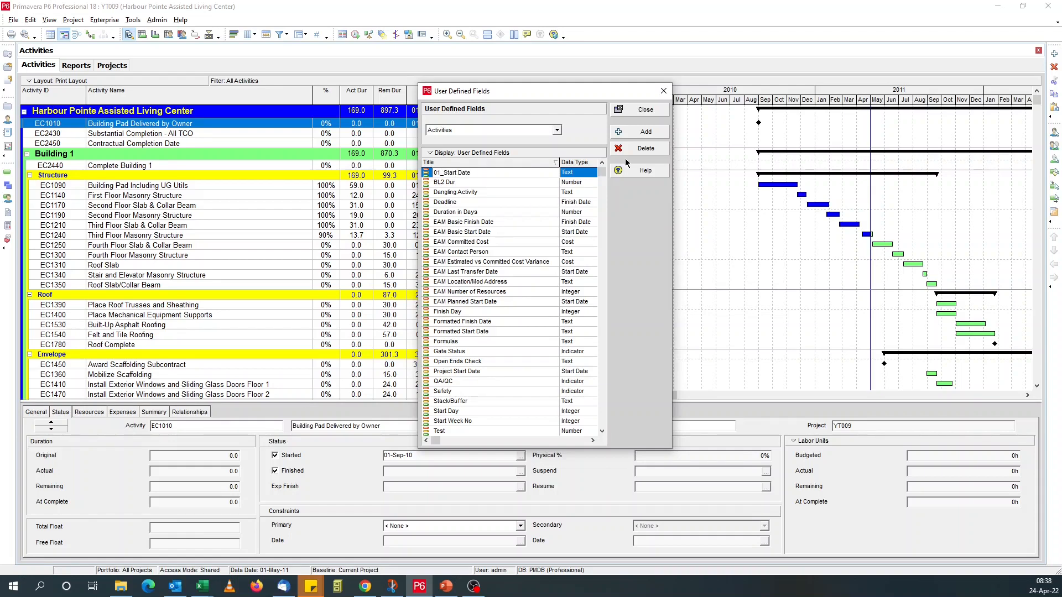
left_click(591, 173)
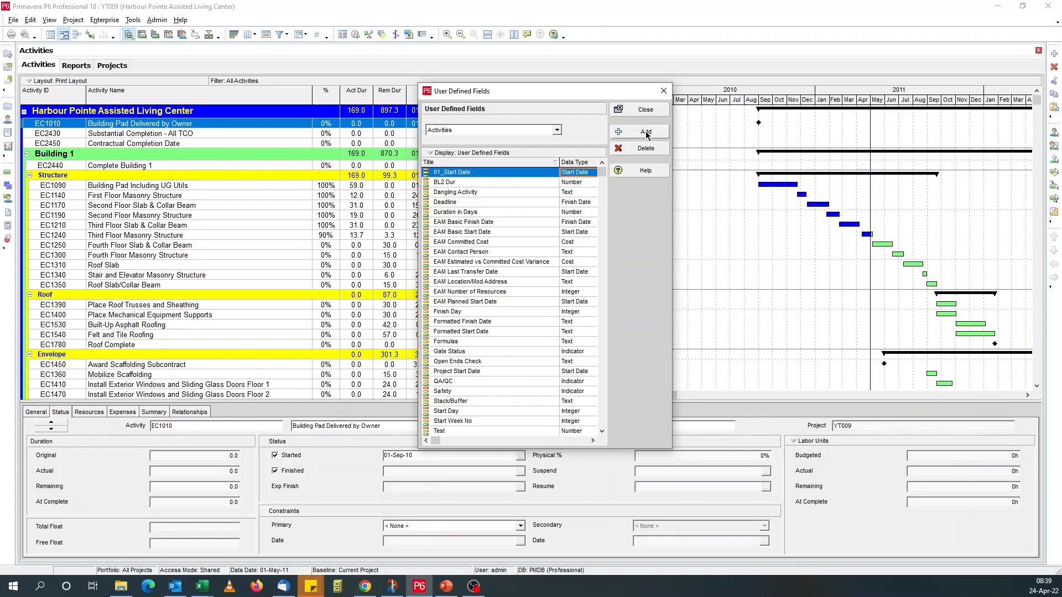
- Add activity UDF '02_Finish Date' with the Finish Date data type, then close
left_click(643, 132)
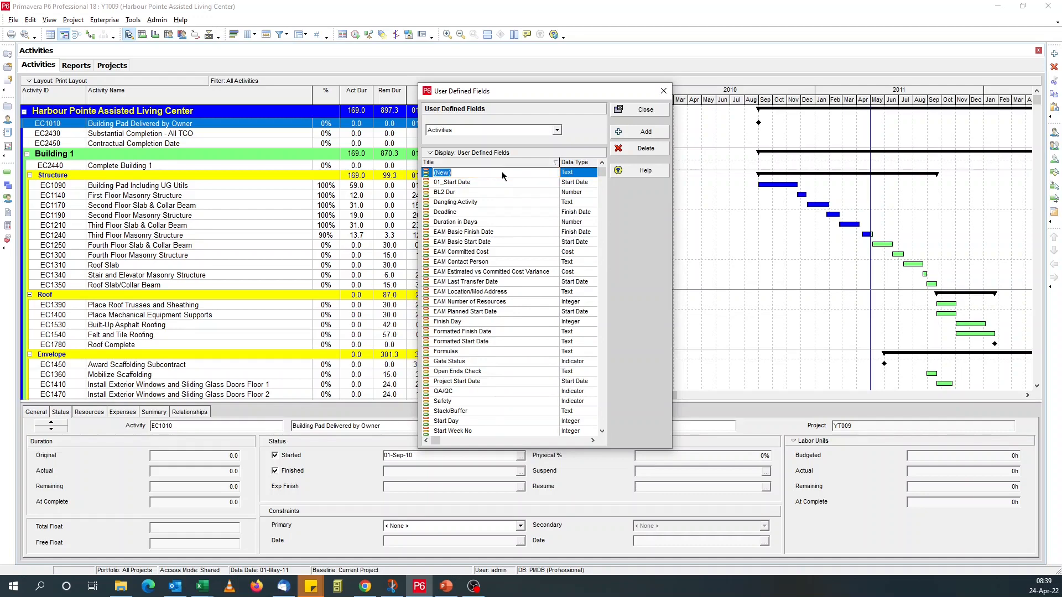
type("02_")
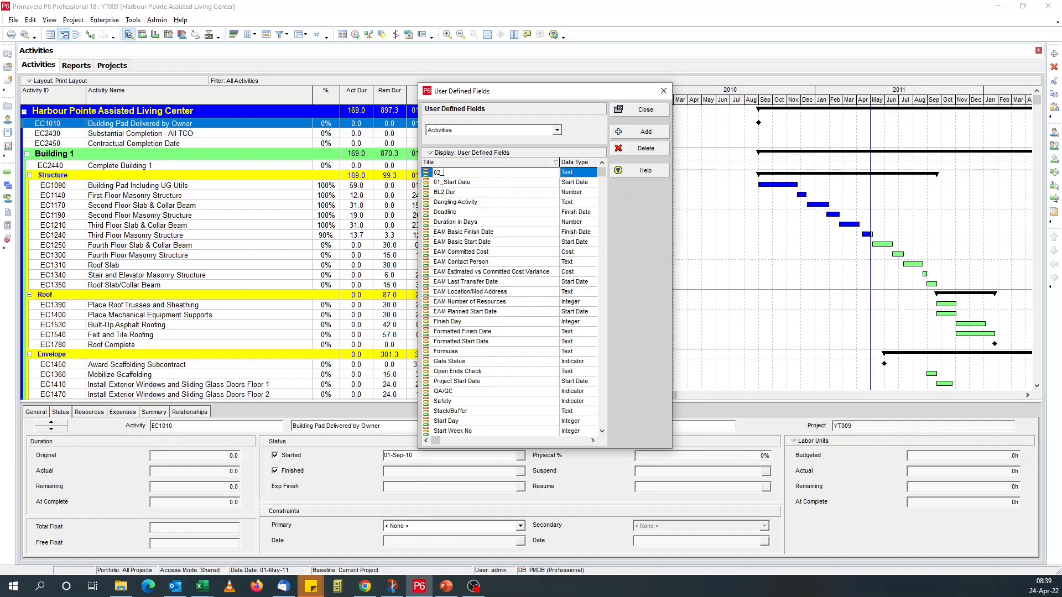
type("Finish Date")
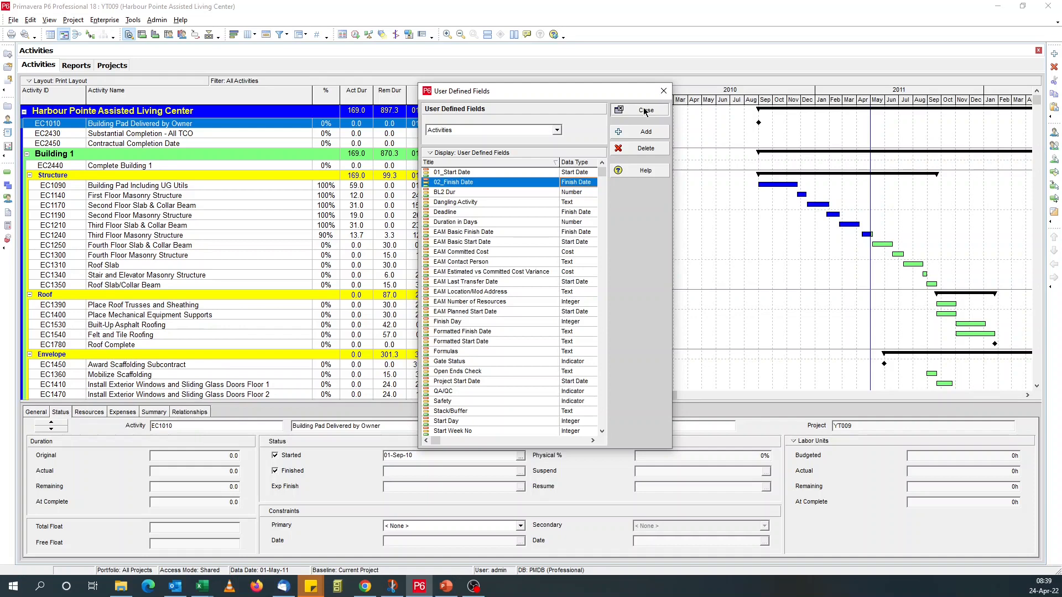
left_click(644, 110)
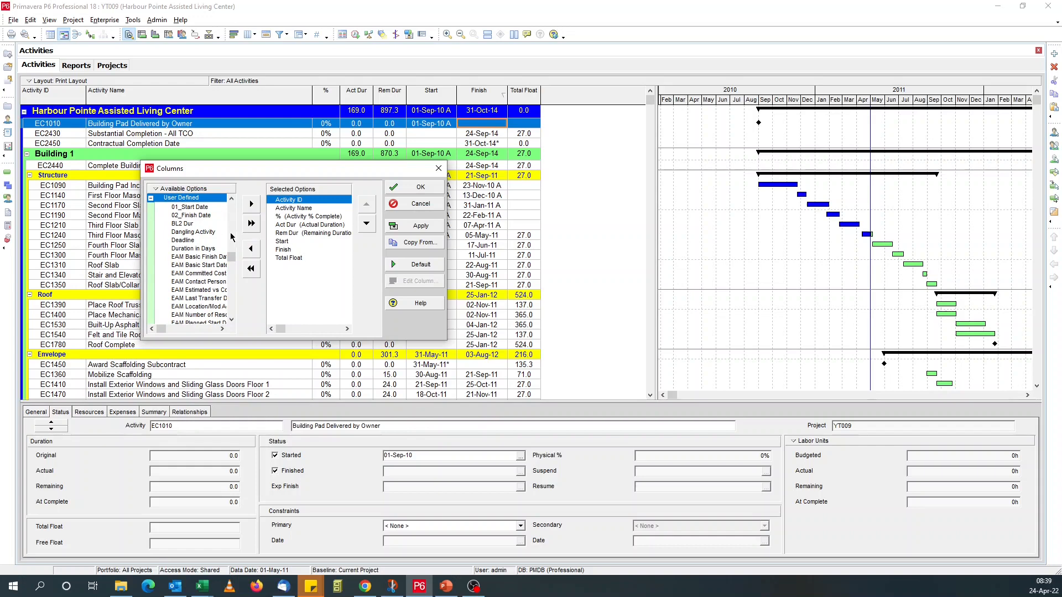
mouse_move(283, 260)
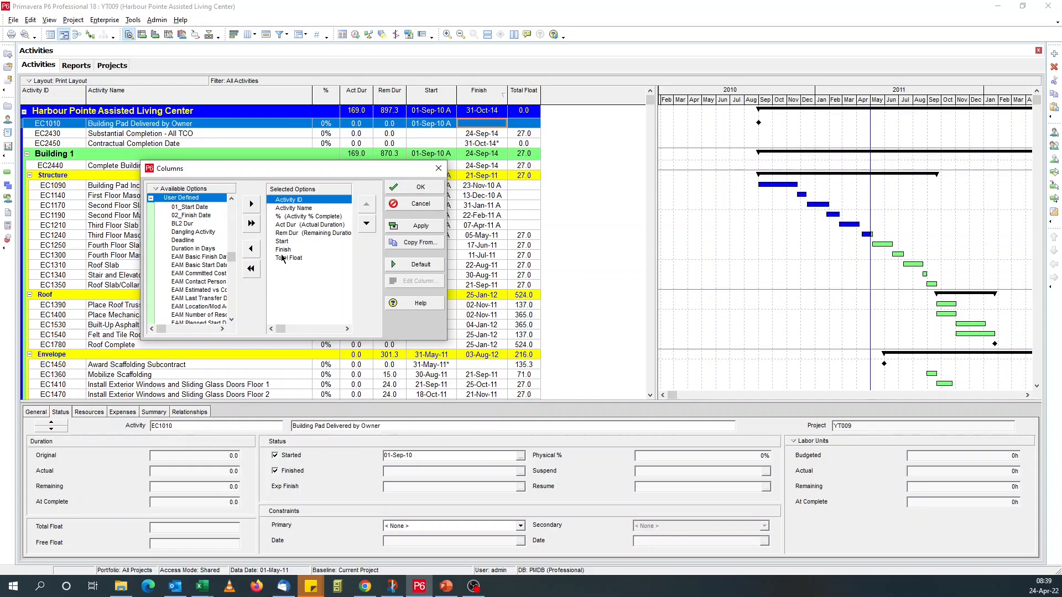
- Insert 01_Start Date and 02_Finish Date after Finish, titled Start Date/Finish Date and centred
left_click(284, 249)
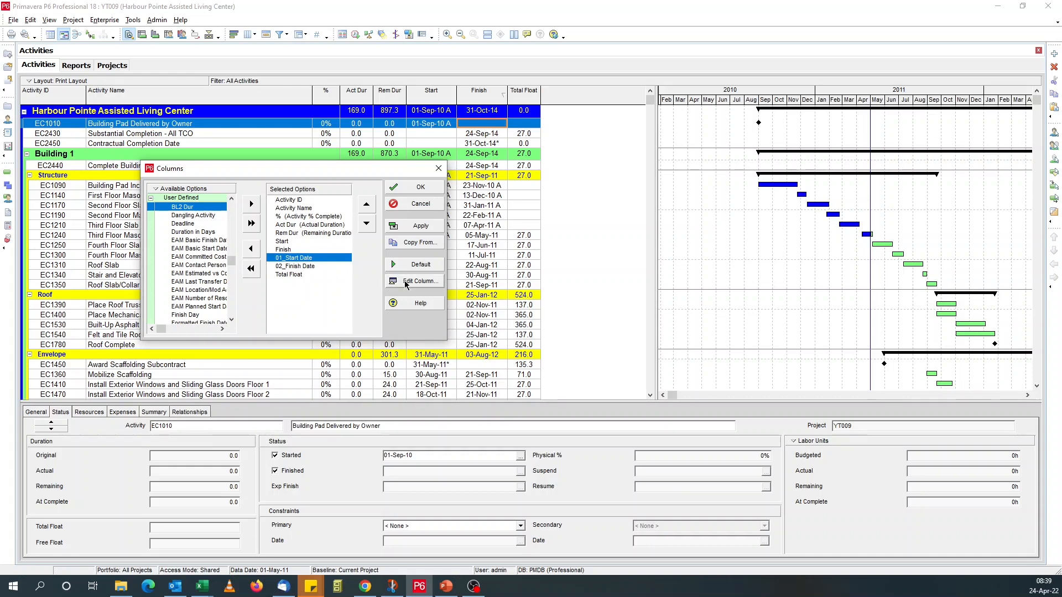
left_click(421, 281)
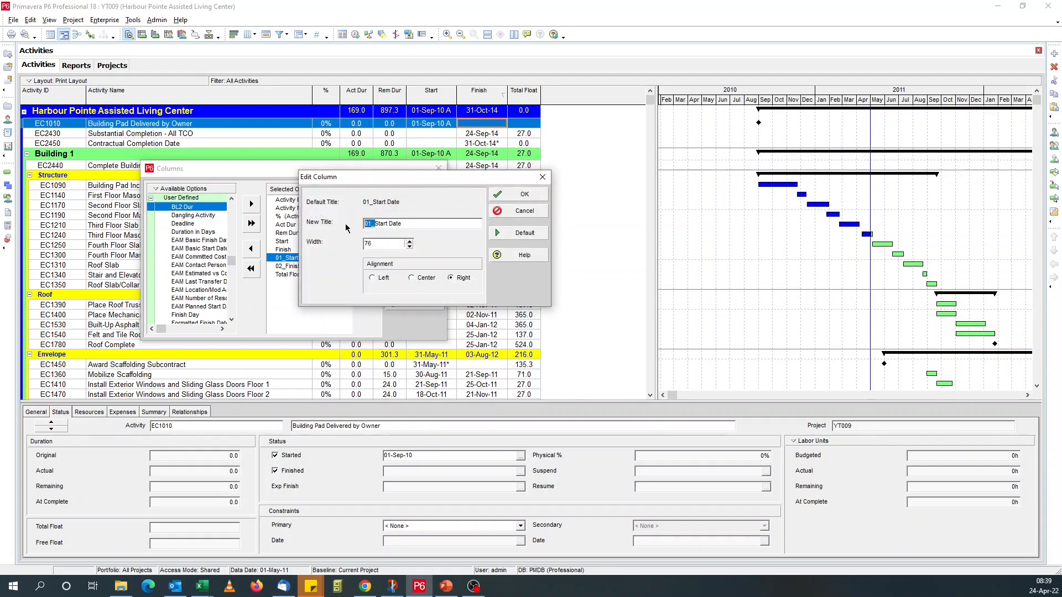
left_click(518, 194)
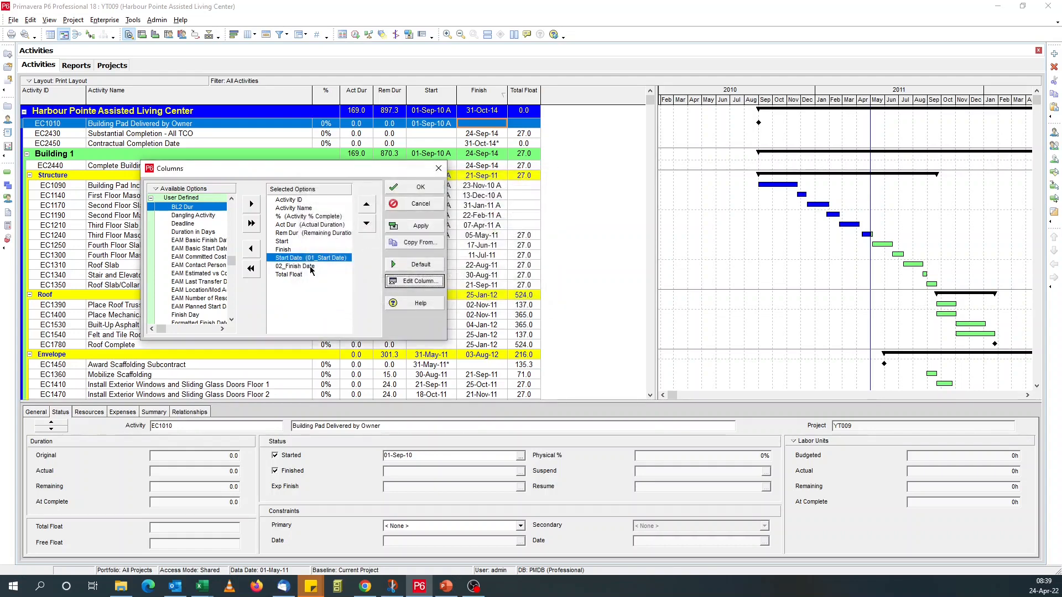
left_click(413, 281)
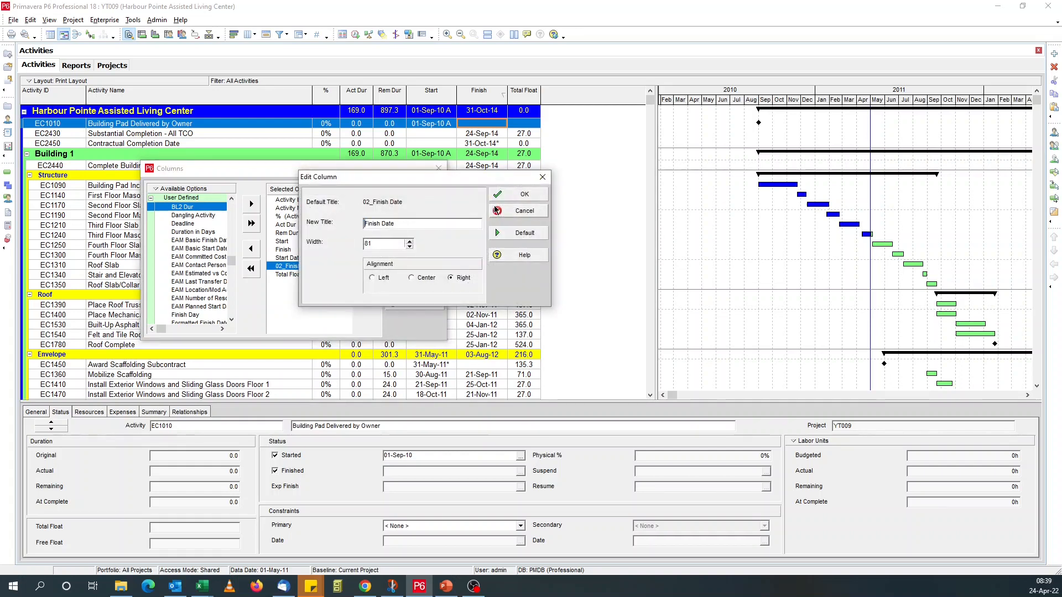
left_click(411, 278)
type("60")
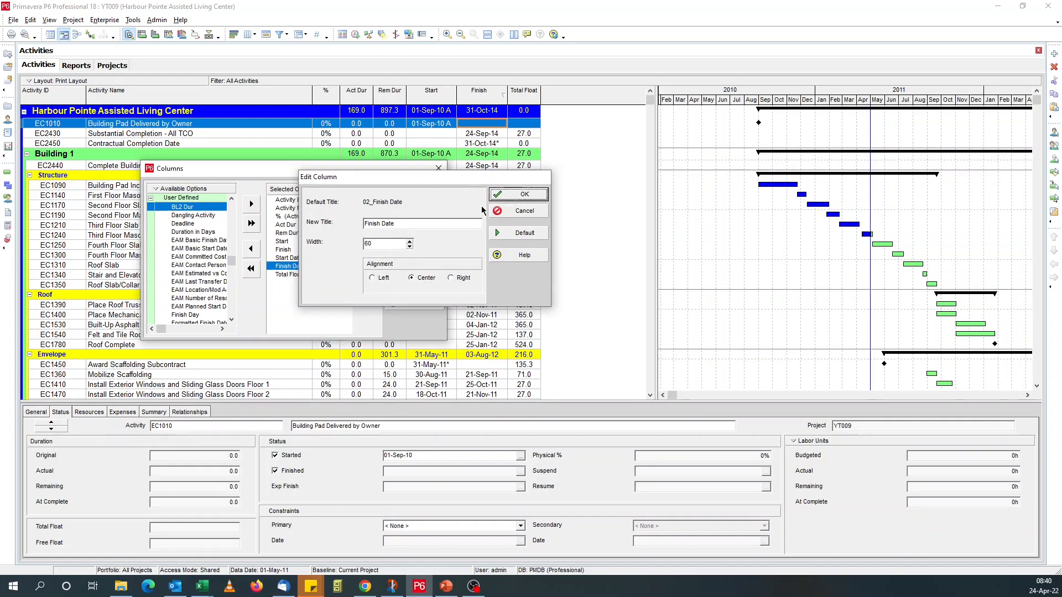
left_click(287, 257)
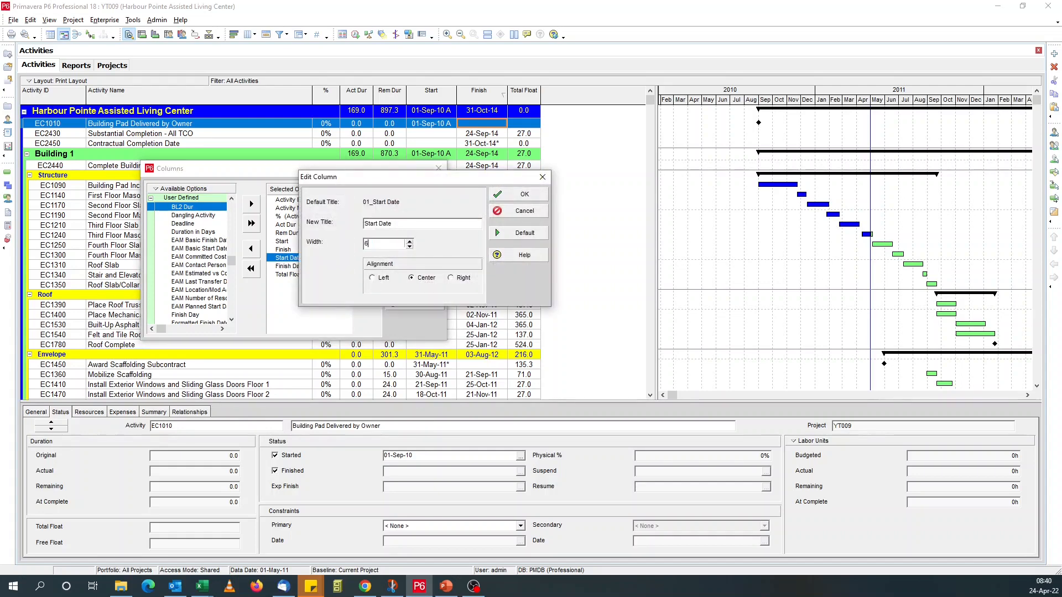
left_click(497, 193)
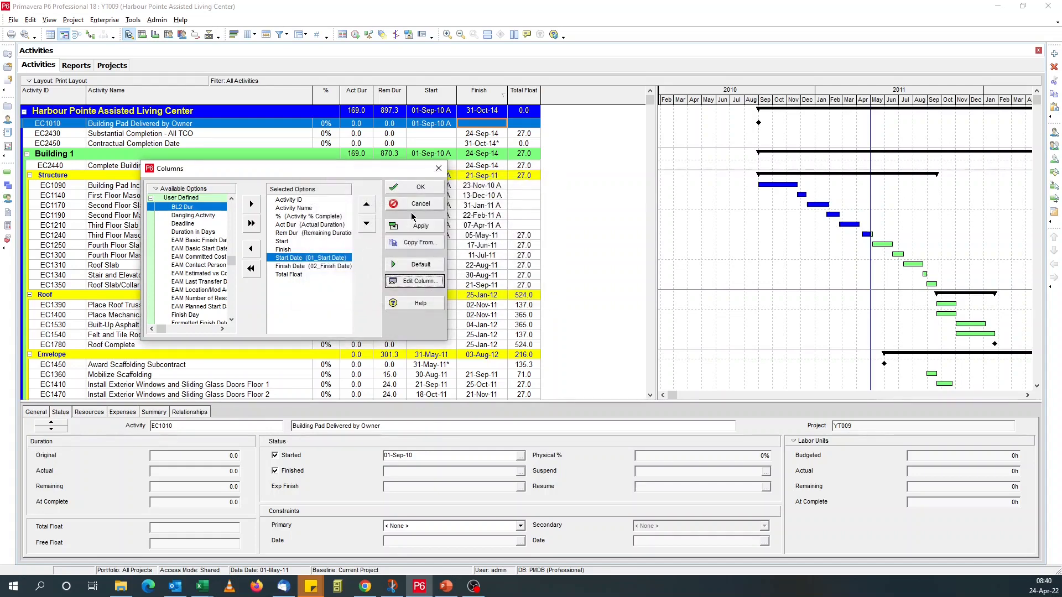
left_click(420, 187)
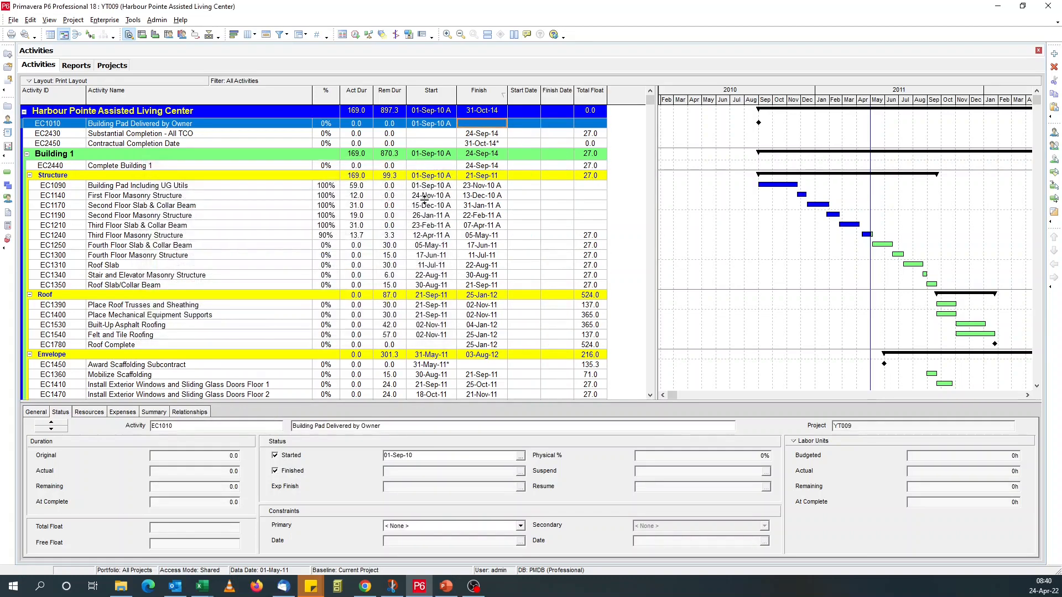
mouse_move(464, 120)
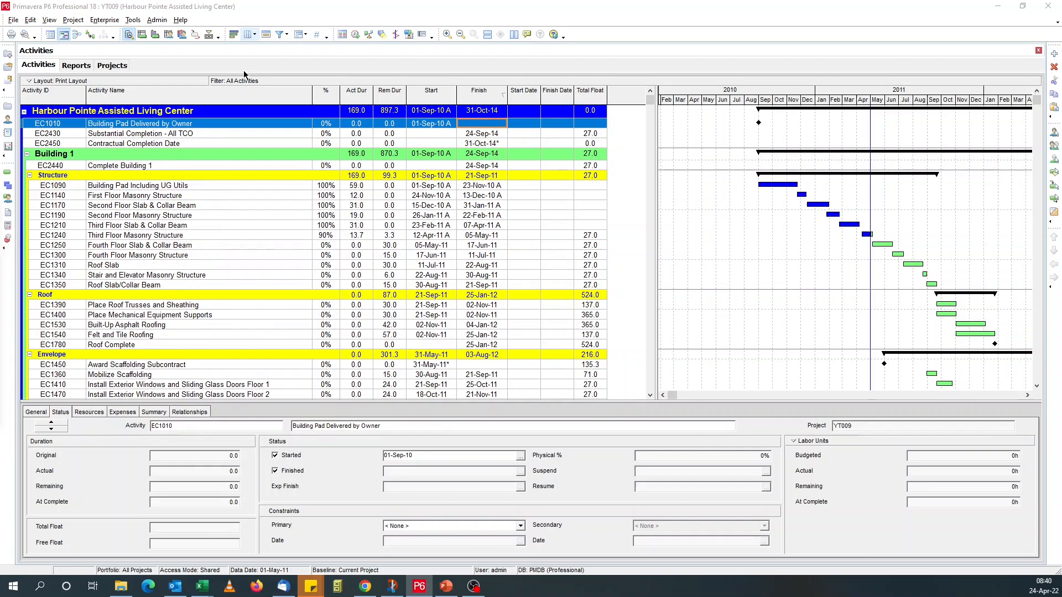
- Widen the Finish Date and Start Date columns to a width of 90
left_click(250, 34)
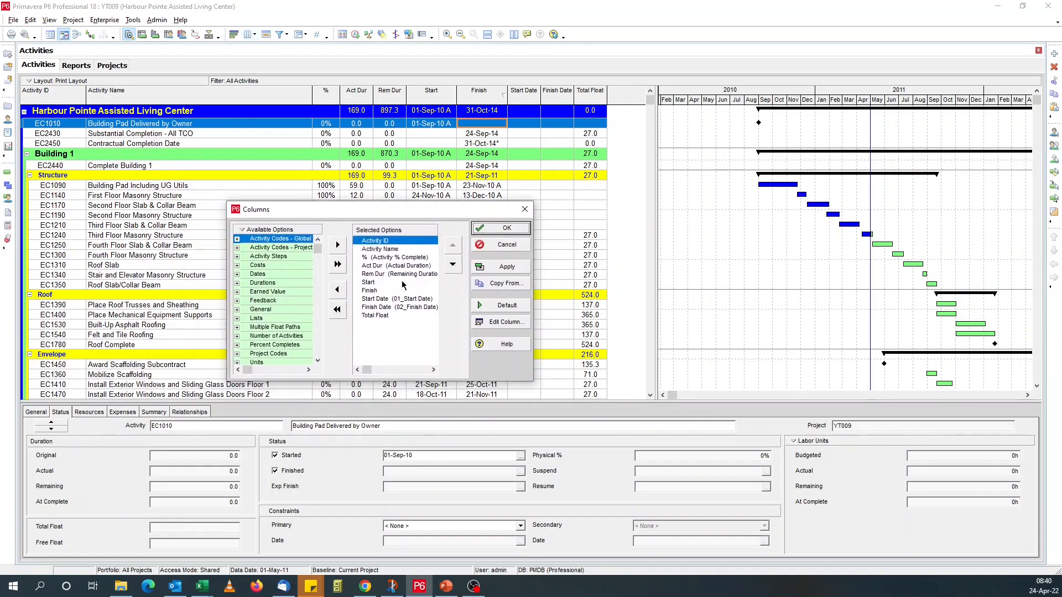
left_click(505, 322)
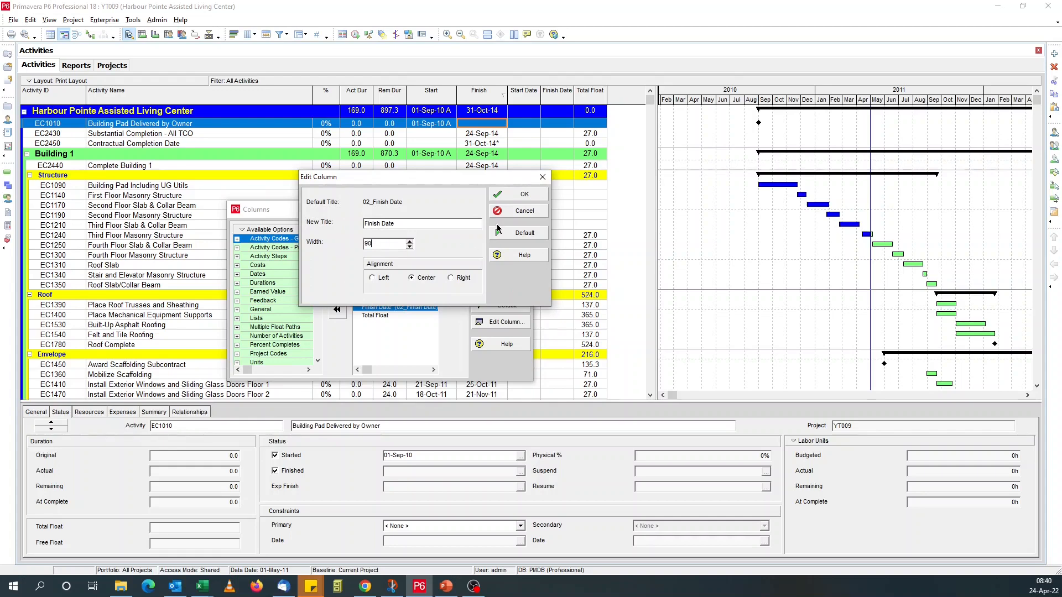
left_click(518, 194)
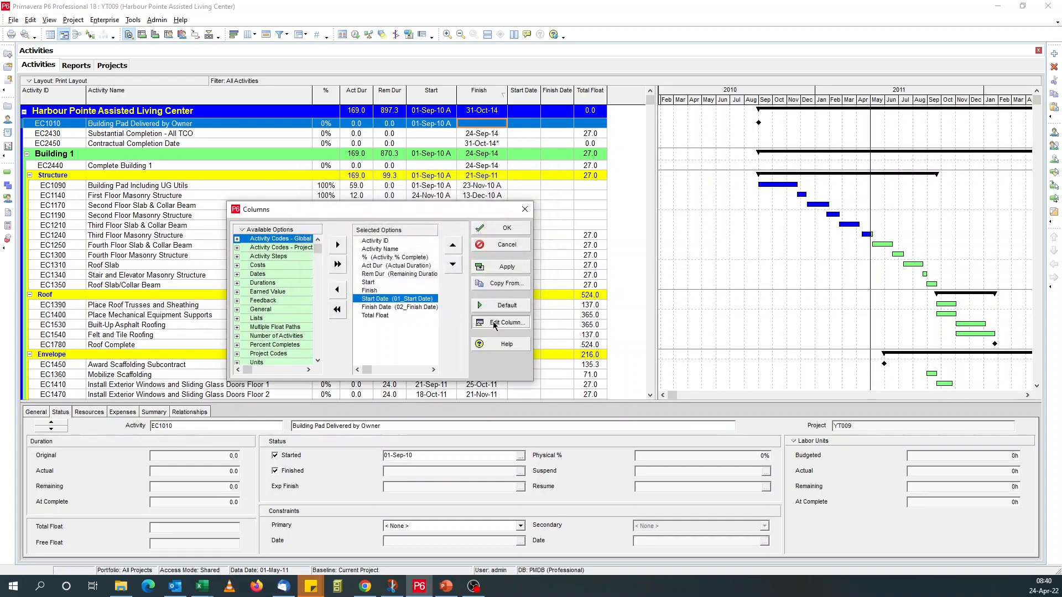
left_click(507, 323)
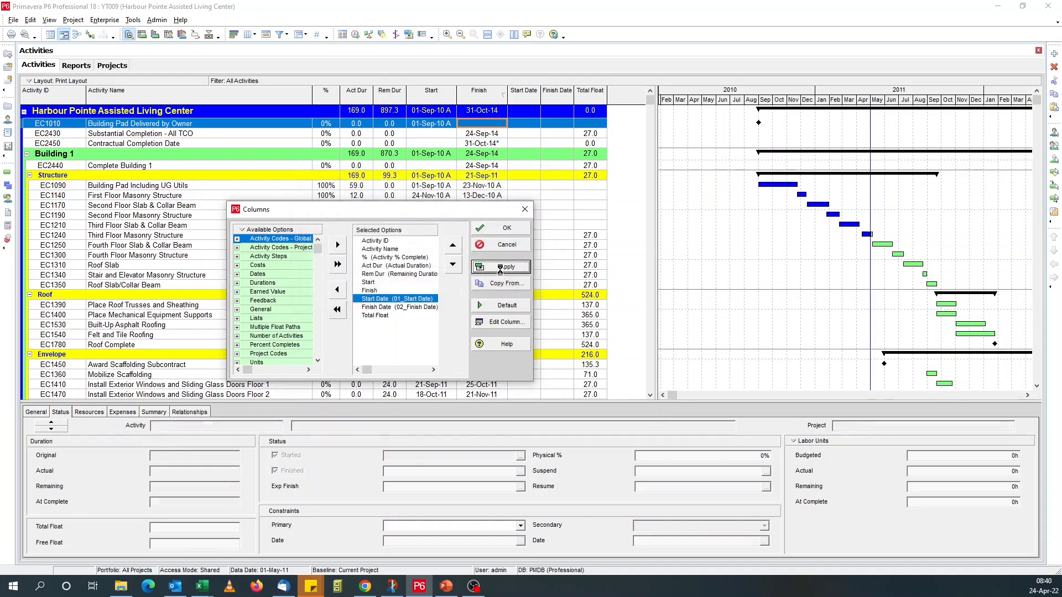
left_click(506, 228)
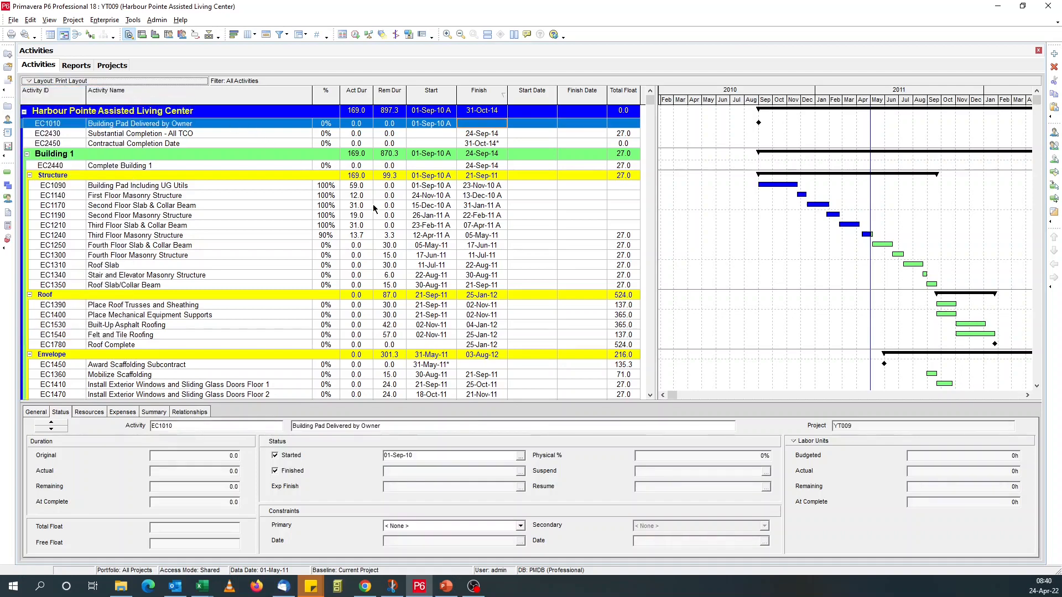
mouse_move(546, 183)
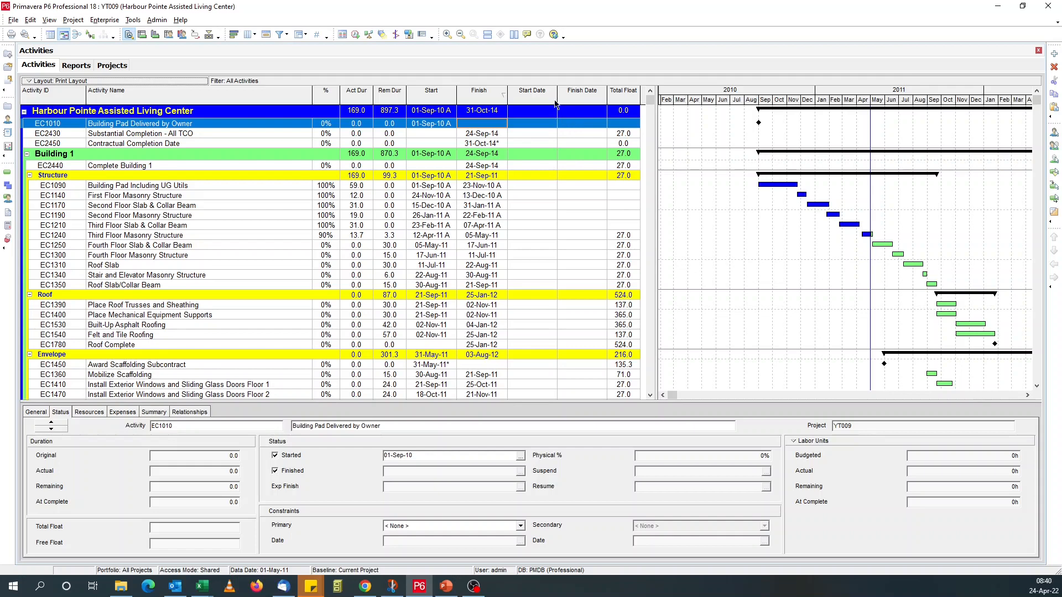
mouse_move(582, 107)
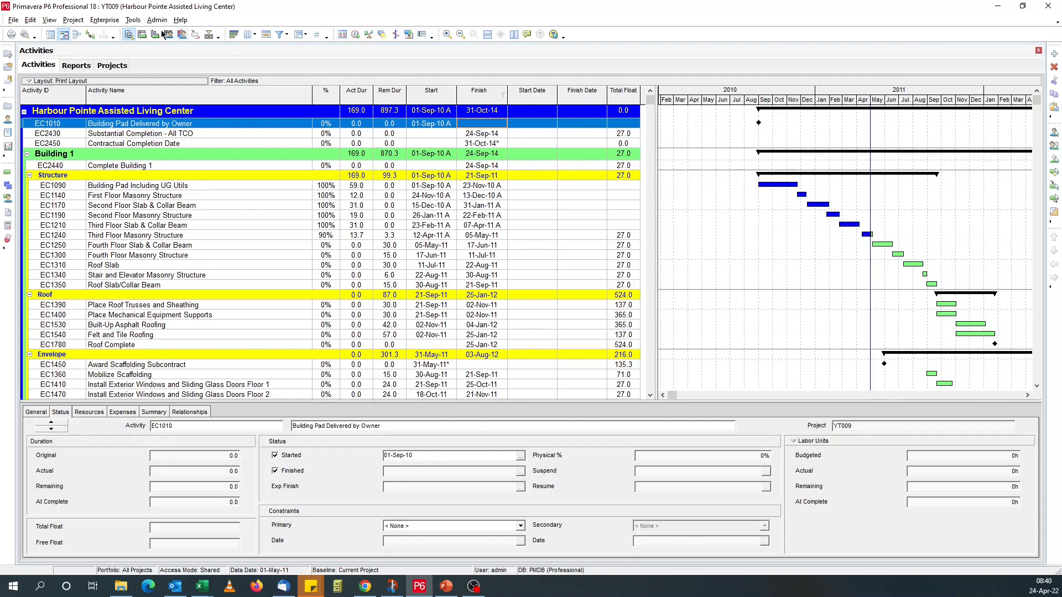
- Create a new global change named 'Remove Suffixes & Blanks'
left_click(133, 20)
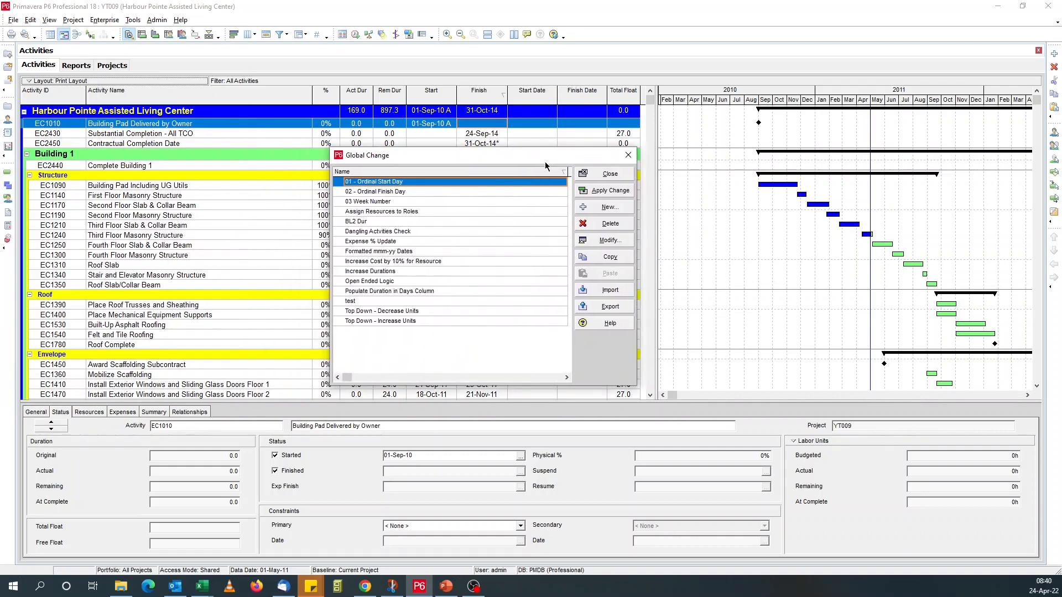
left_click(609, 239)
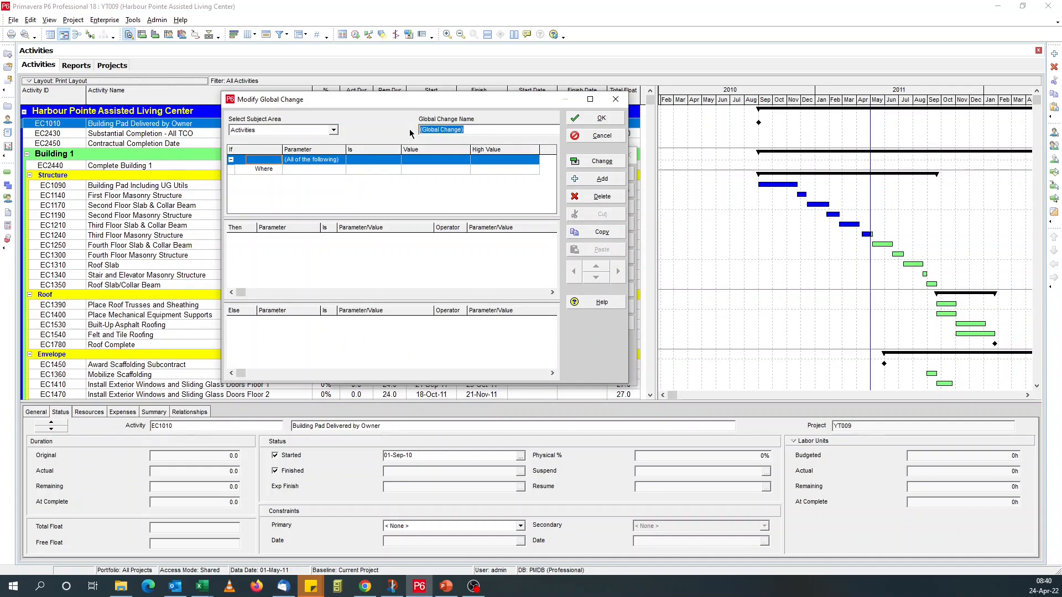
type("Rm")
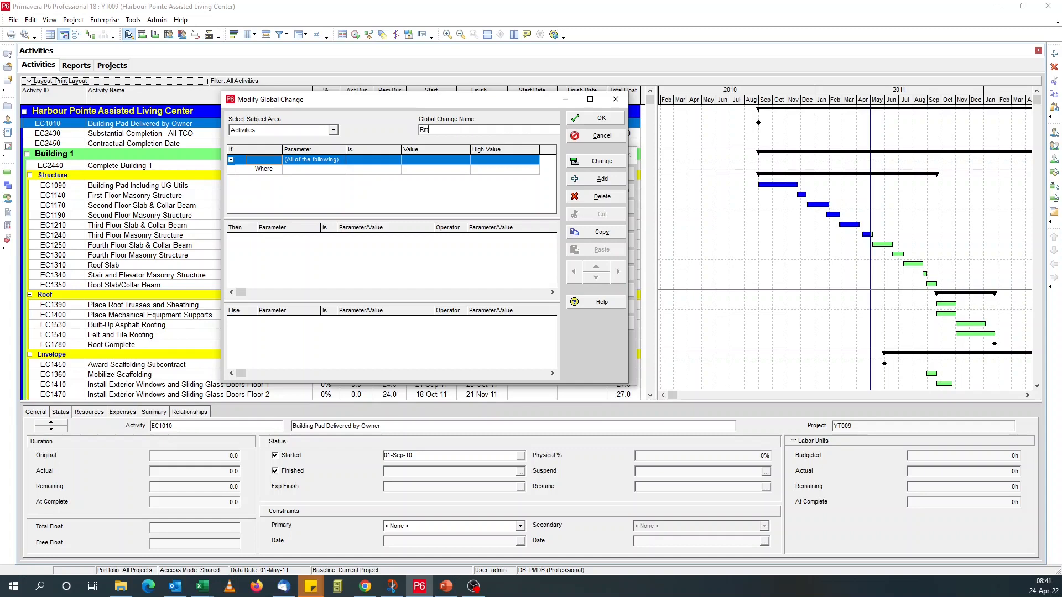
type("emove Suffixes & B")
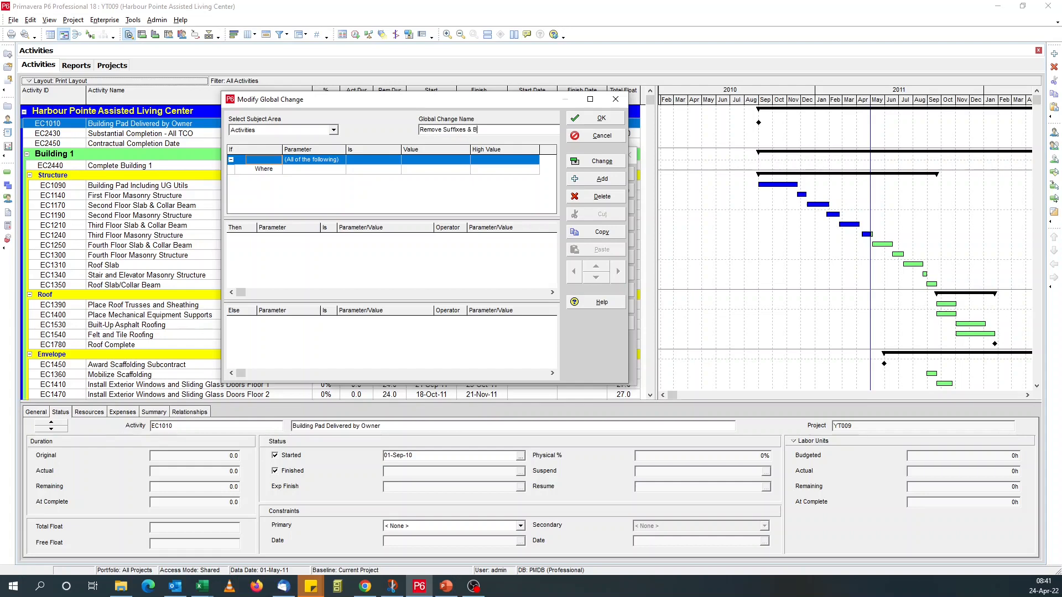
type("lanks")
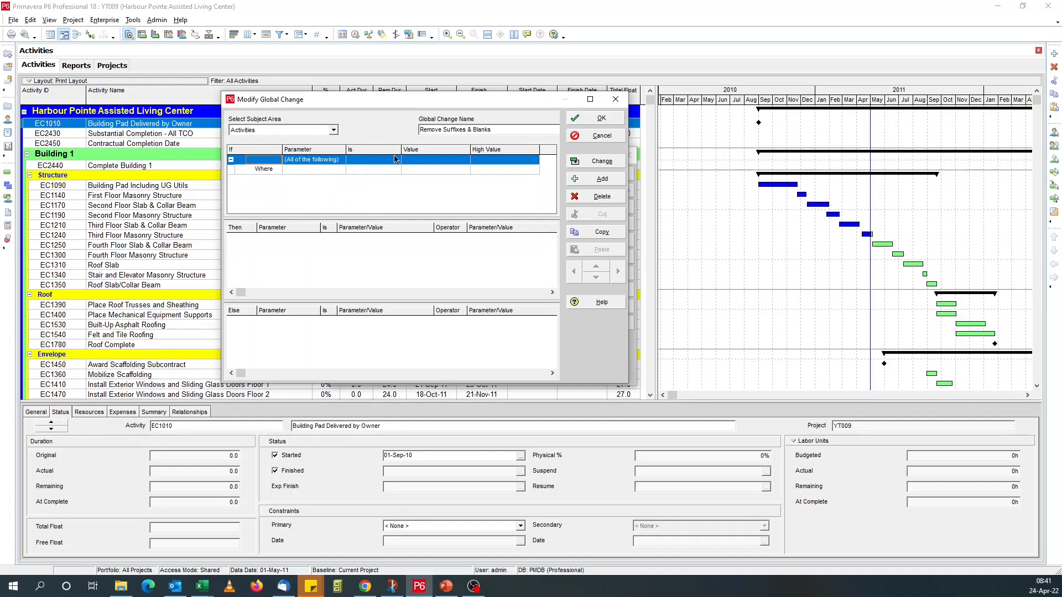
- Add Then rules setting 01_Start Date to Start and 02_Finish Date to Finish
left_click(600, 196)
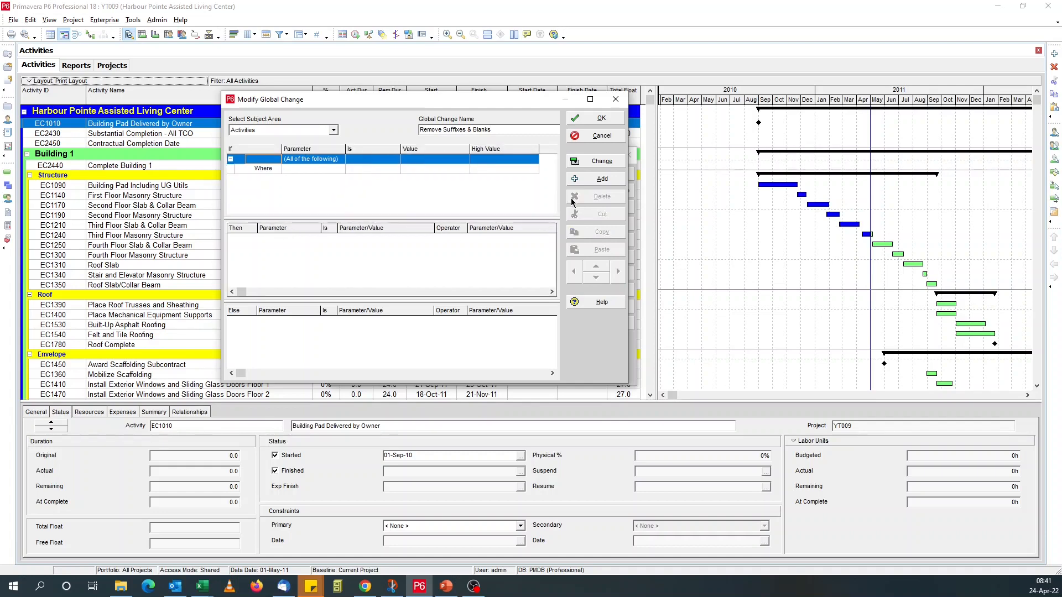
left_click(315, 238)
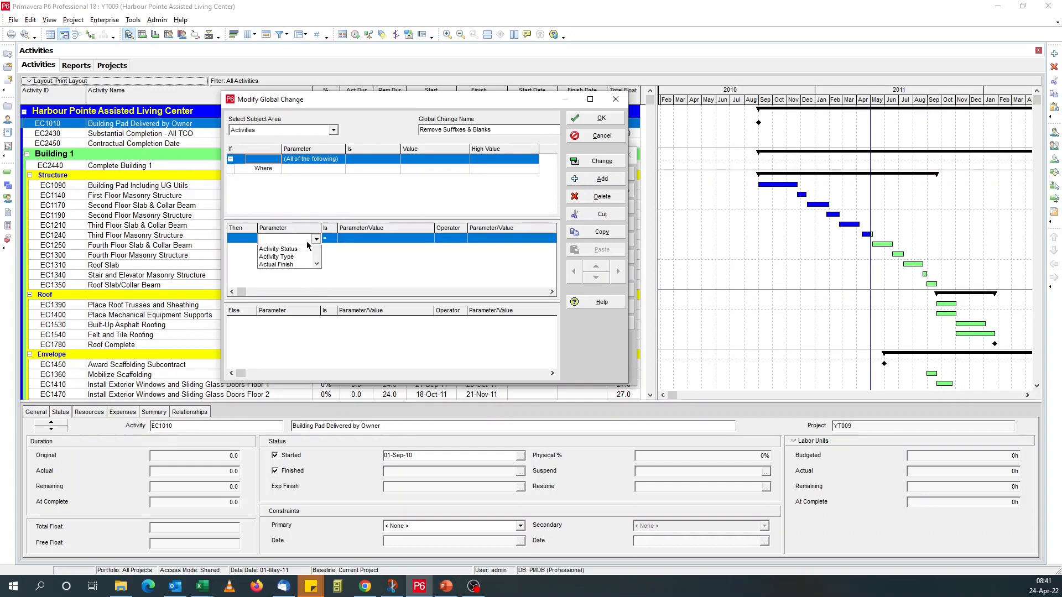
left_click(315, 238)
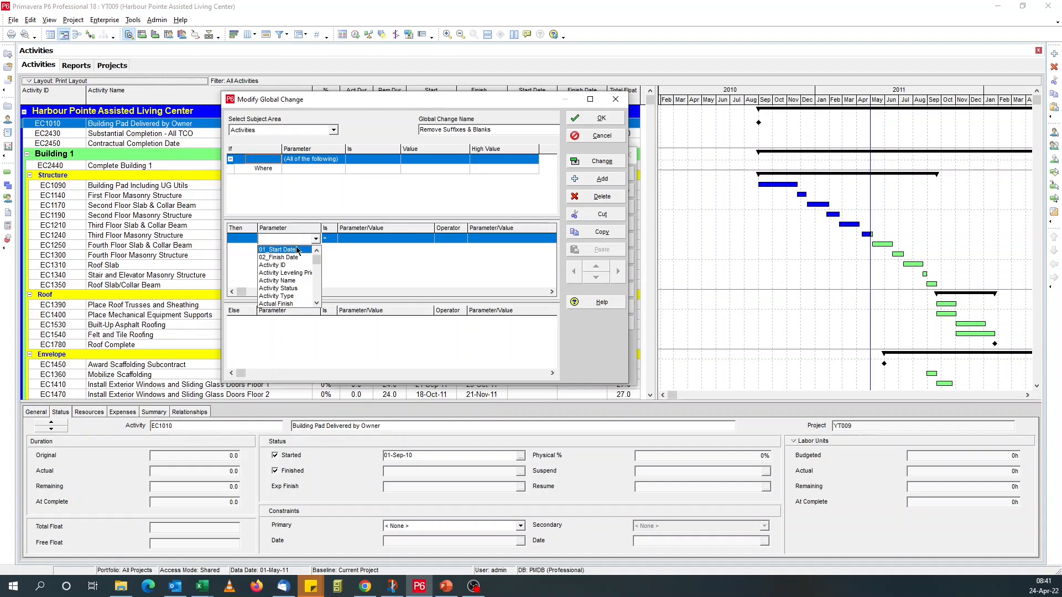
mouse_move(298, 253)
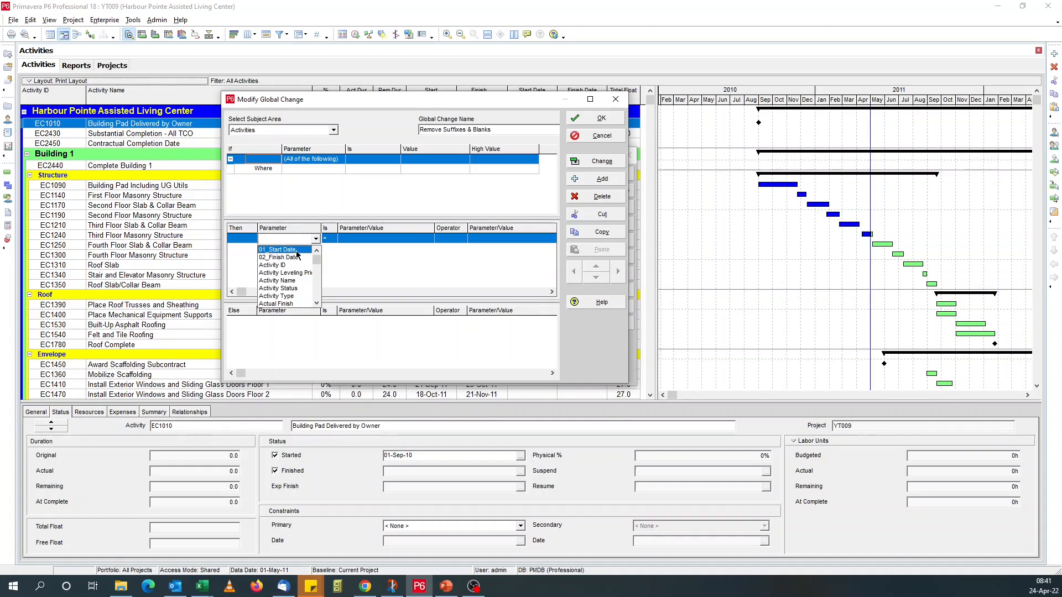
left_click(278, 249)
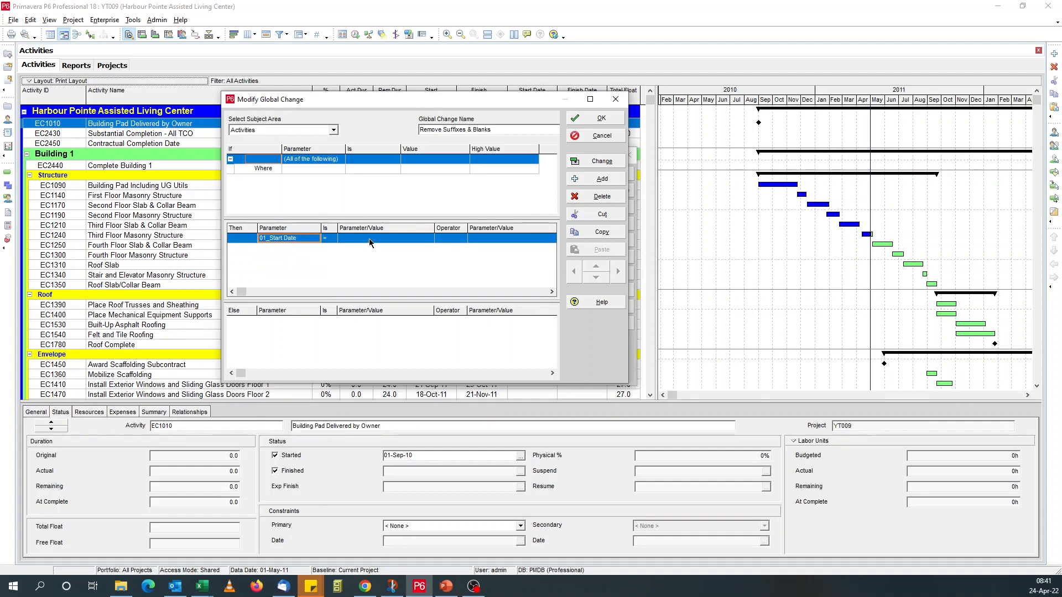
left_click(426, 238)
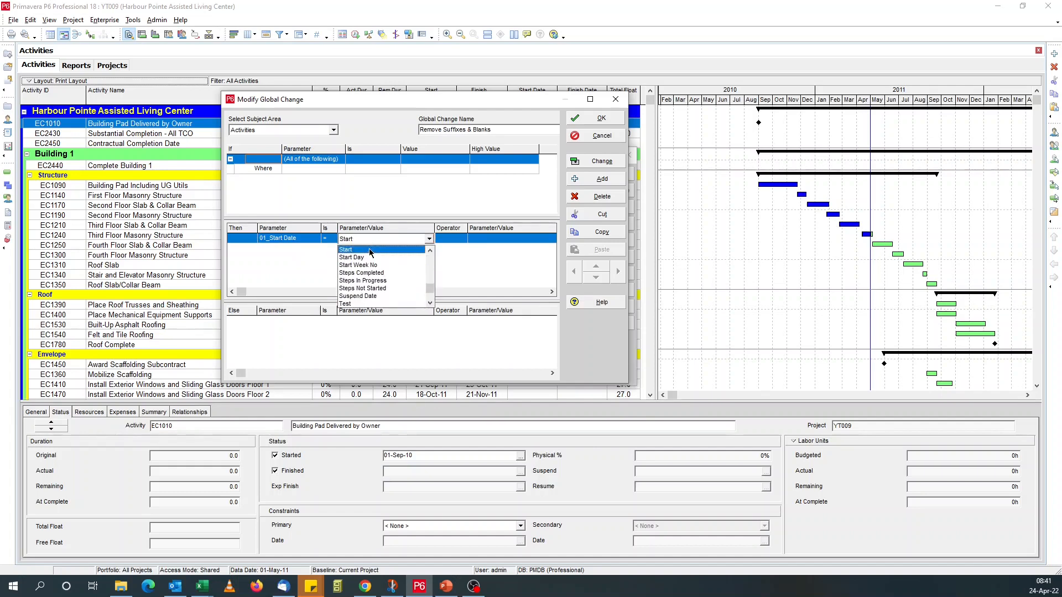
left_click(346, 249)
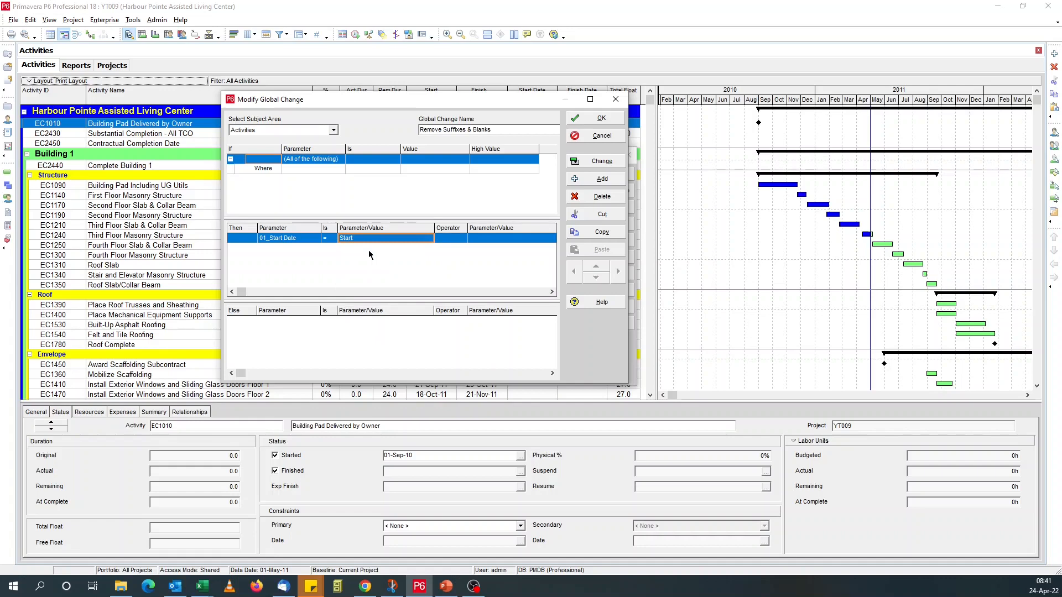
left_click(601, 178)
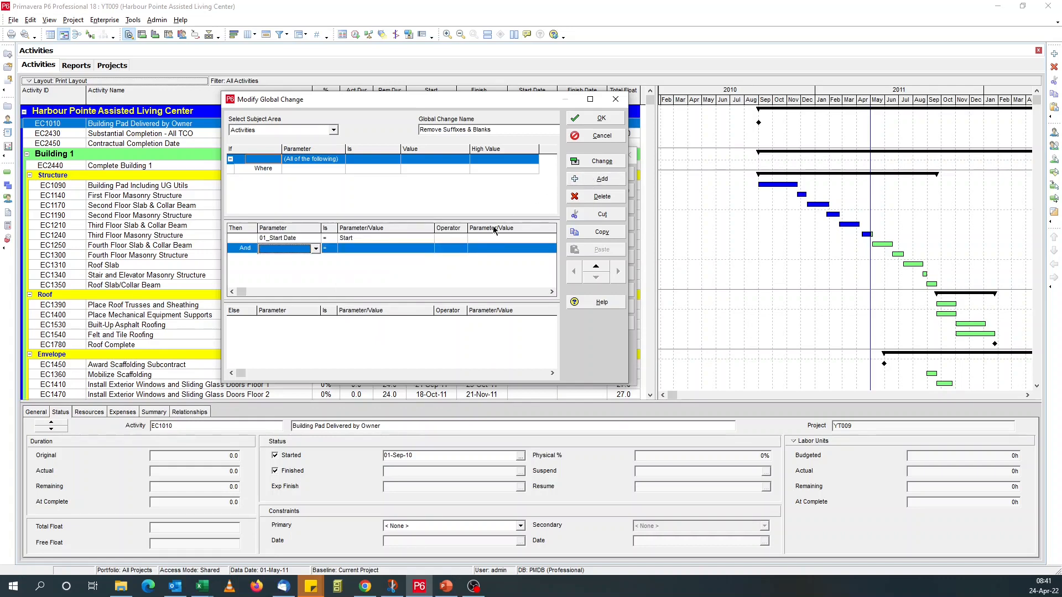
left_click(287, 248)
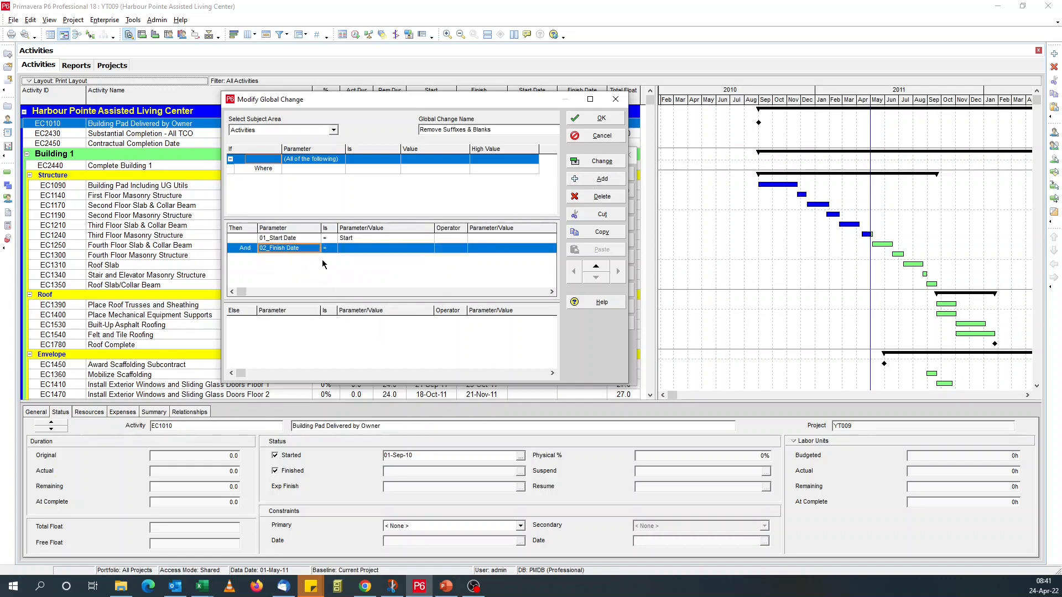
left_click(427, 248)
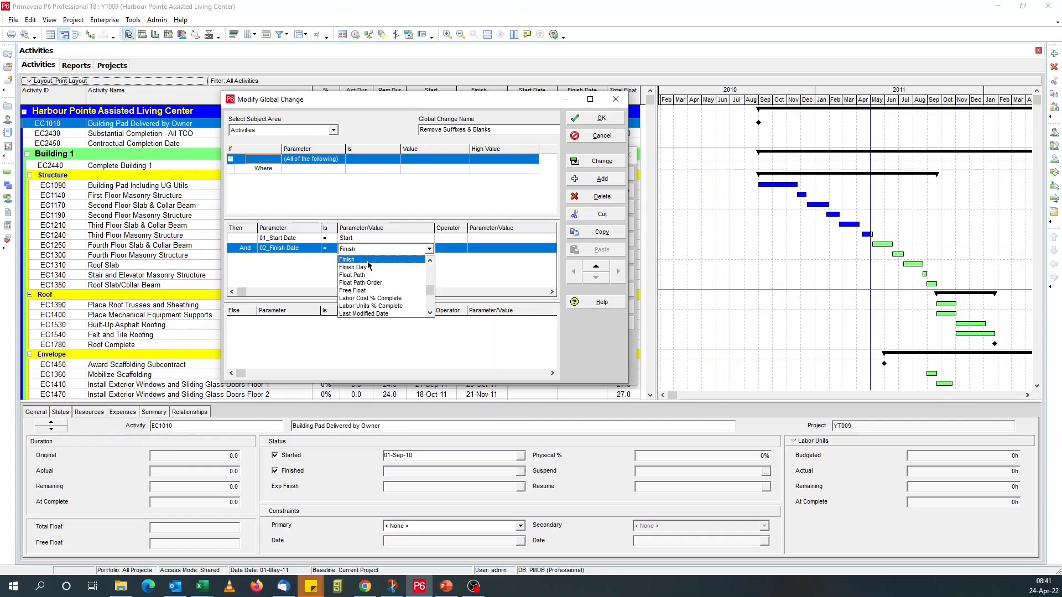
left_click(347, 259)
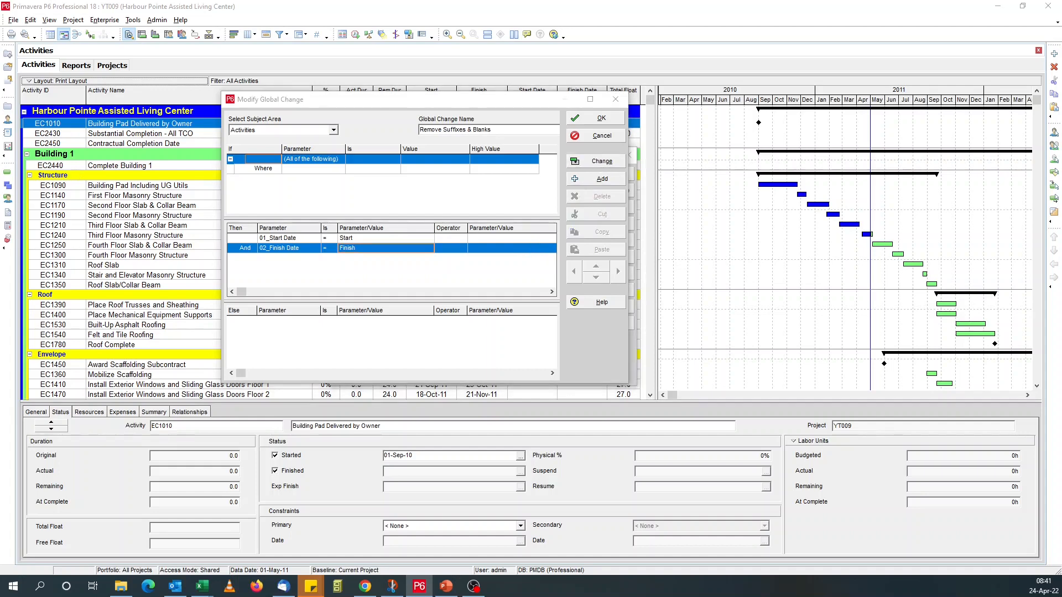
left_click(599, 117)
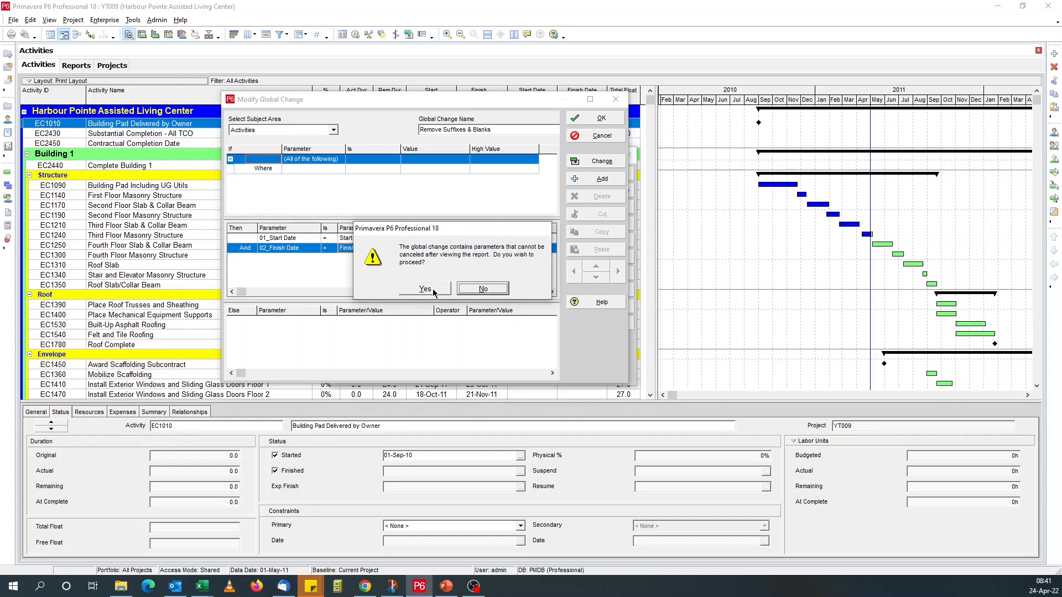
- Run the global change, commit the new date values without saving the log
left_click(423, 289)
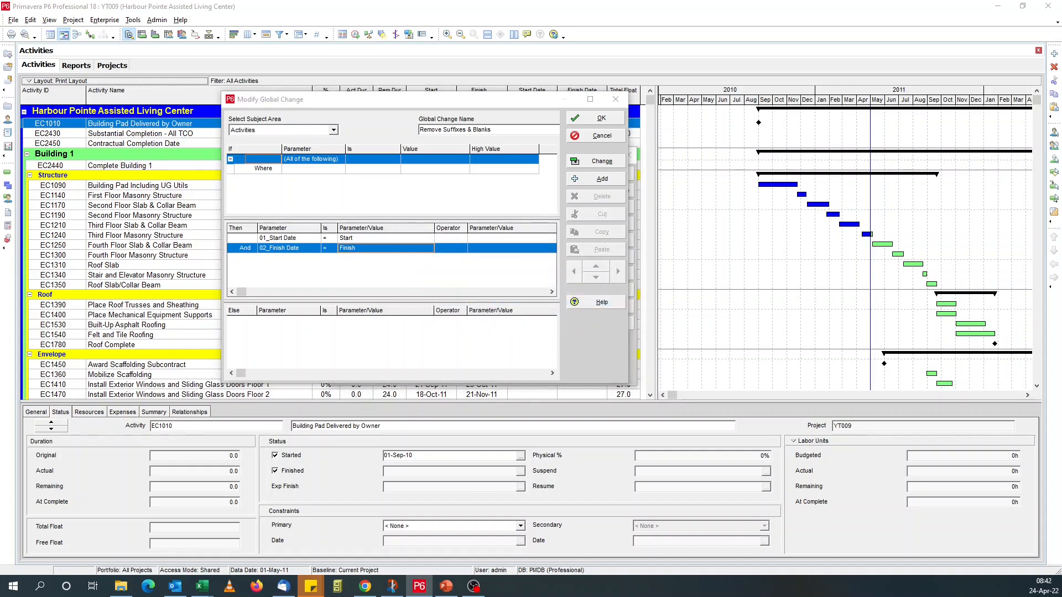
left_click(599, 117)
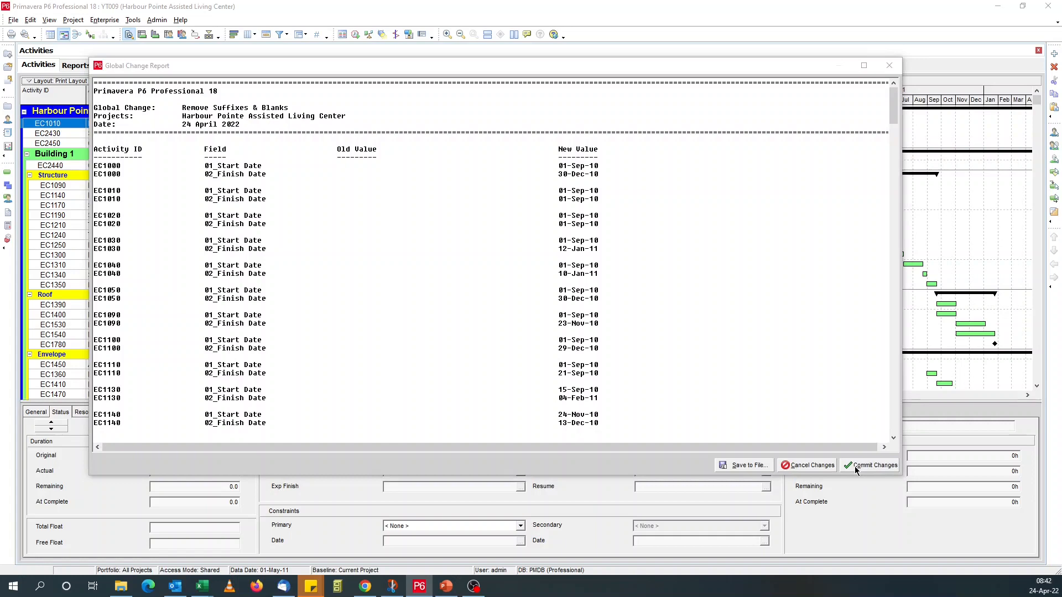
left_click(875, 465)
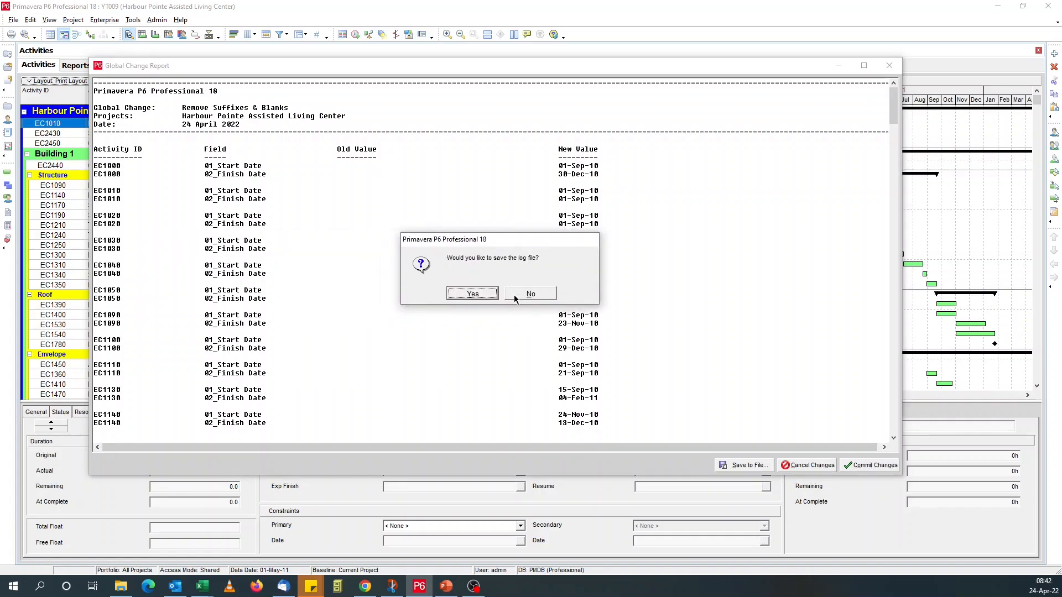
left_click(531, 294)
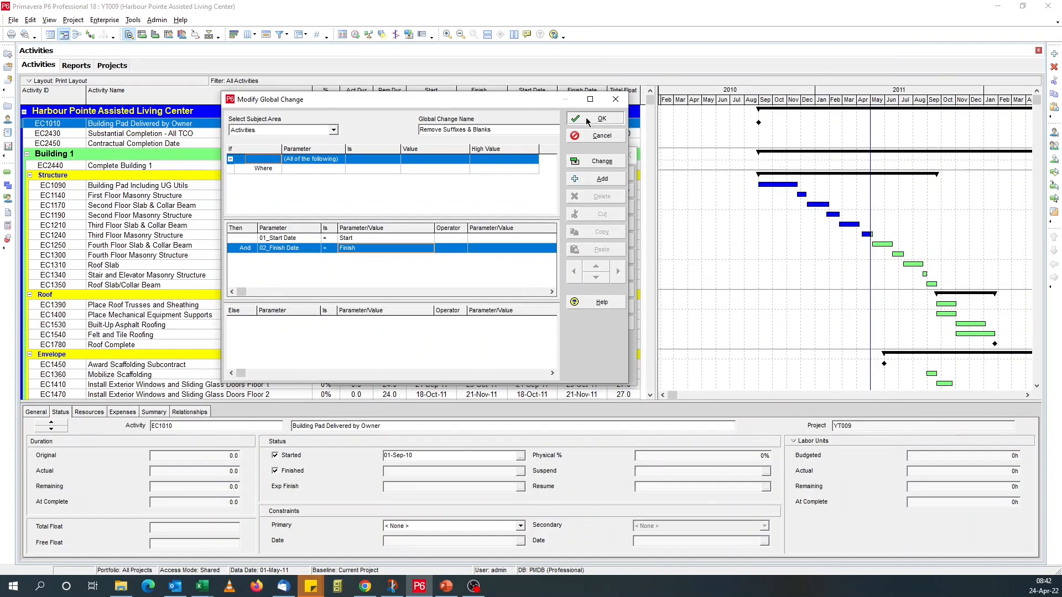
left_click(600, 118)
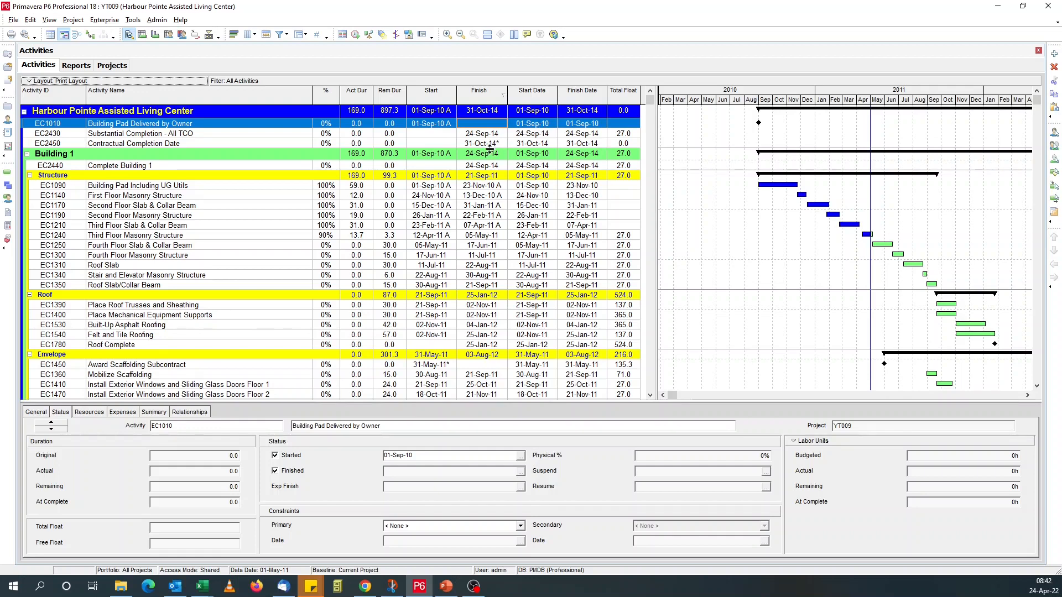
mouse_move(552, 140)
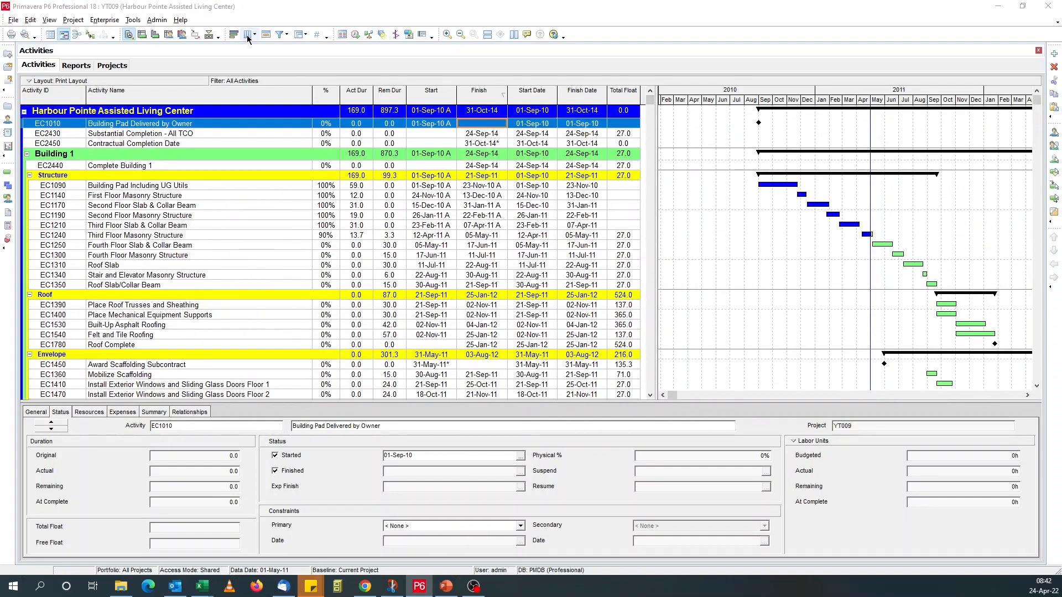
- Remove the original Start and Finish columns from the activity table
left_click(249, 34)
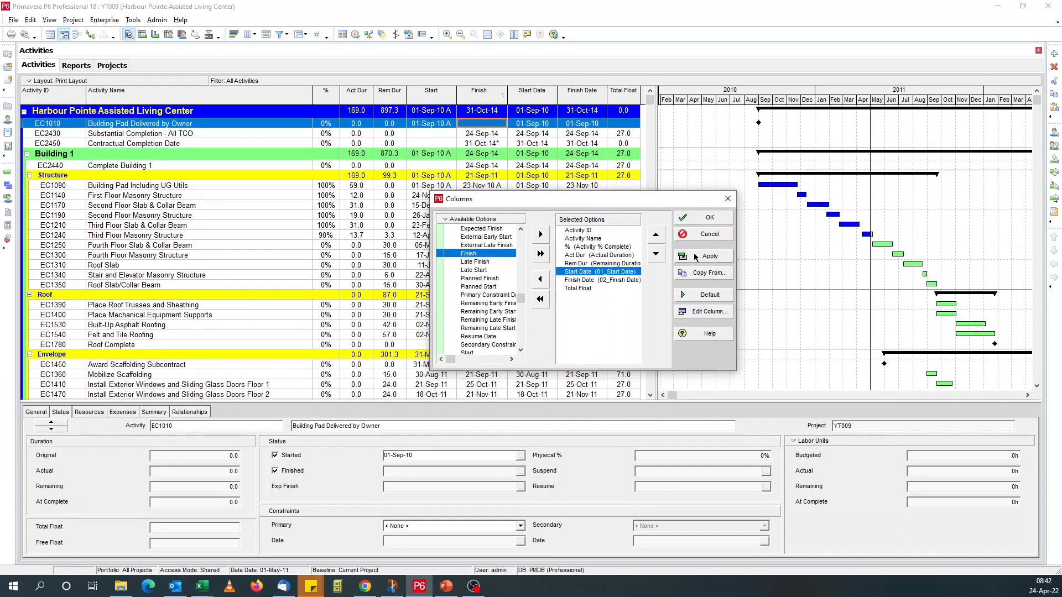
left_click(709, 217)
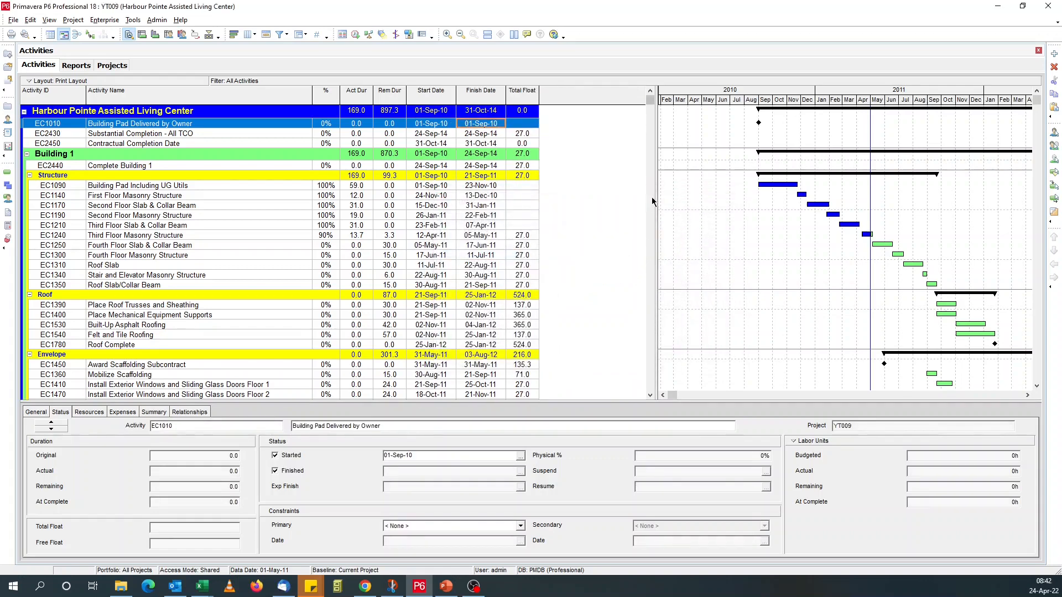
left_click(58, 81)
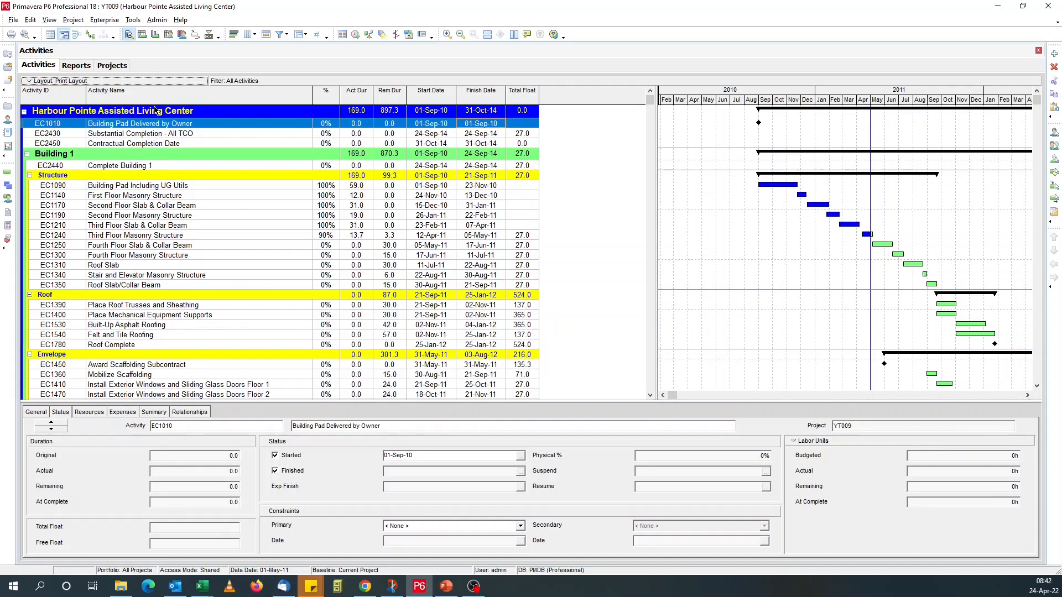
left_click(48, 81)
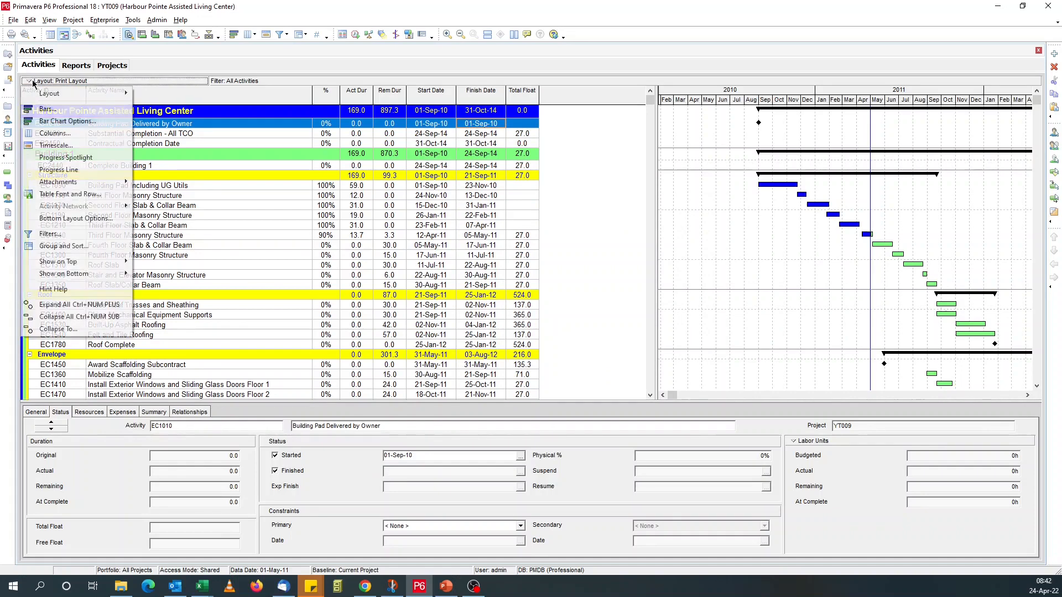
- Switch briefly to the Update Layout, then return to the Print Layout
left_click(49, 93)
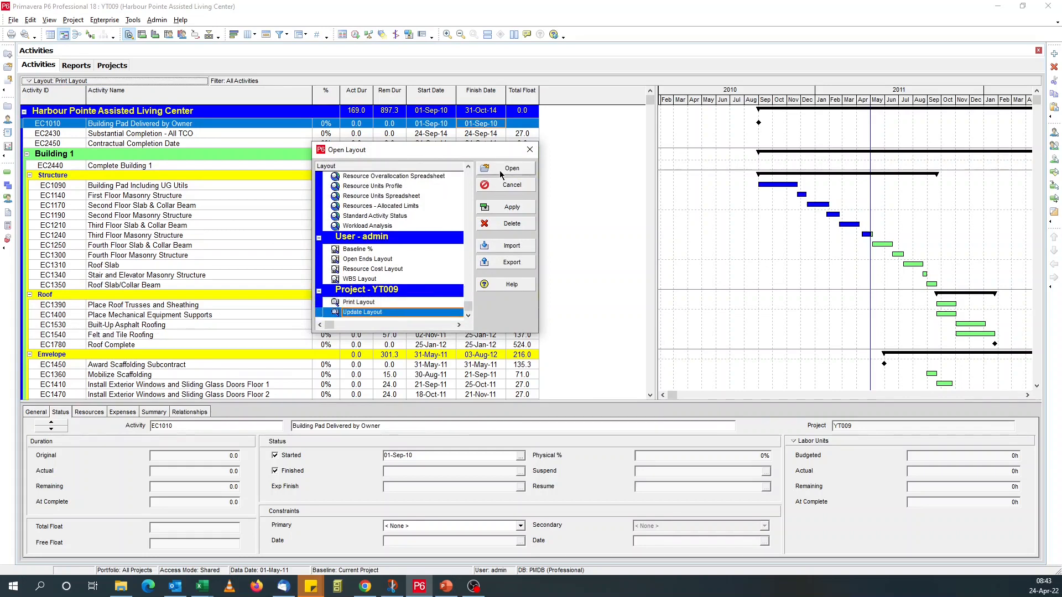
left_click(511, 169)
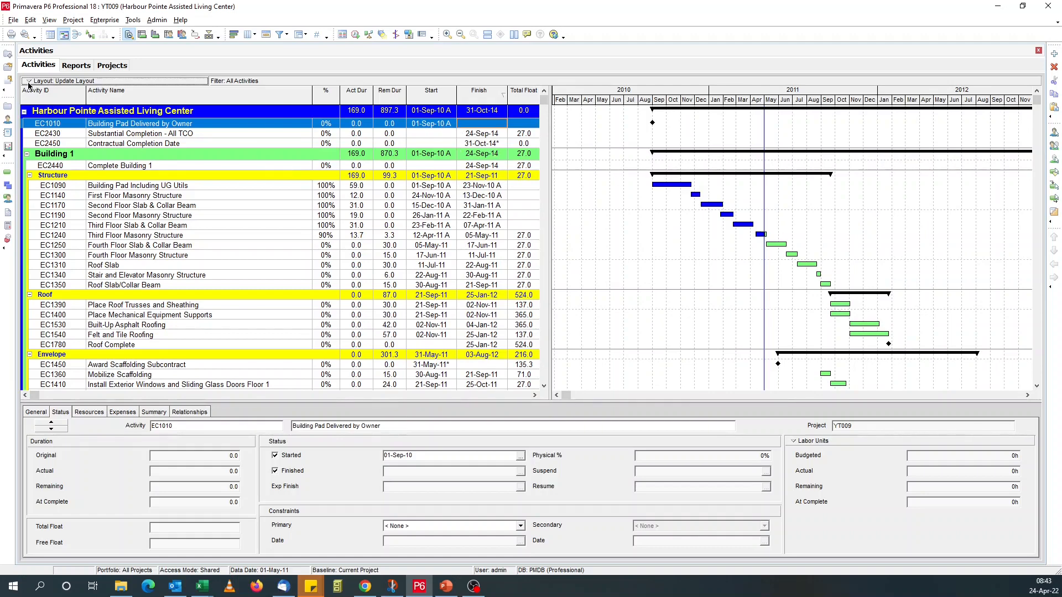
left_click(28, 81)
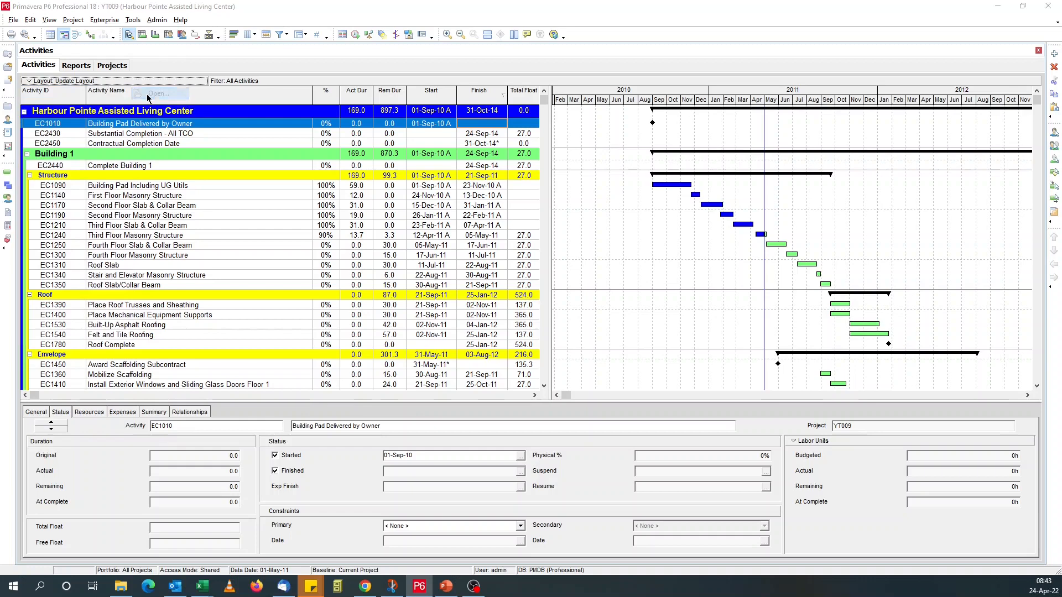
left_click(160, 93)
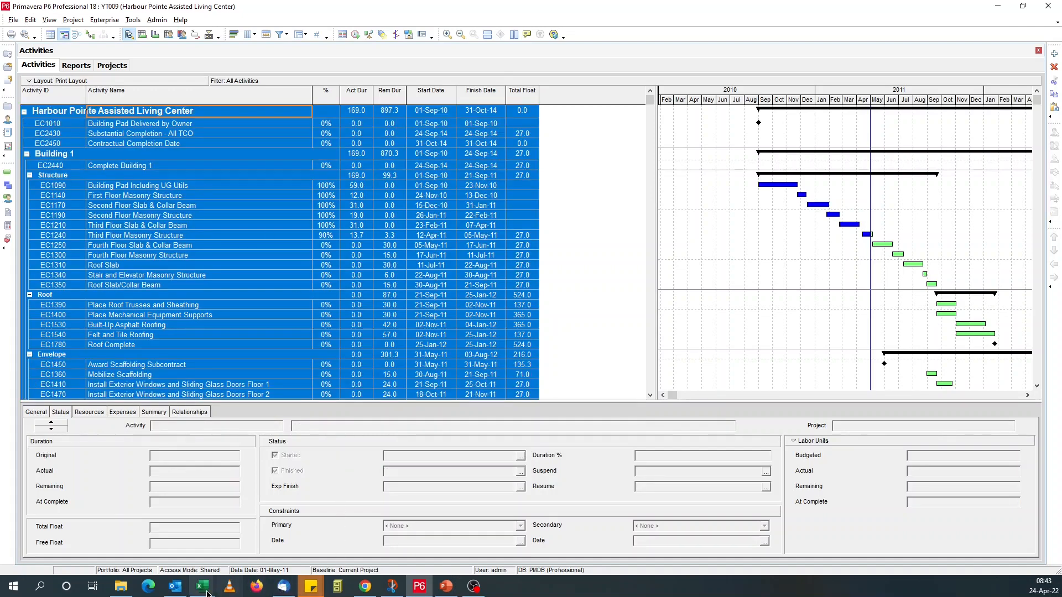
left_click(199, 586)
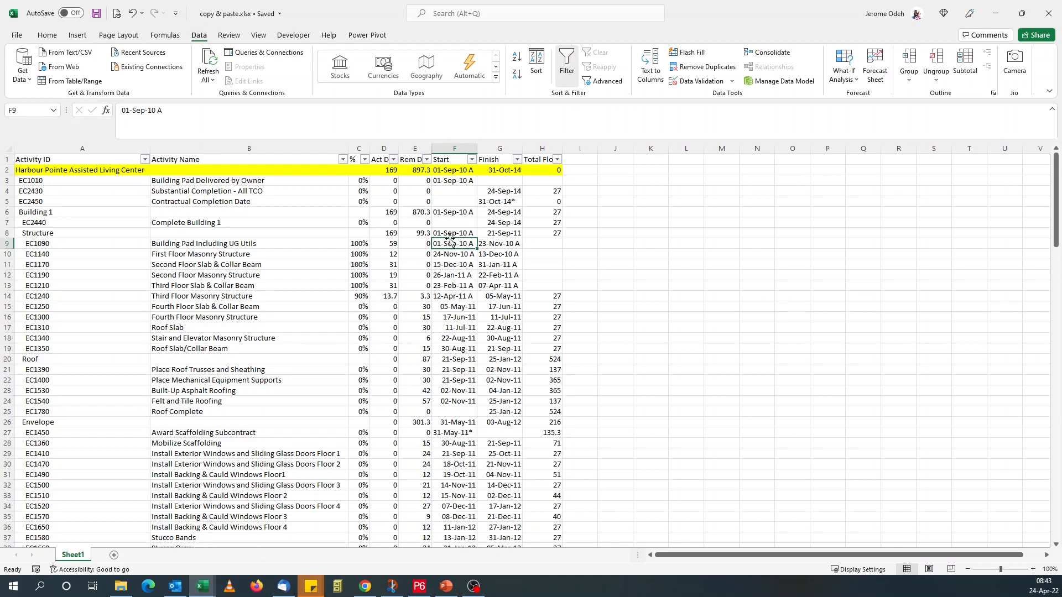
left_click(499, 202)
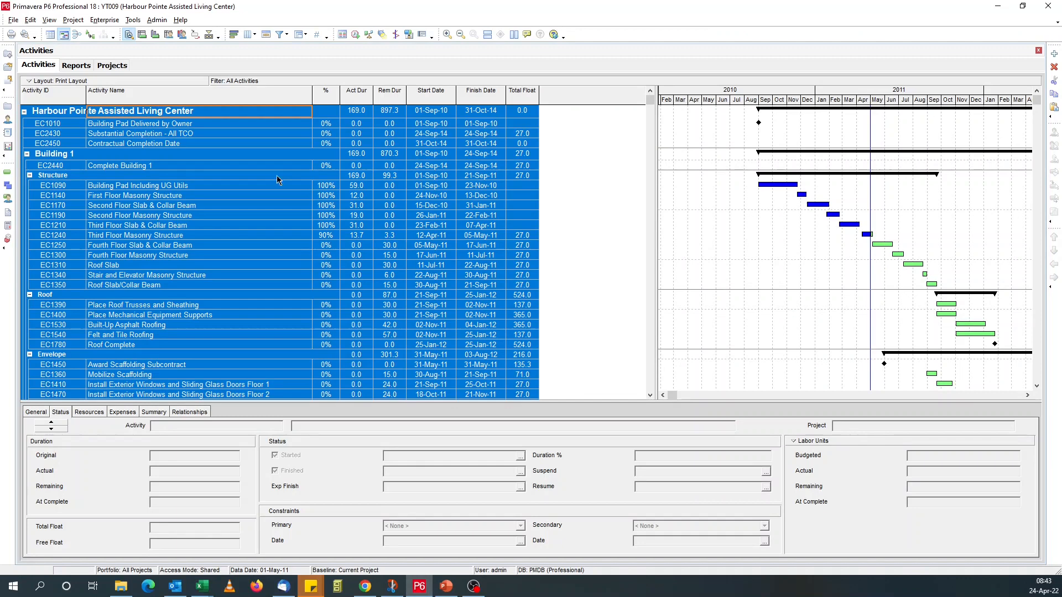
mouse_move(275, 130)
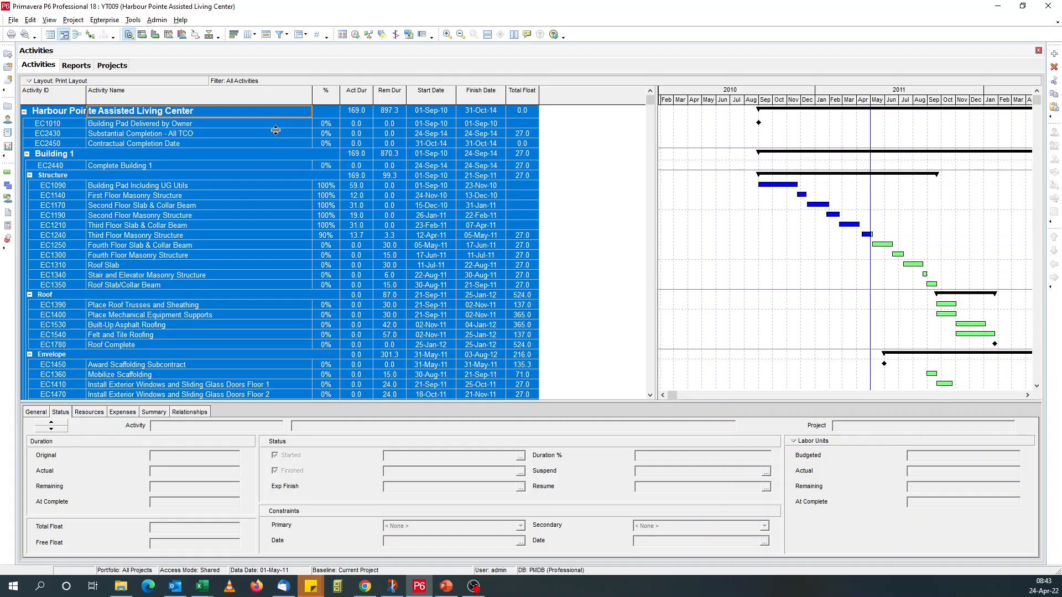
- Prefix the Remove Suffixes & Blanks global change name with '04' and close the list
left_click(133, 19)
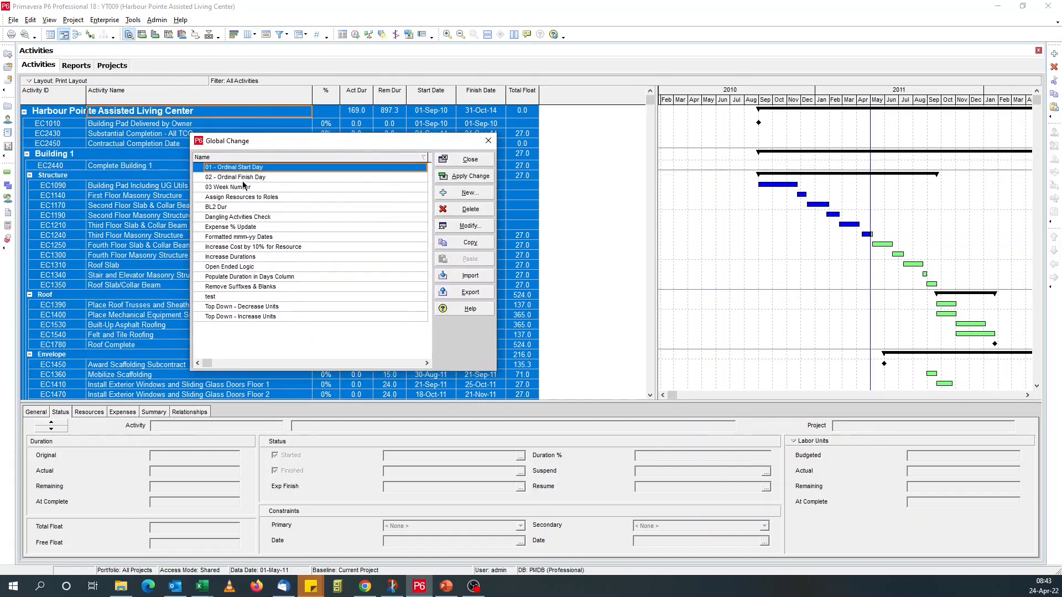
mouse_move(250, 291)
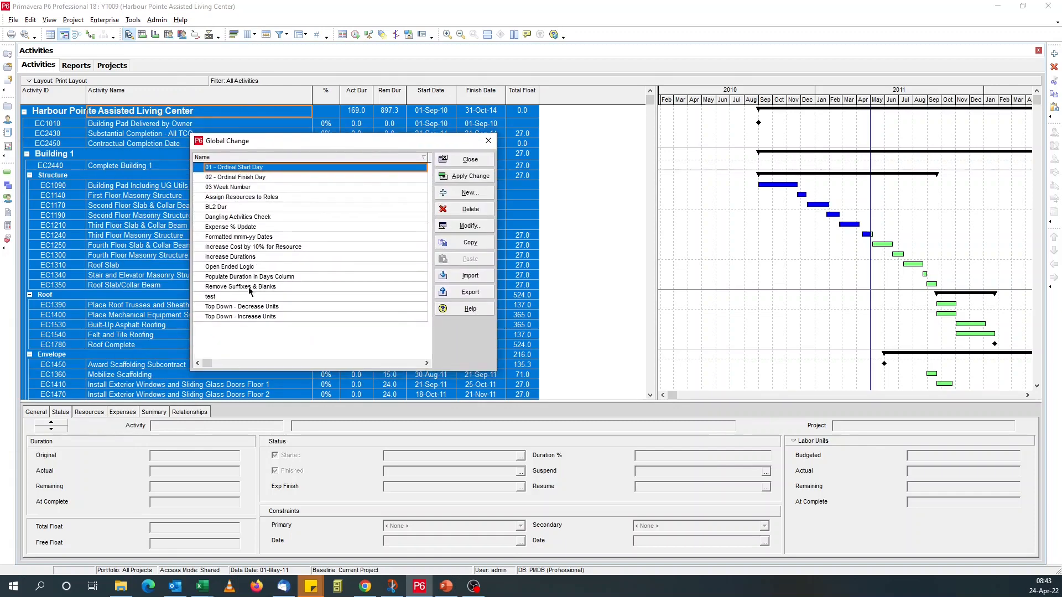
left_click(241, 286)
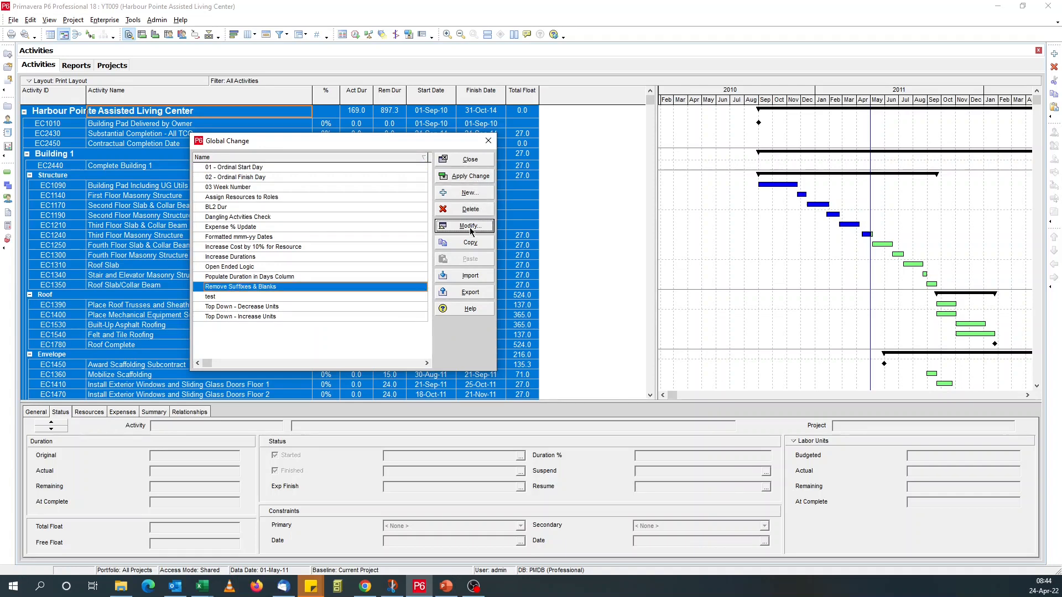
left_click(468, 225)
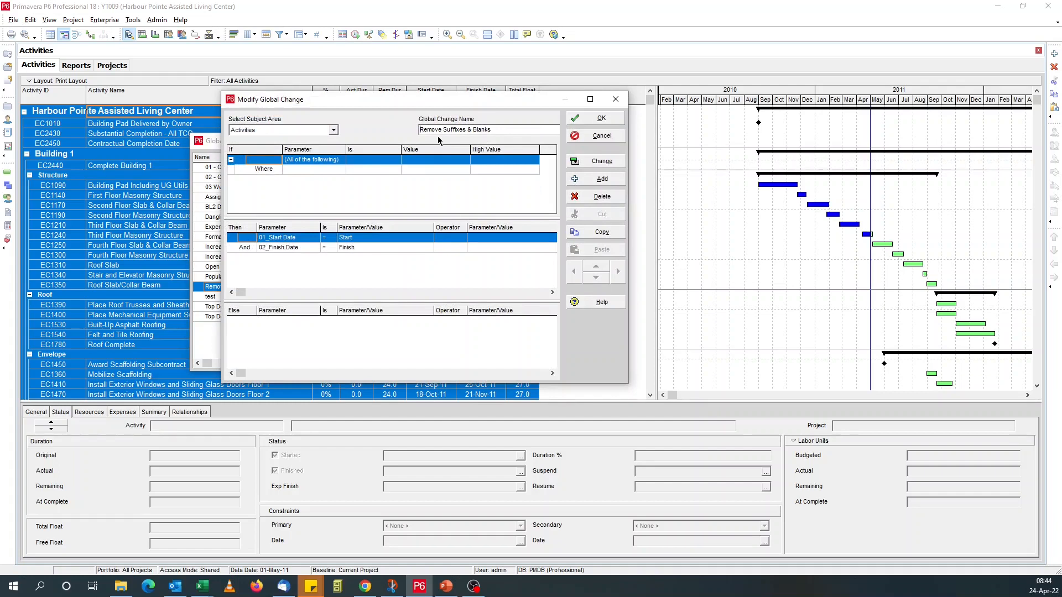
type("04")
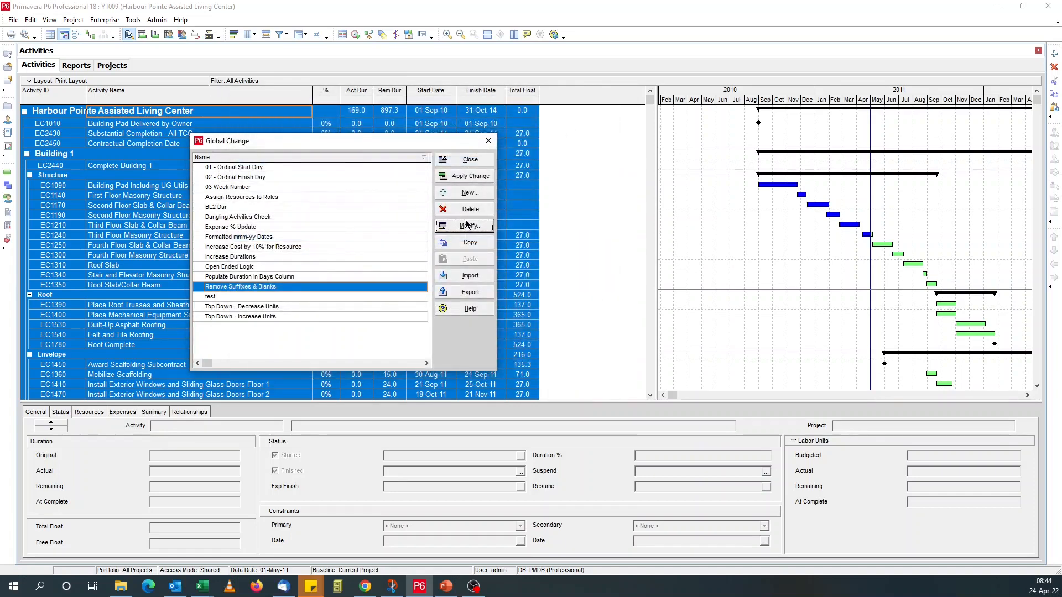
left_click(470, 159)
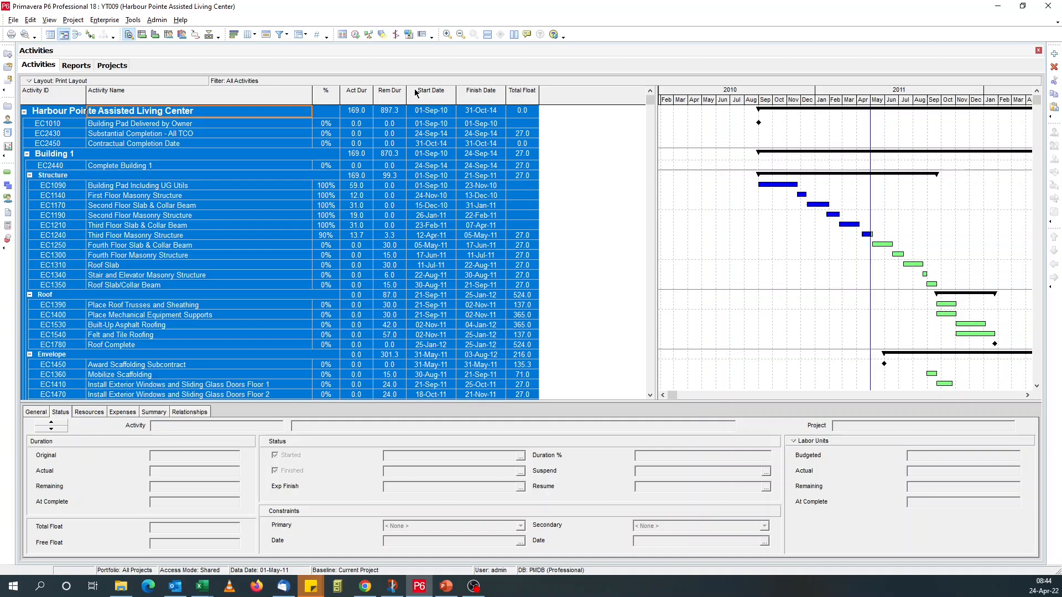
left_click(133, 19)
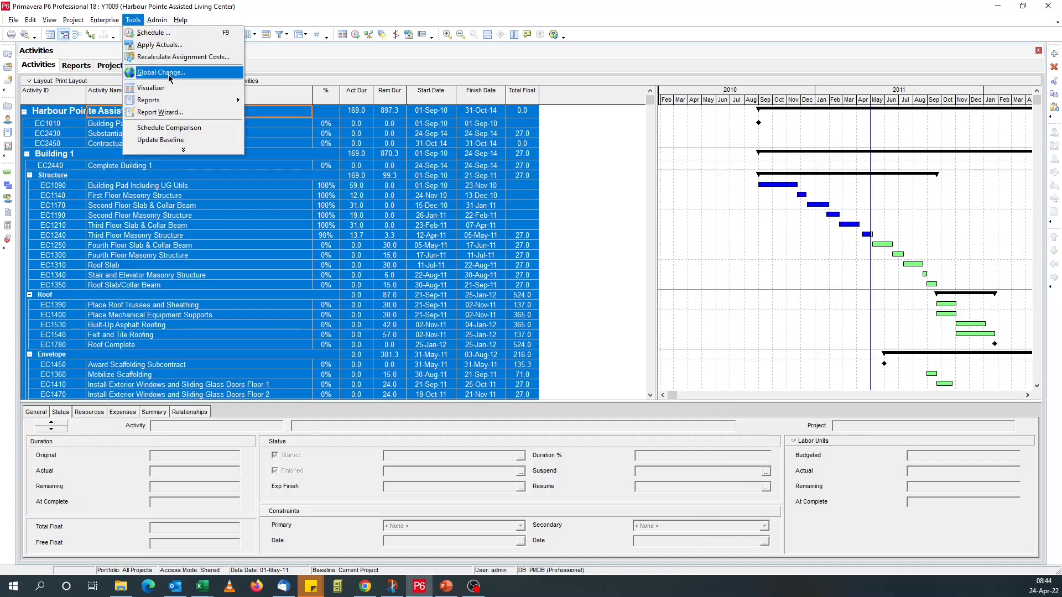
left_click(161, 72)
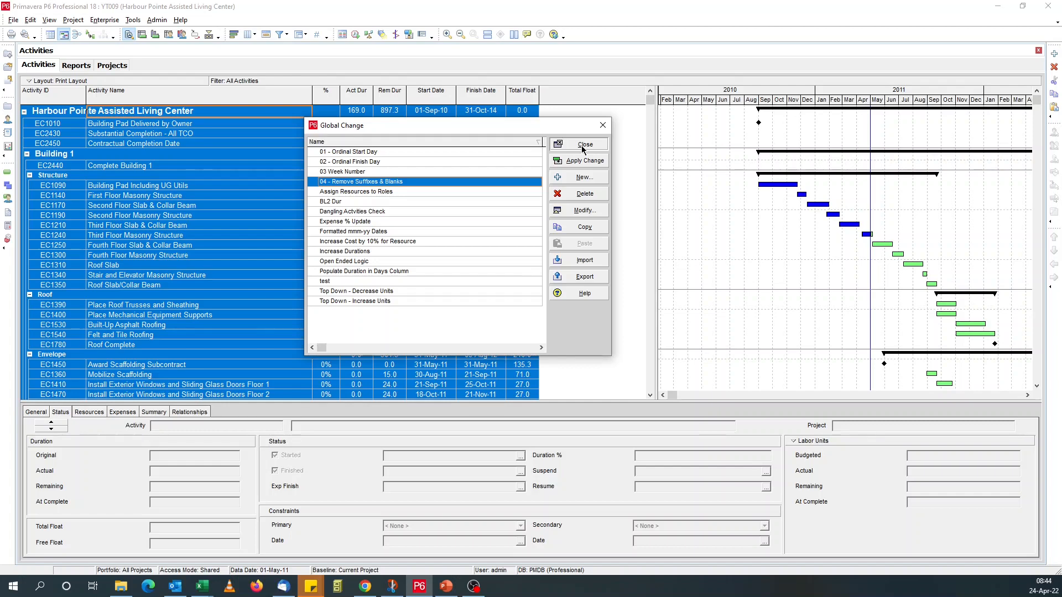
left_click(582, 145)
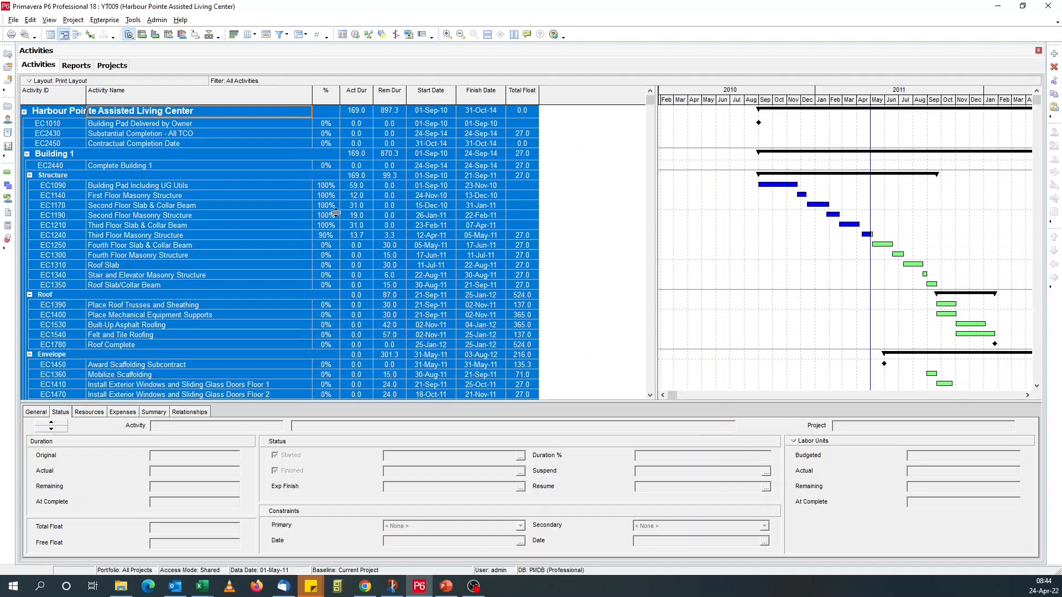